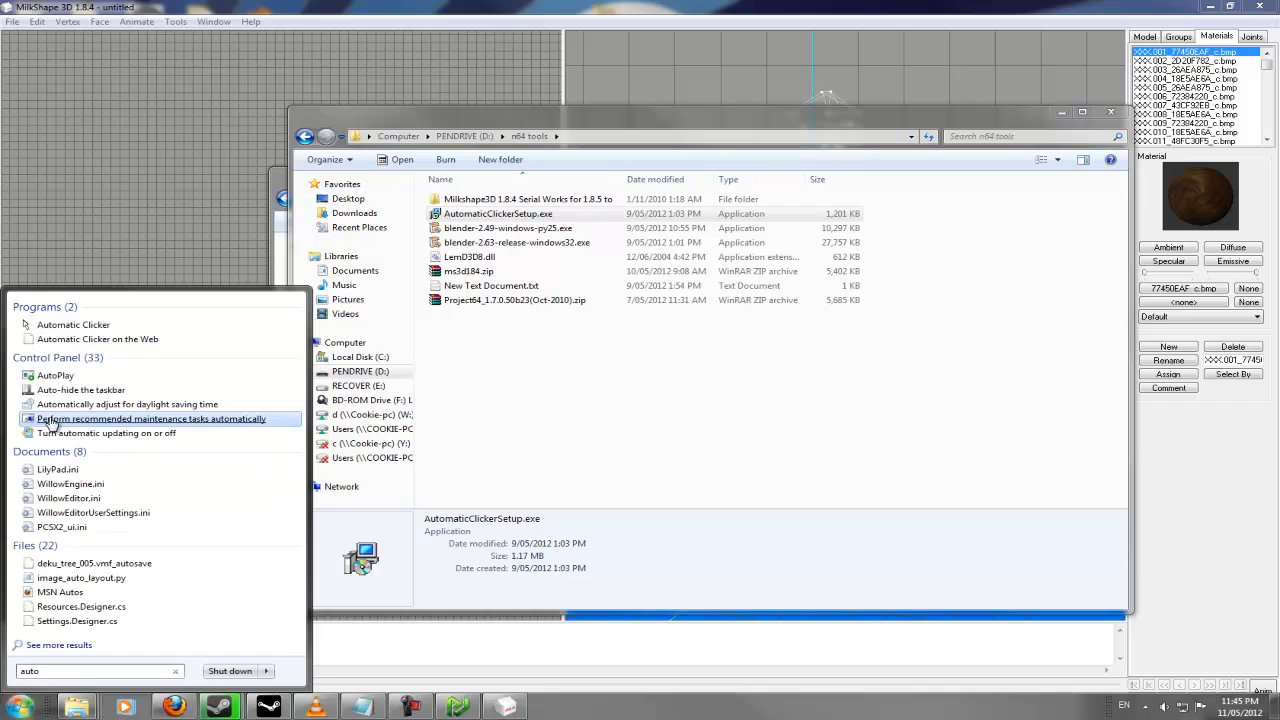
# Step: Launch AutomaticClickerSetup.exe from the pendrive tools folder
pyautogui.click(726, 424)
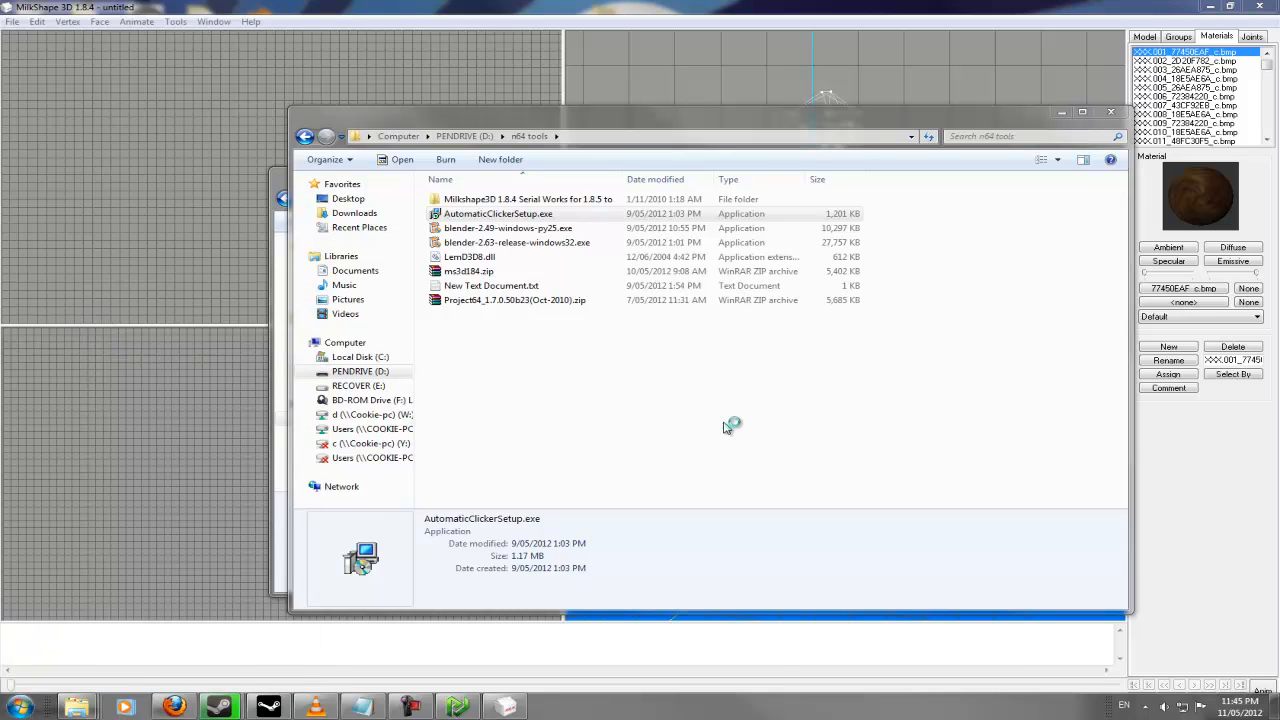
pyautogui.moveTo(600, 412)
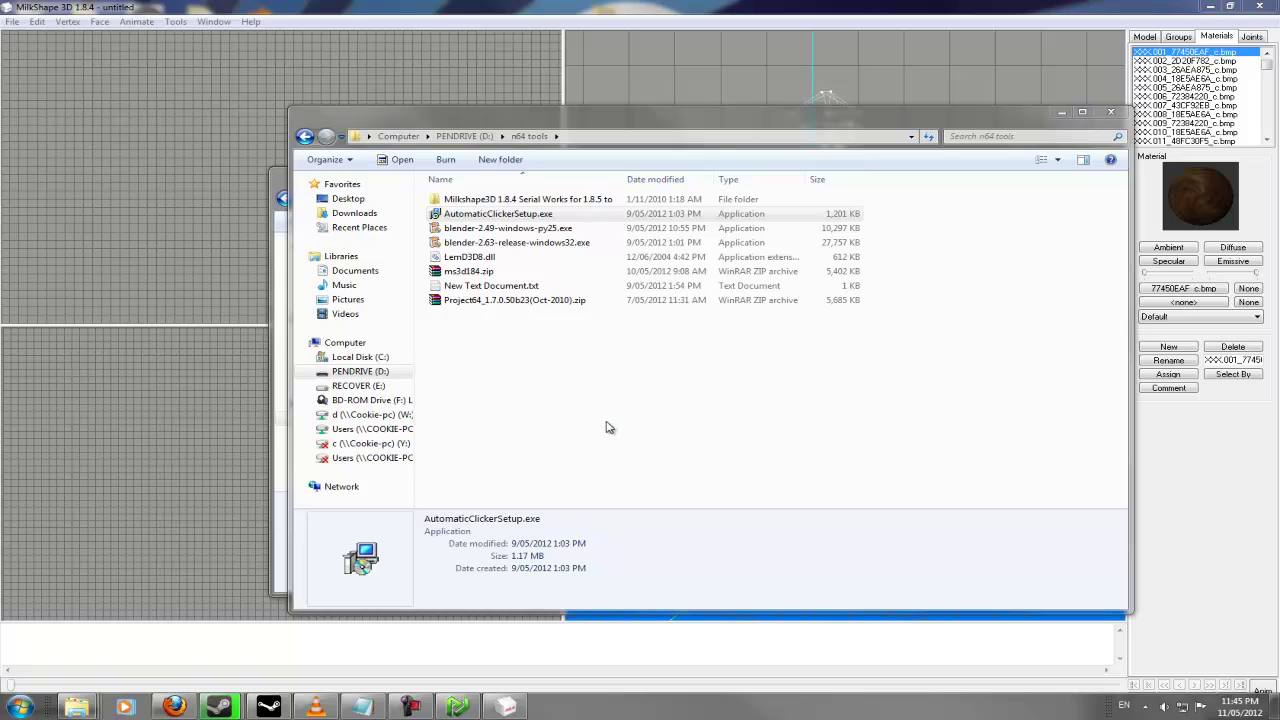
pyautogui.moveTo(586, 436)
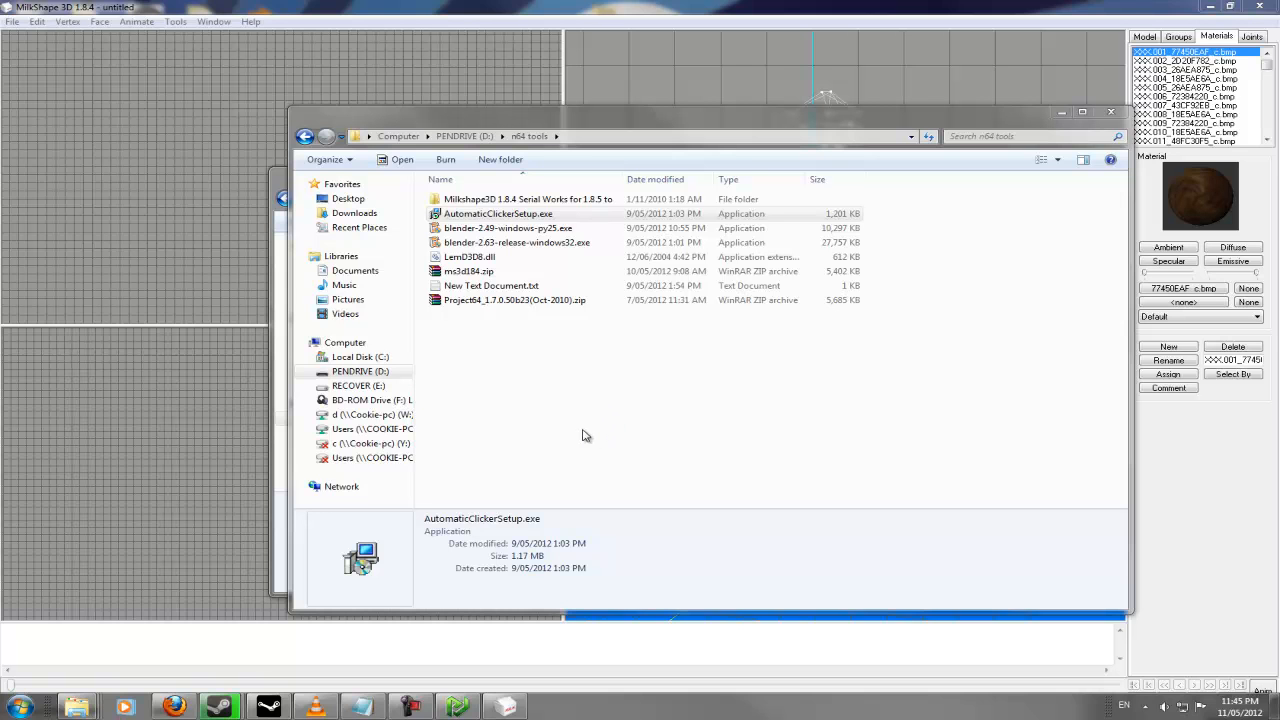
pyautogui.doubleClick(496, 212)
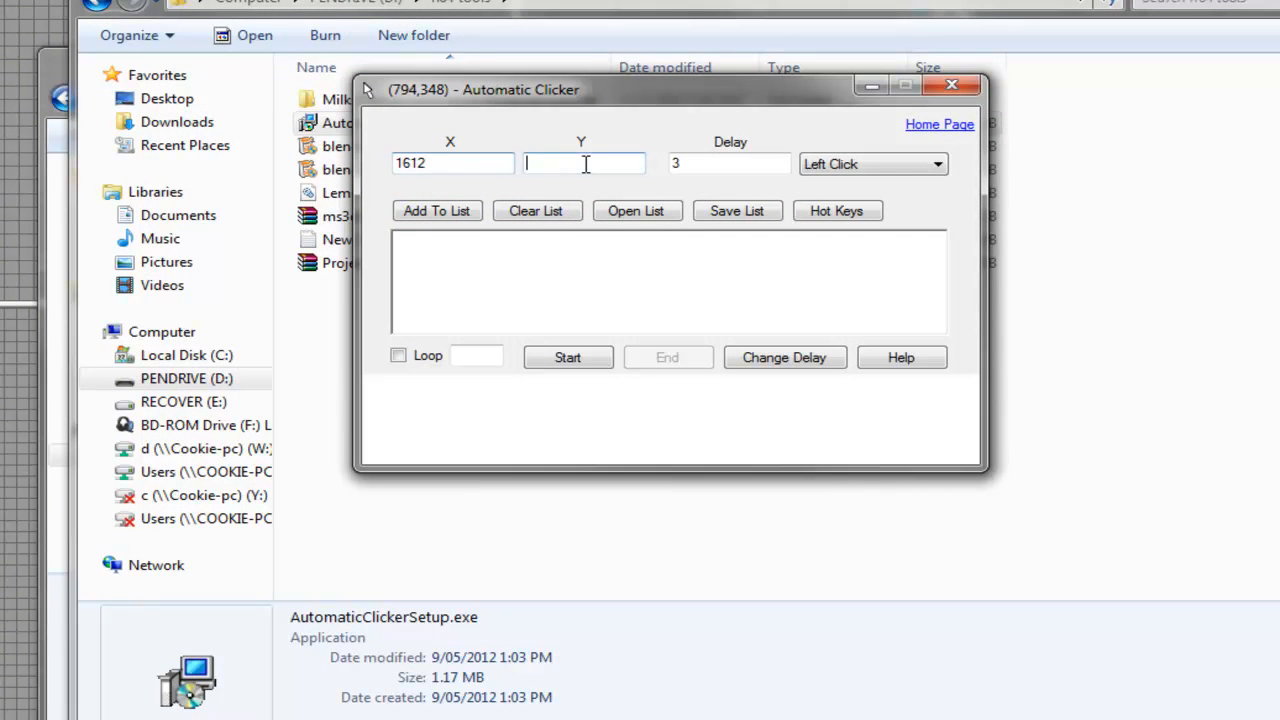
# Step: Add a looping left click at 1612, 506 with 0.1 delay to the click list
pyautogui.write('506')
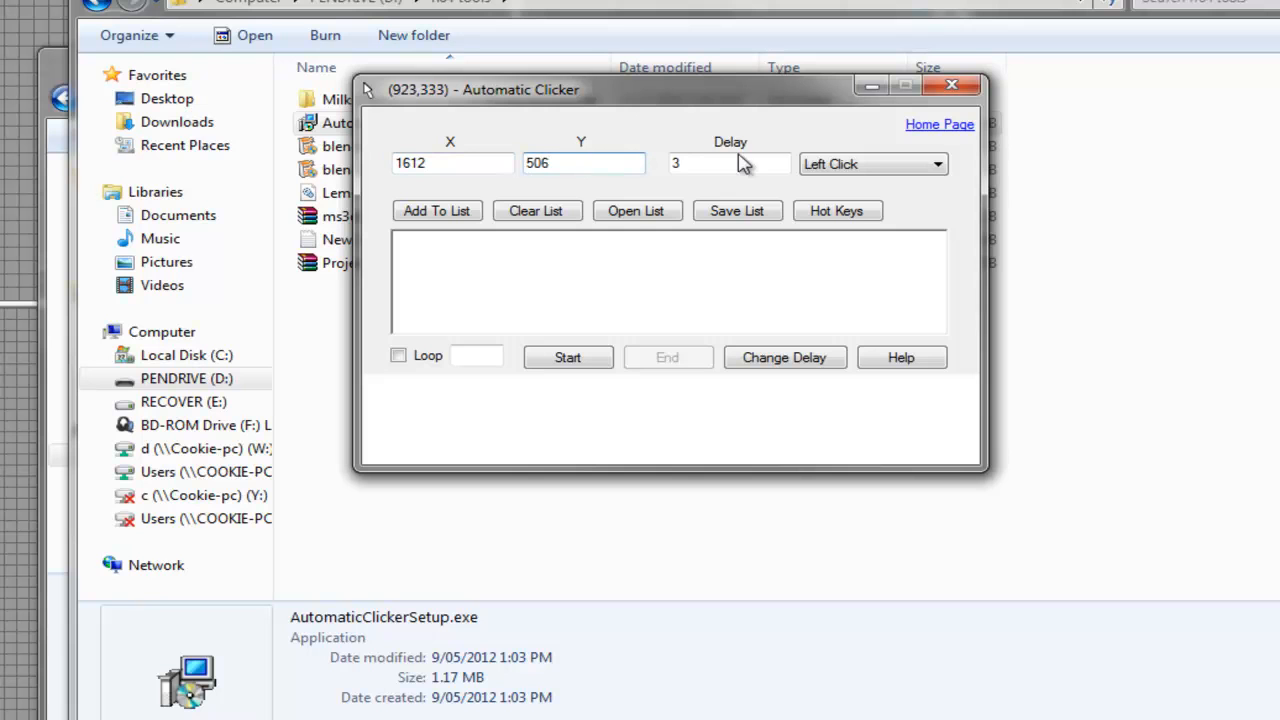
pyautogui.write('0.1')
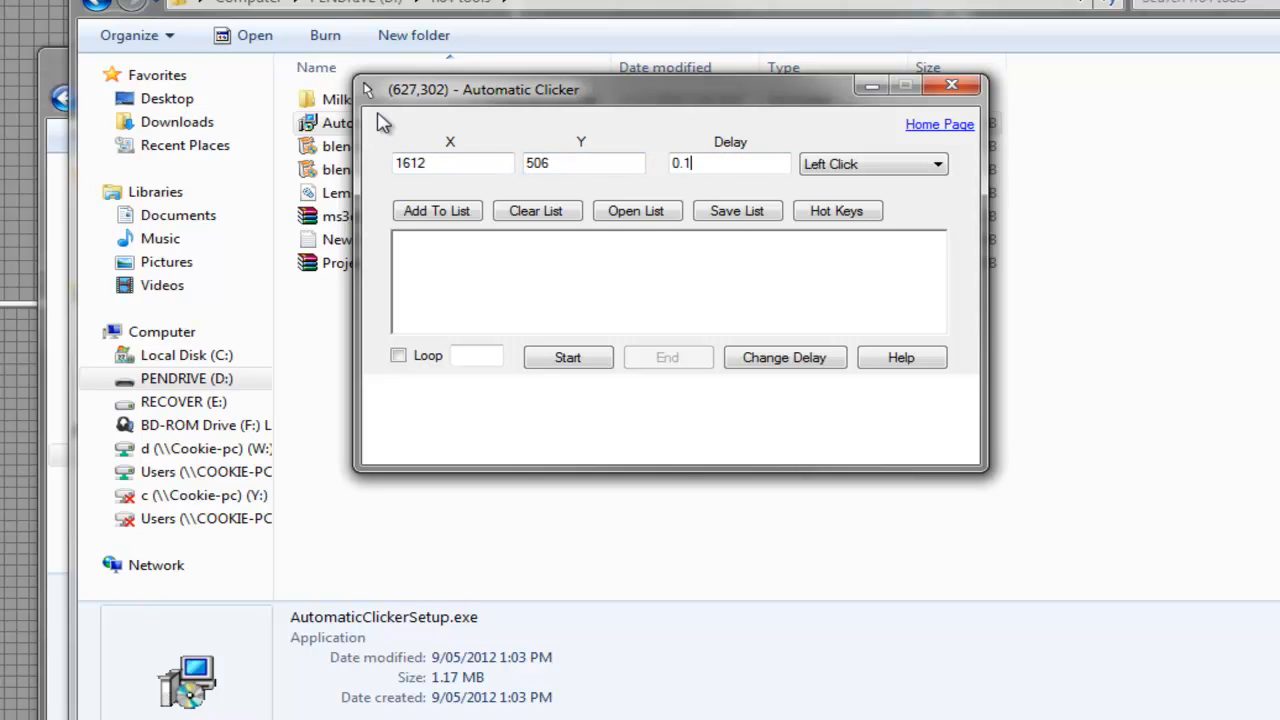
pyautogui.click(436, 210)
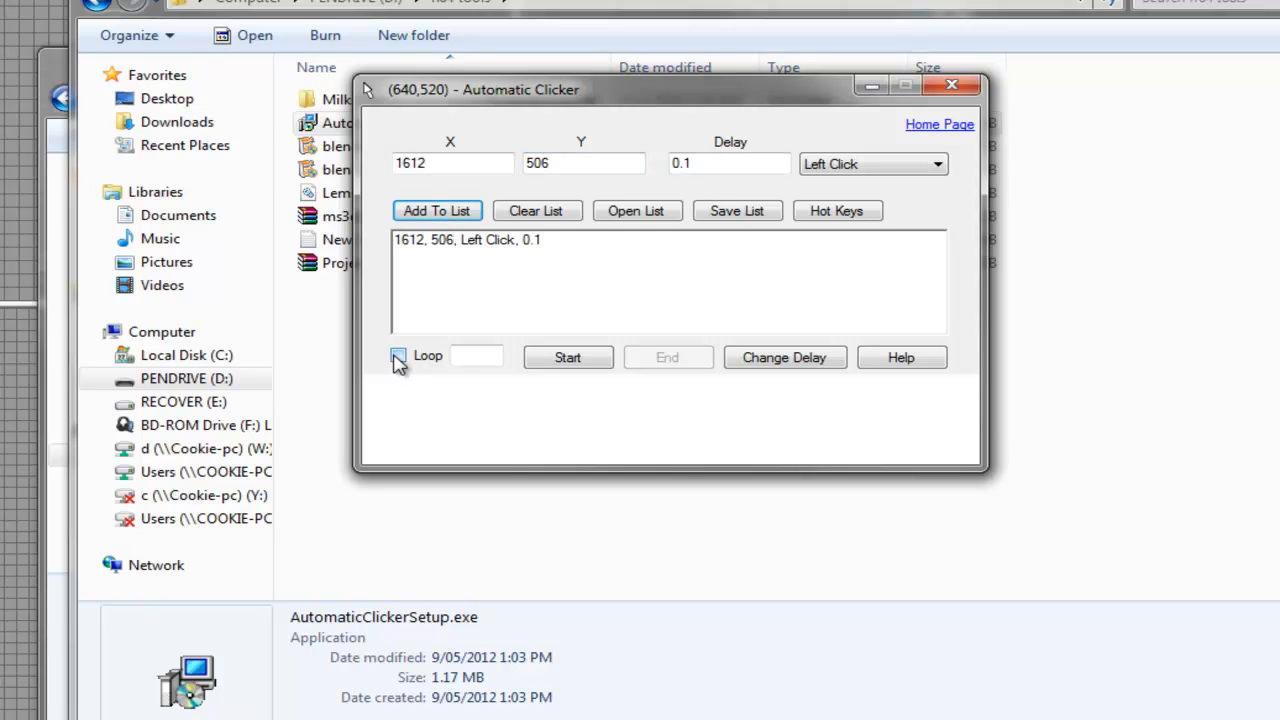
pyautogui.click(398, 356)
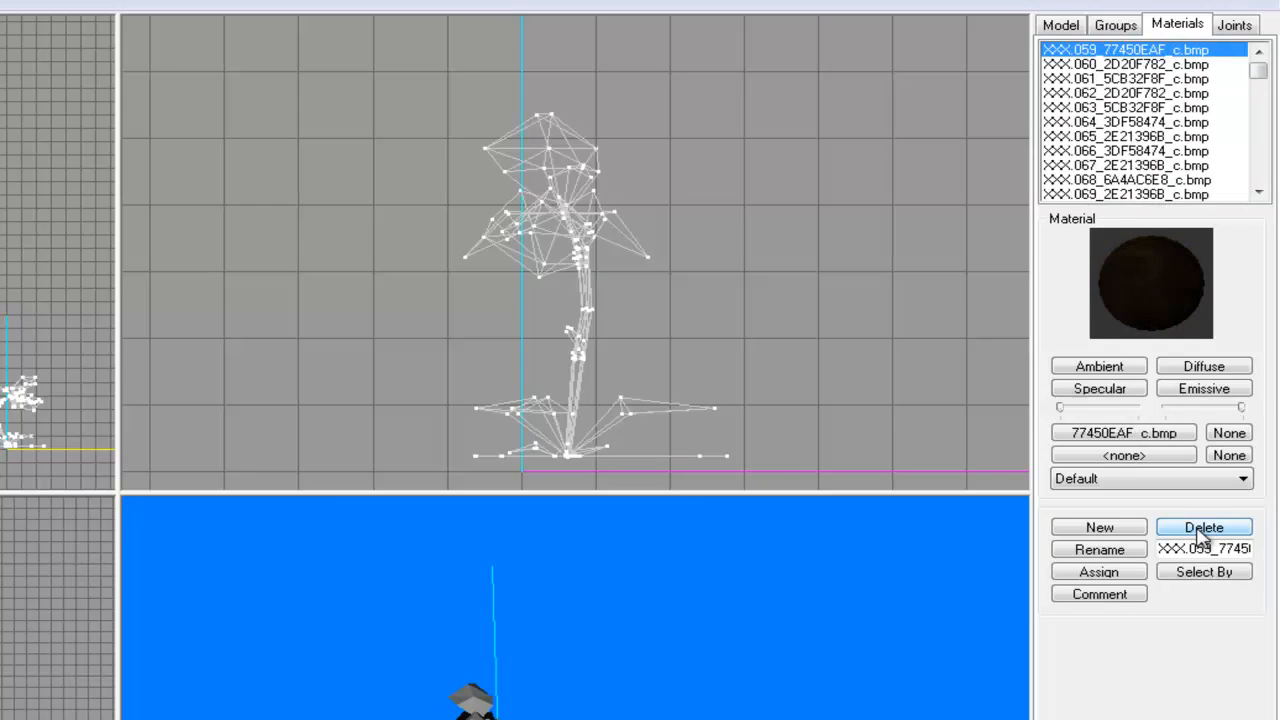
# Step: Delete every material from the plant model until the Materials list is empty
pyautogui.click(1204, 528)
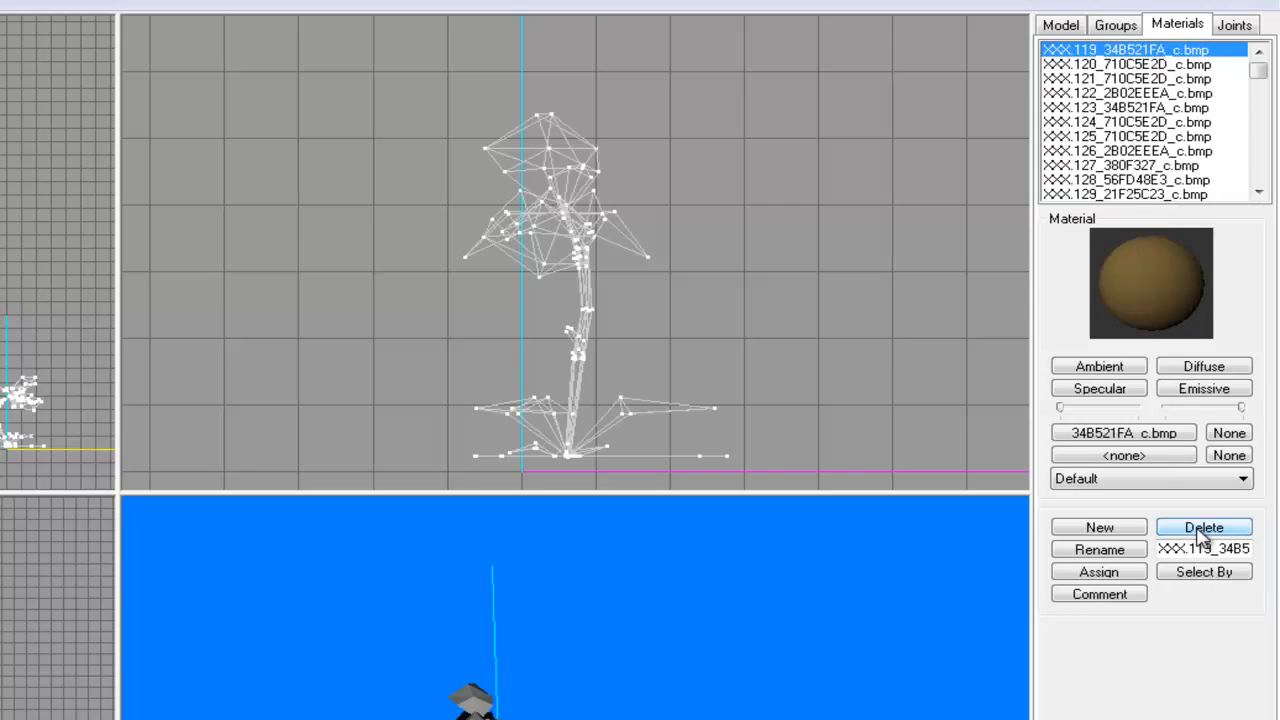
pyautogui.click(1204, 528)
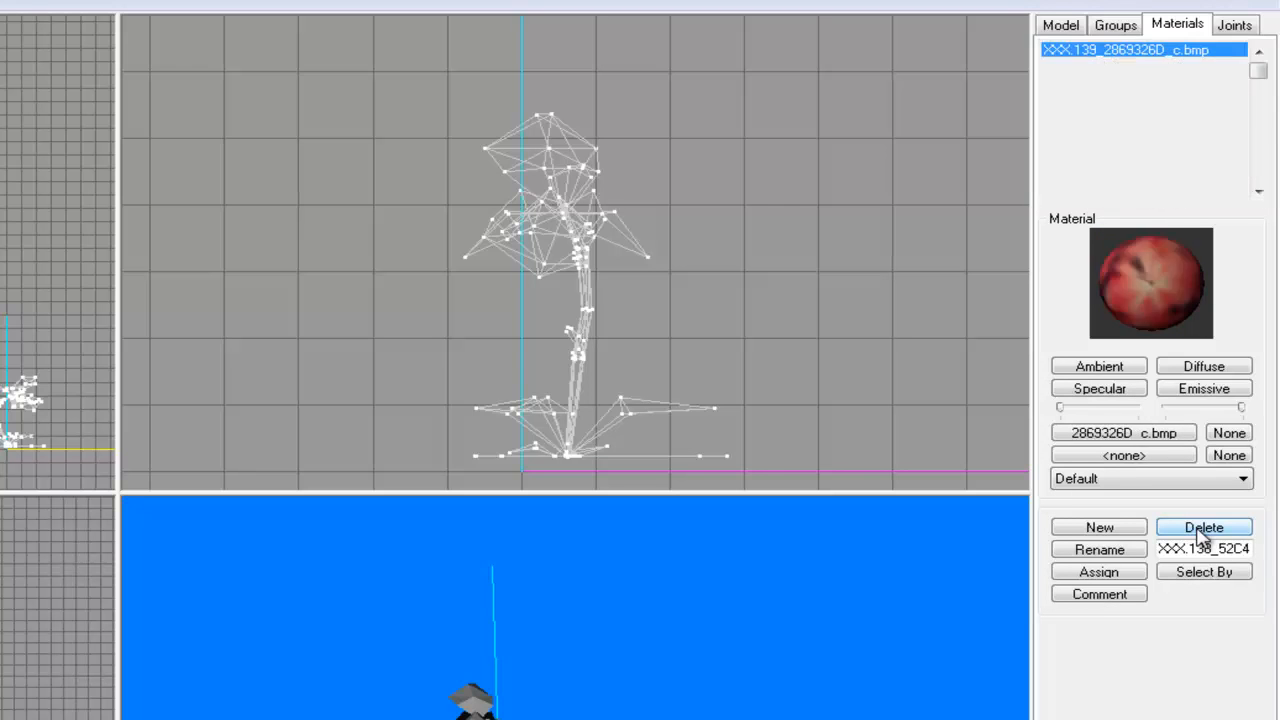
pyautogui.click(1204, 526)
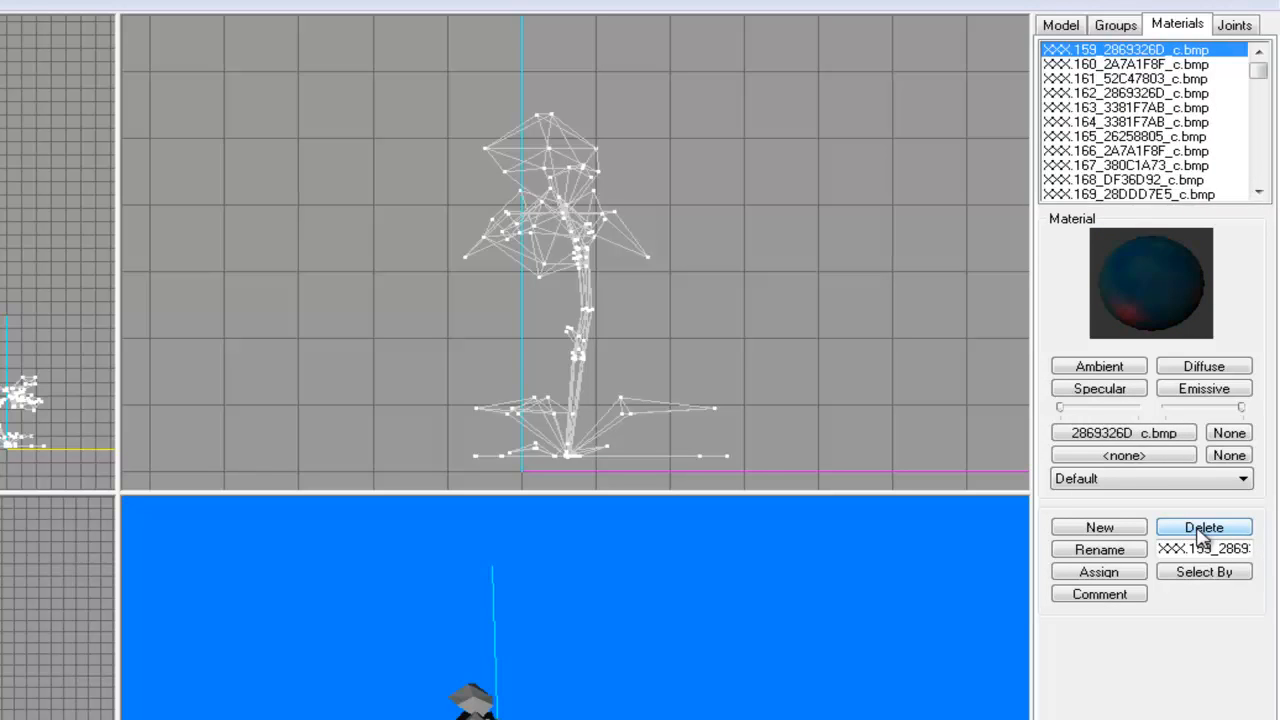
pyautogui.click(1204, 526)
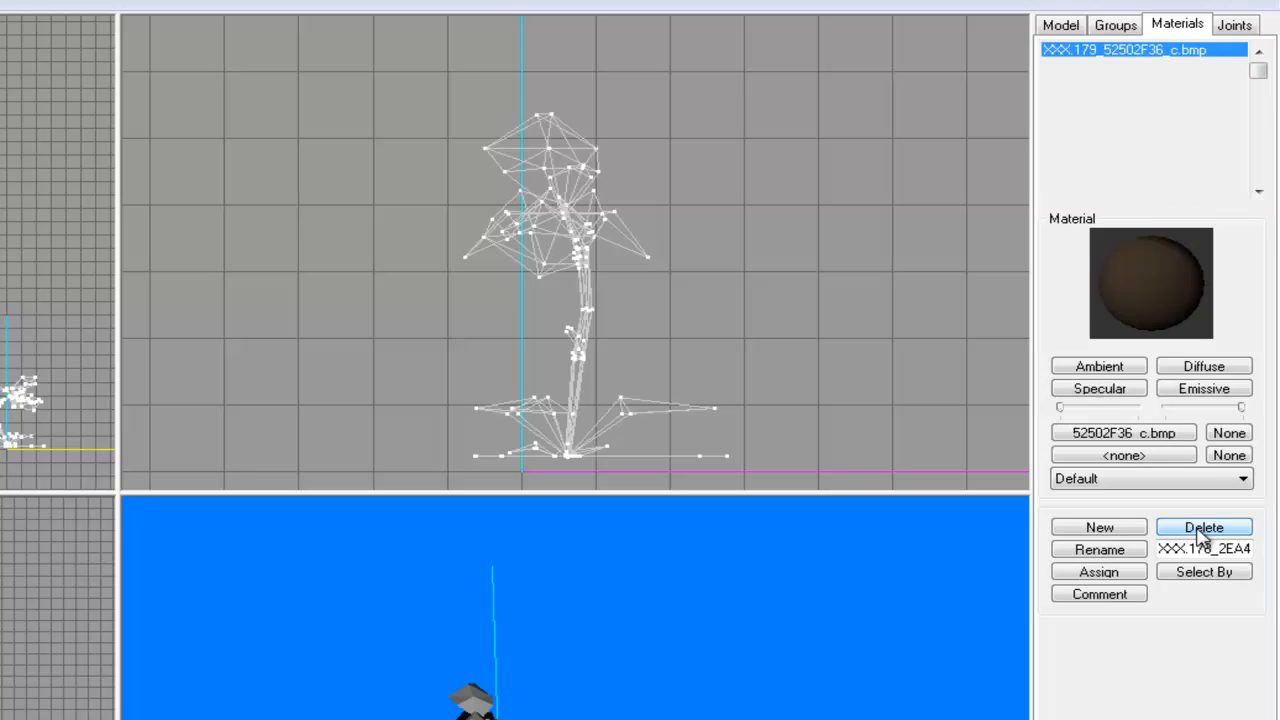
pyautogui.click(1204, 528)
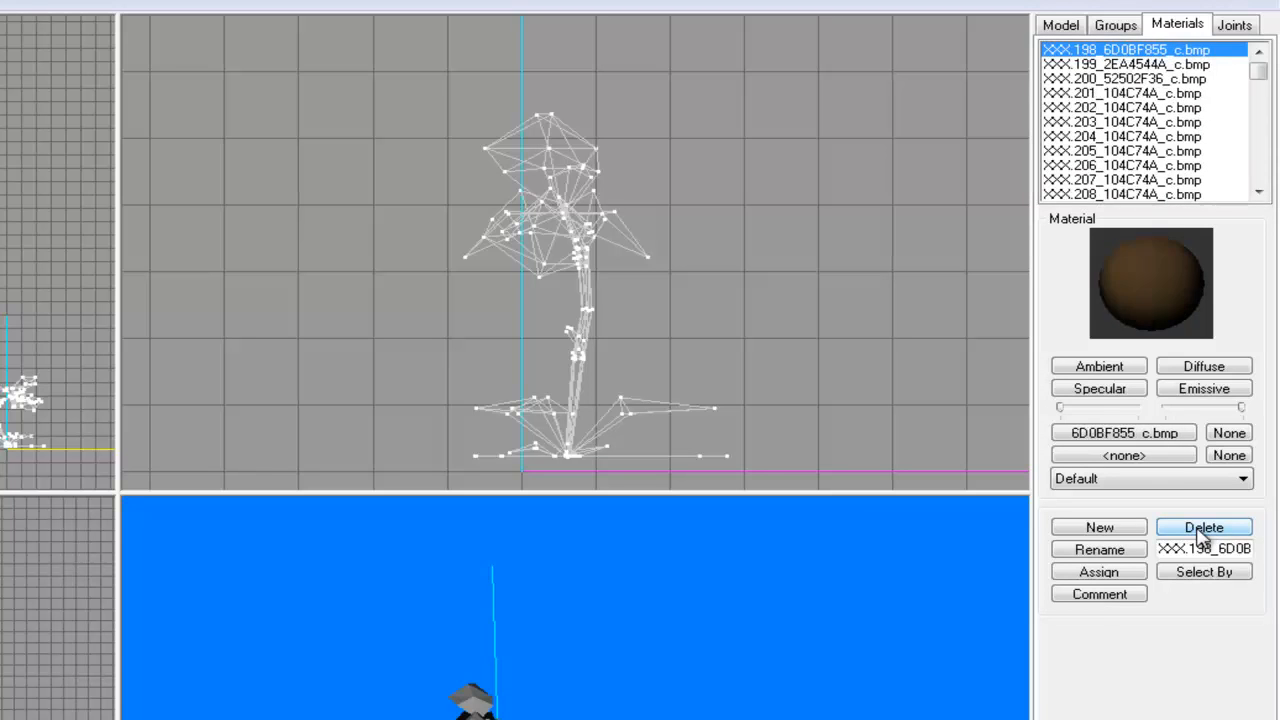
pyautogui.click(1204, 526)
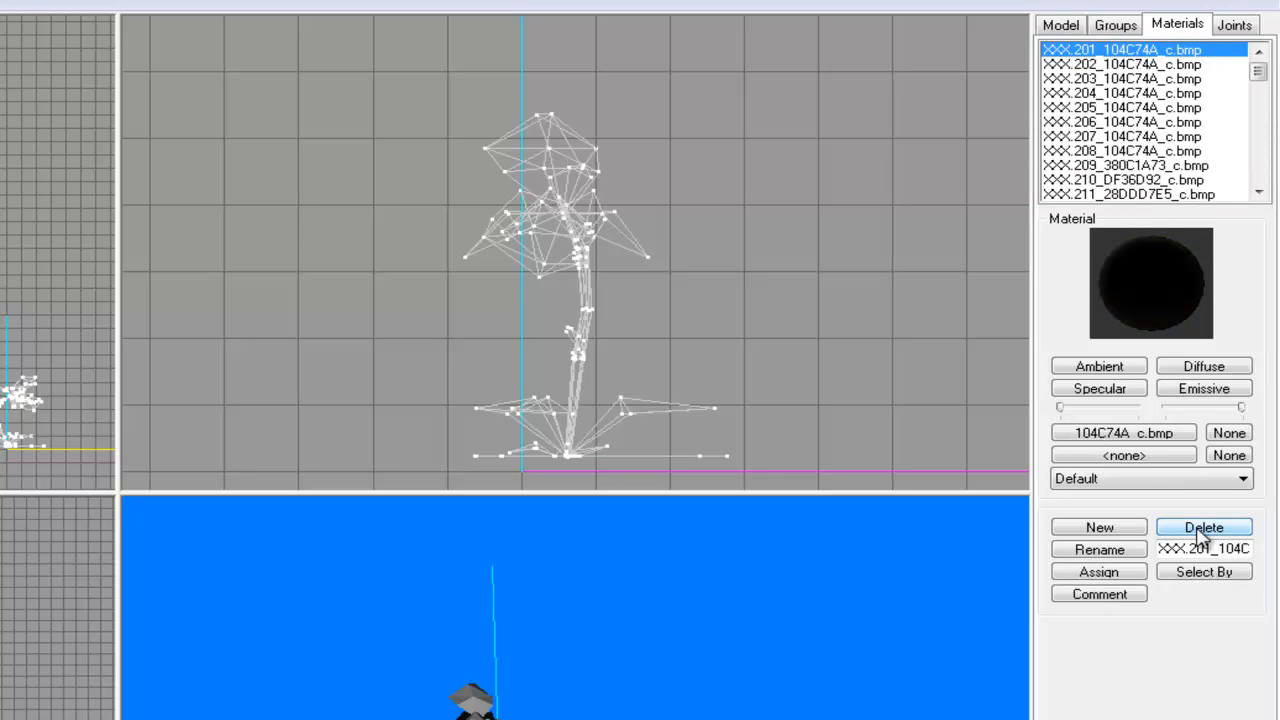
pyautogui.press('alt+tab')
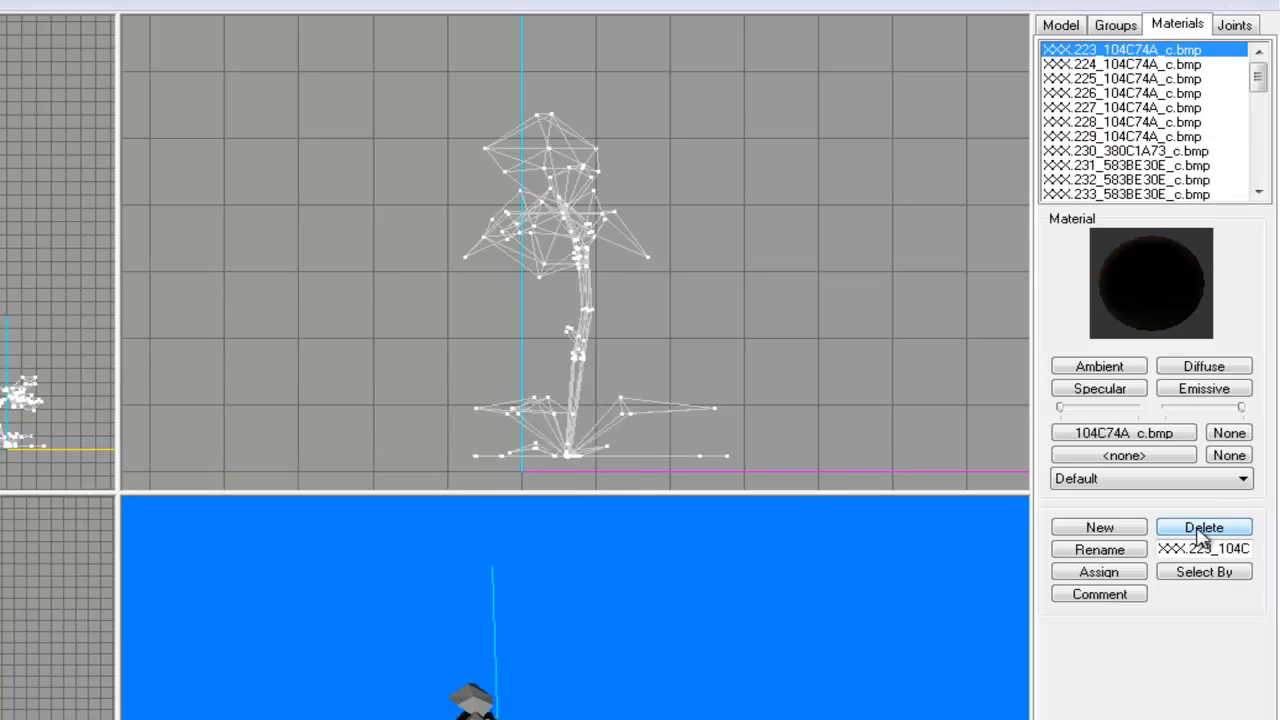
pyautogui.click(1200, 528)
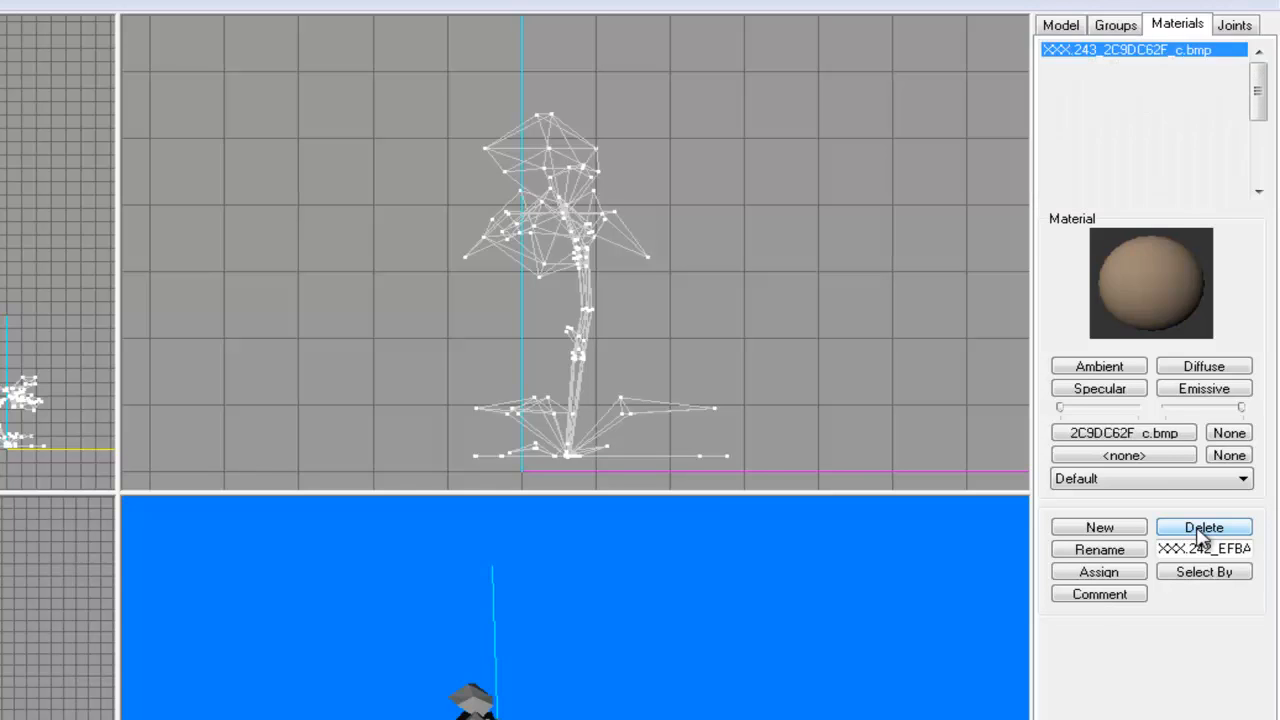
pyautogui.click(1204, 526)
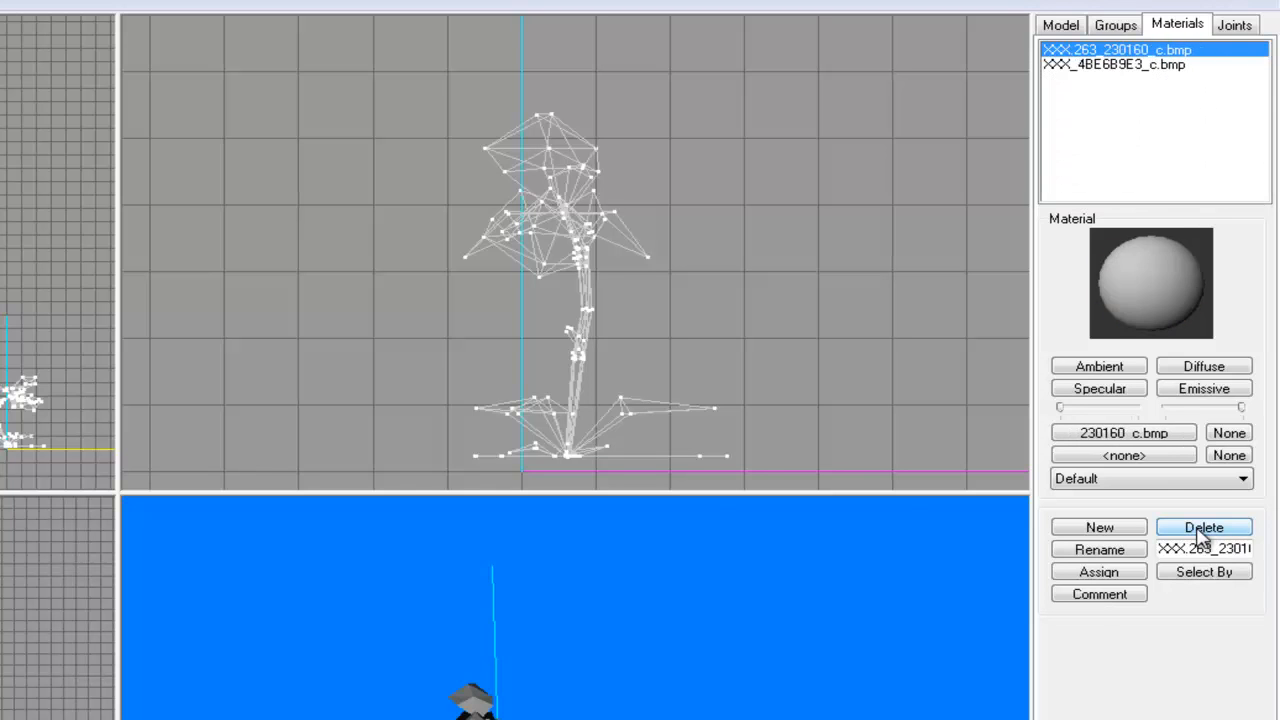
pyautogui.click(1202, 526)
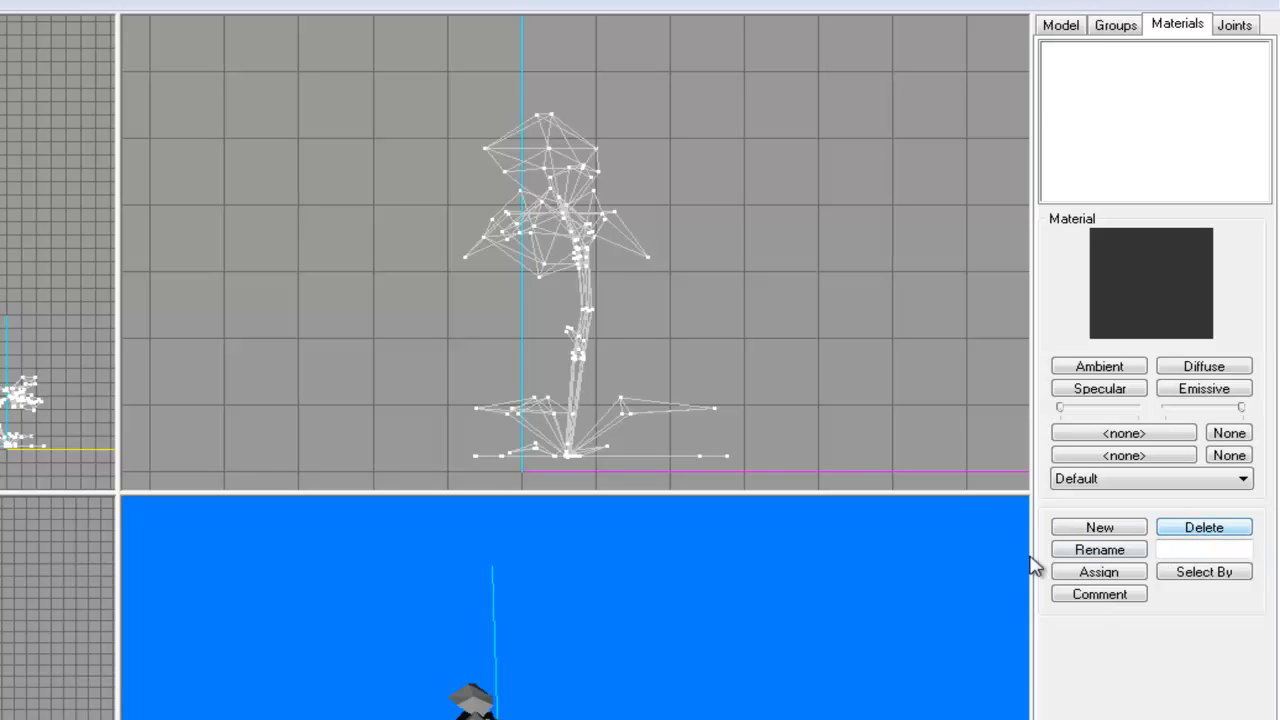
pyautogui.click(1108, 26)
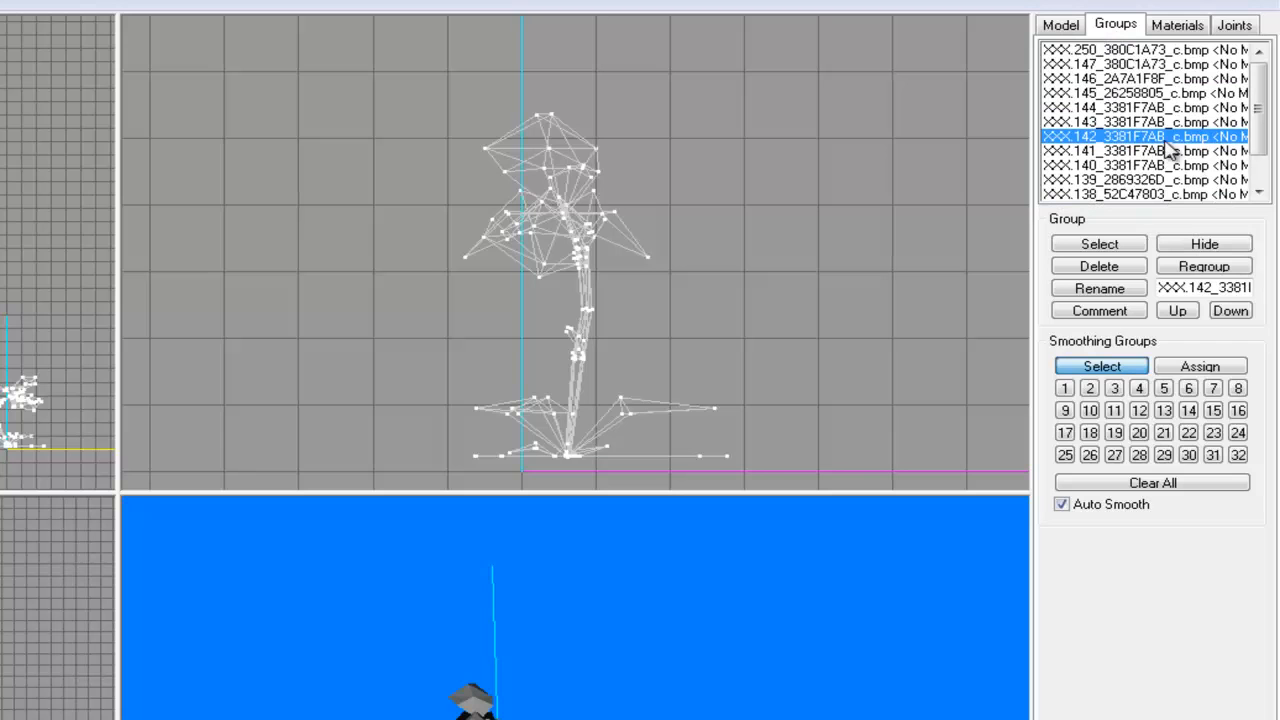
# Step: Remove the top groups and select the base leaves of the first 3381F7AB group
pyautogui.scroll(-3)
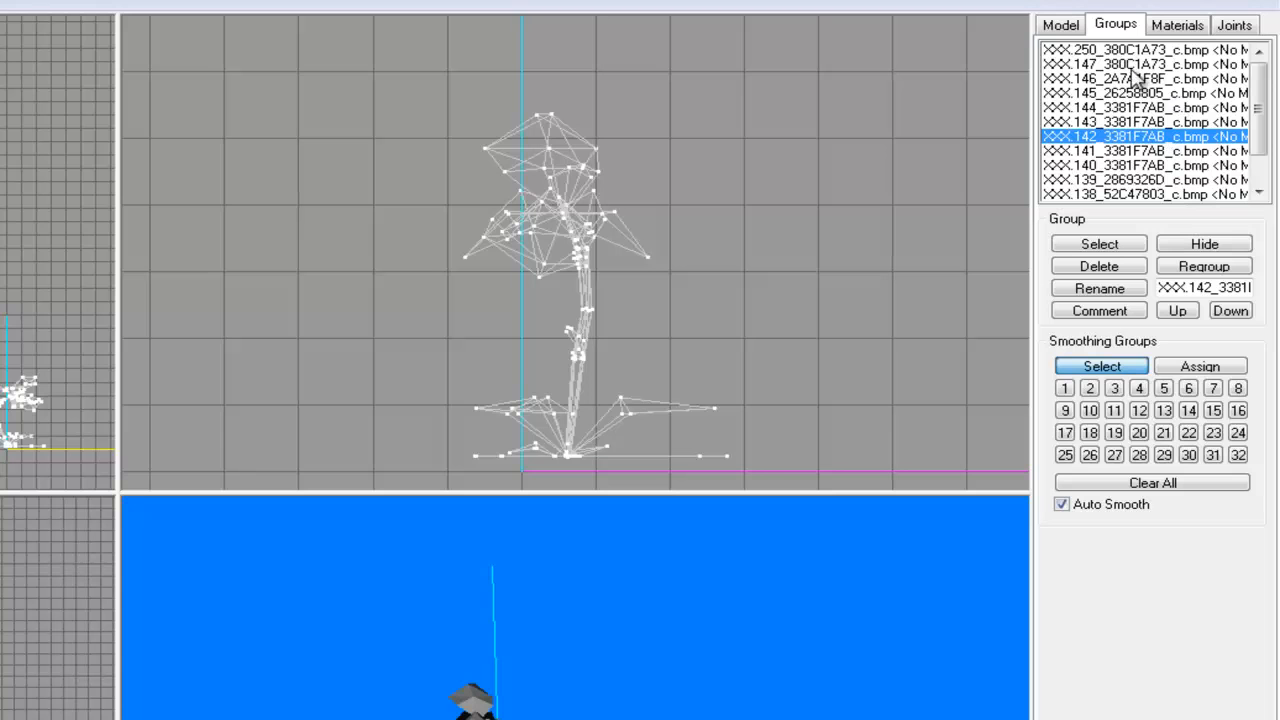
pyautogui.click(1140, 50)
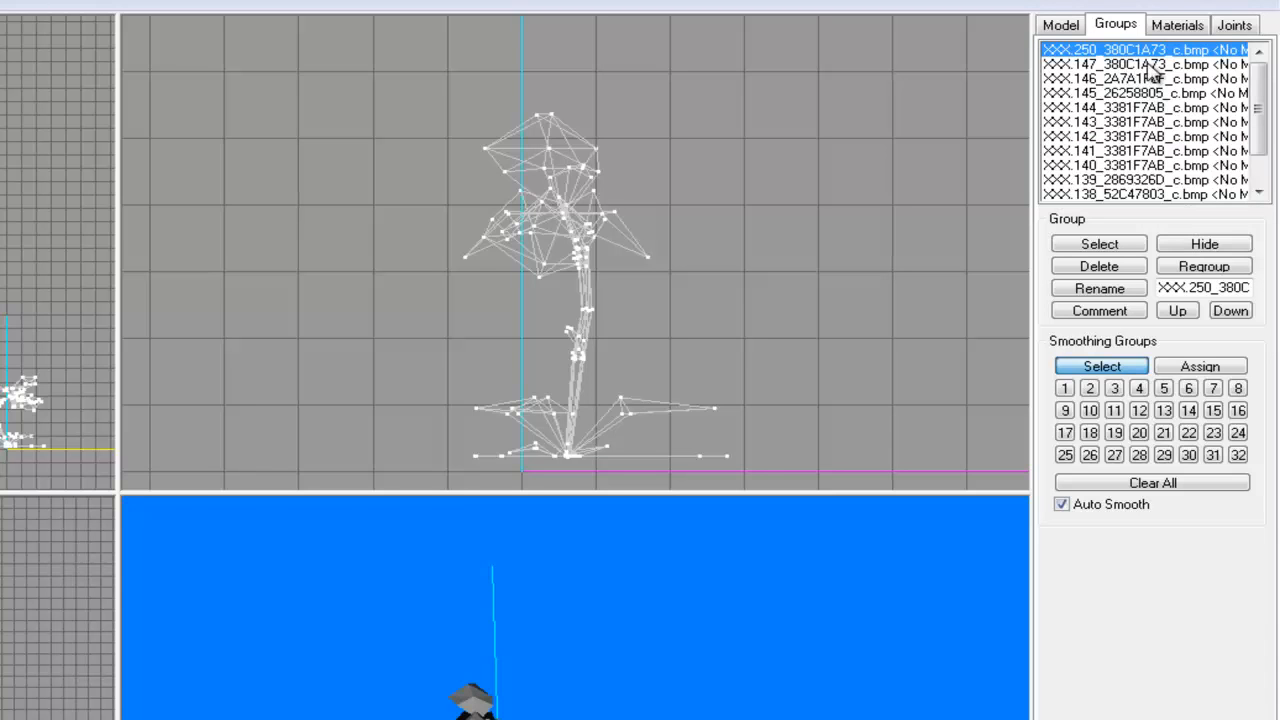
pyautogui.moveTo(1130, 232)
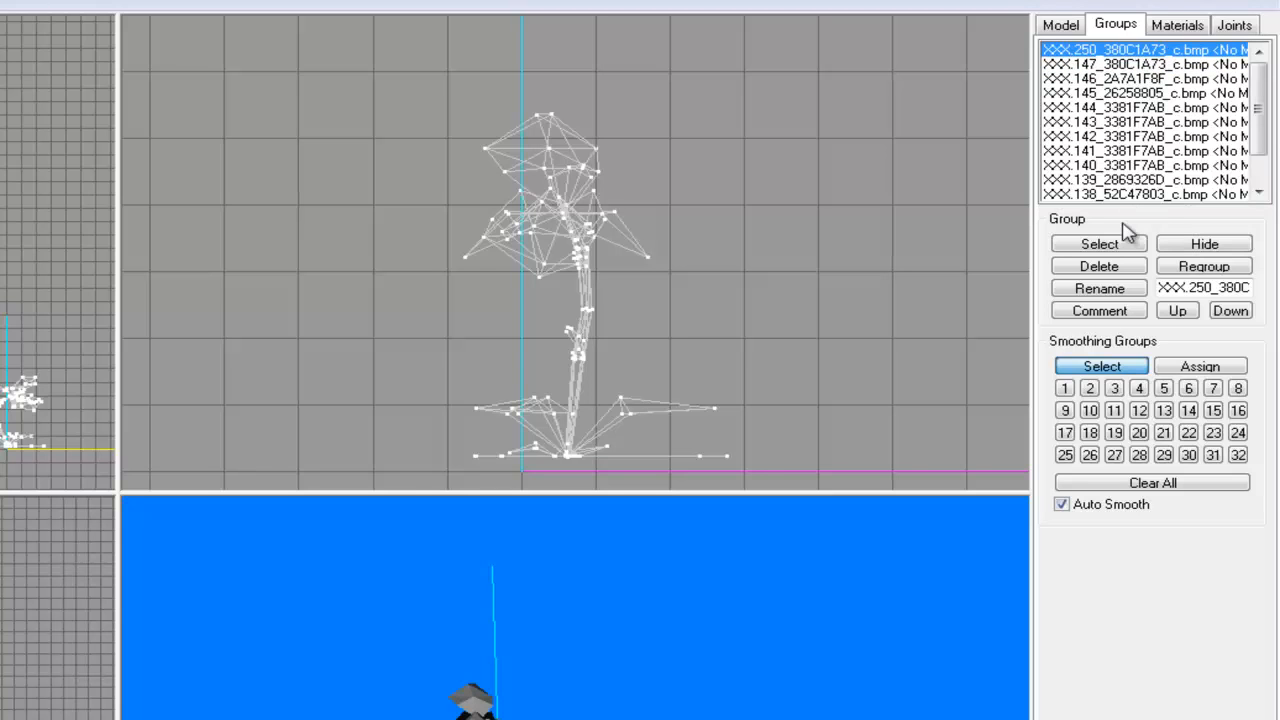
pyautogui.click(1098, 244)
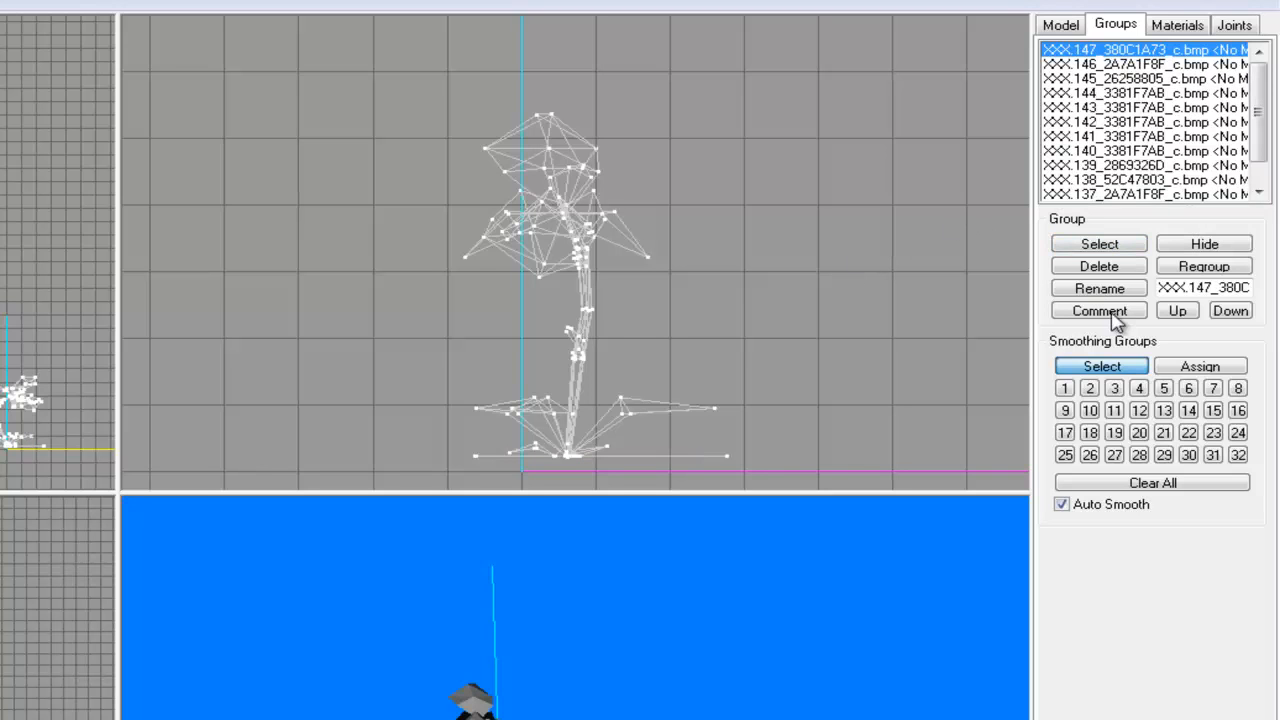
pyautogui.click(1098, 244)
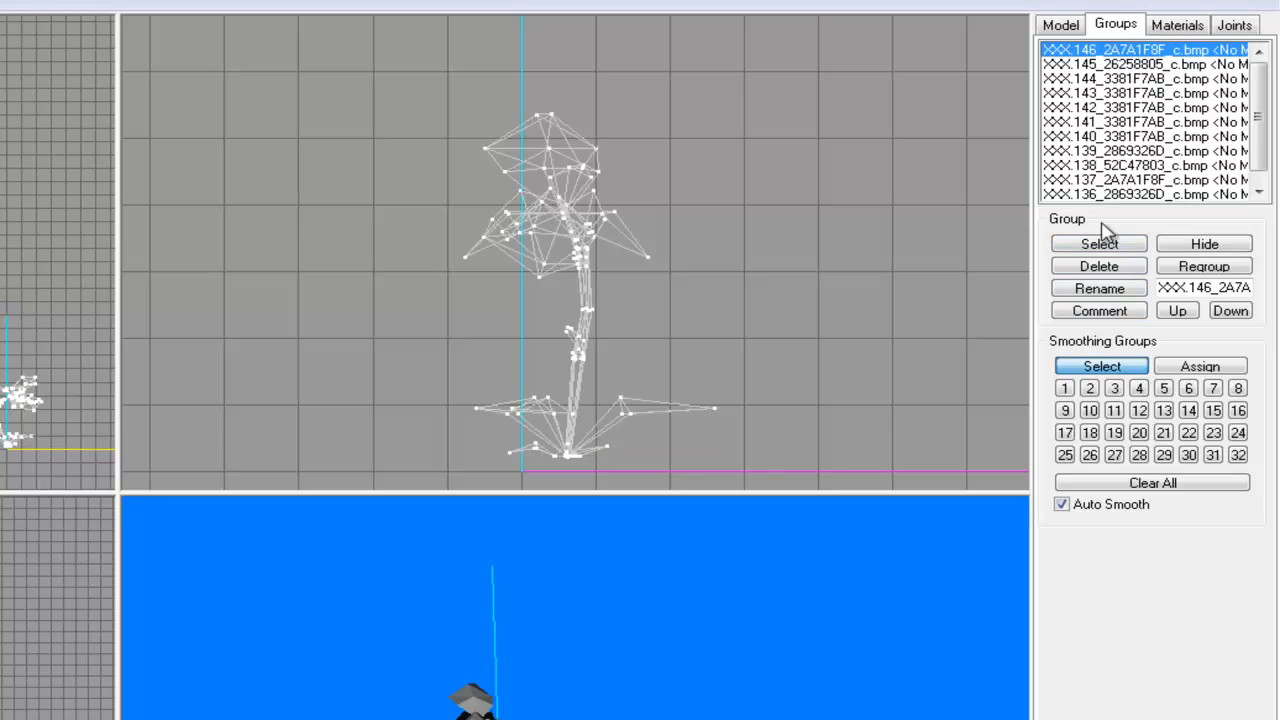
pyautogui.click(1096, 244)
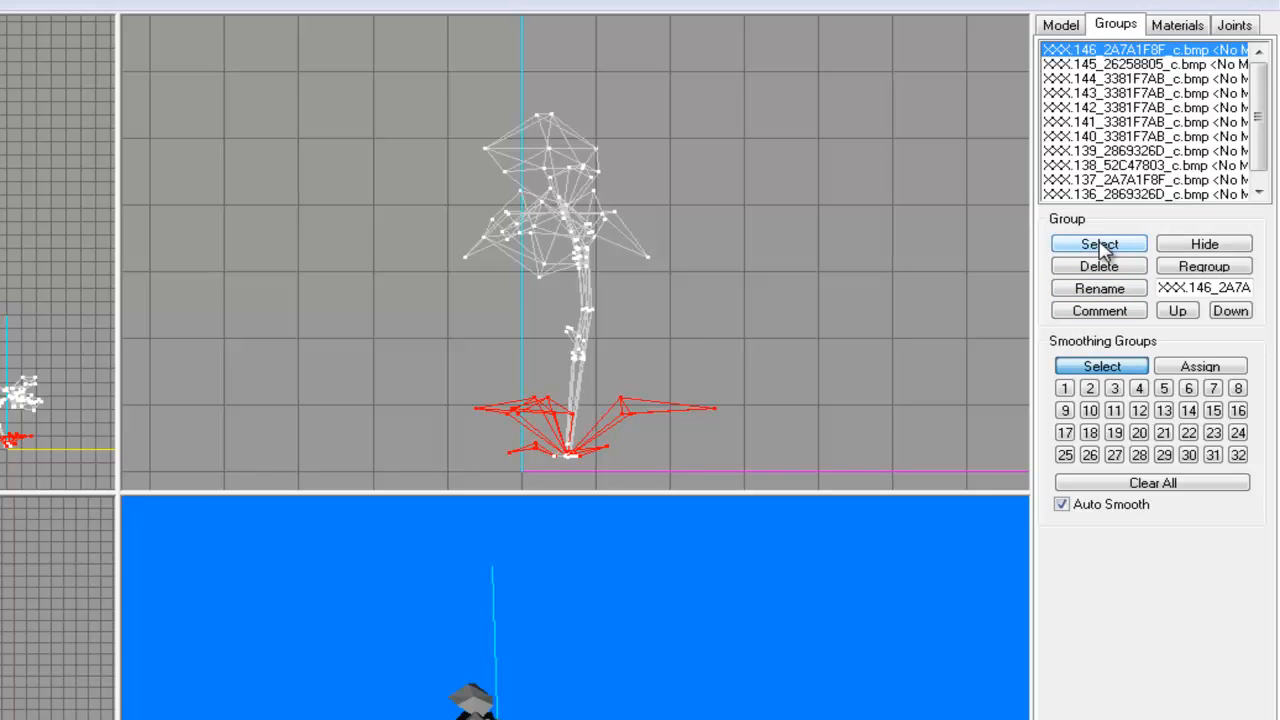
pyautogui.moveTo(1200, 84)
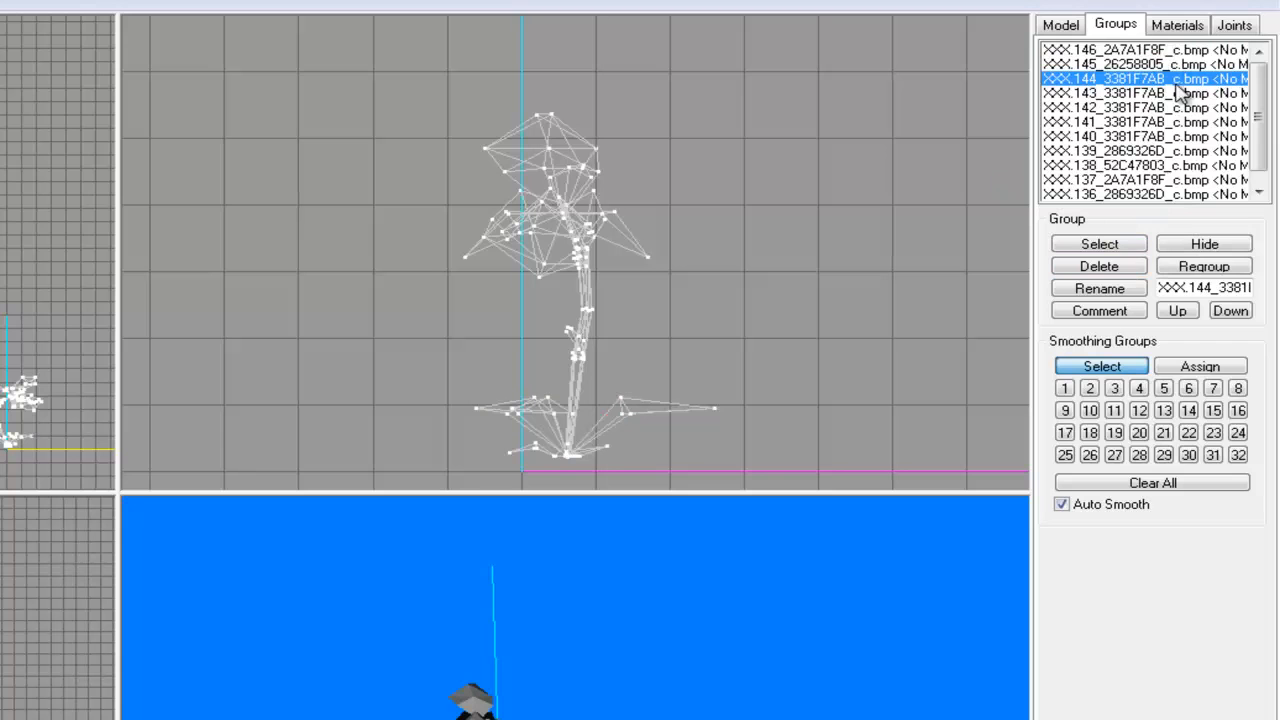
# Step: Add stem groups 144 and 142 sharing the 3381F7AB texture to the selection
pyautogui.click(1096, 244)
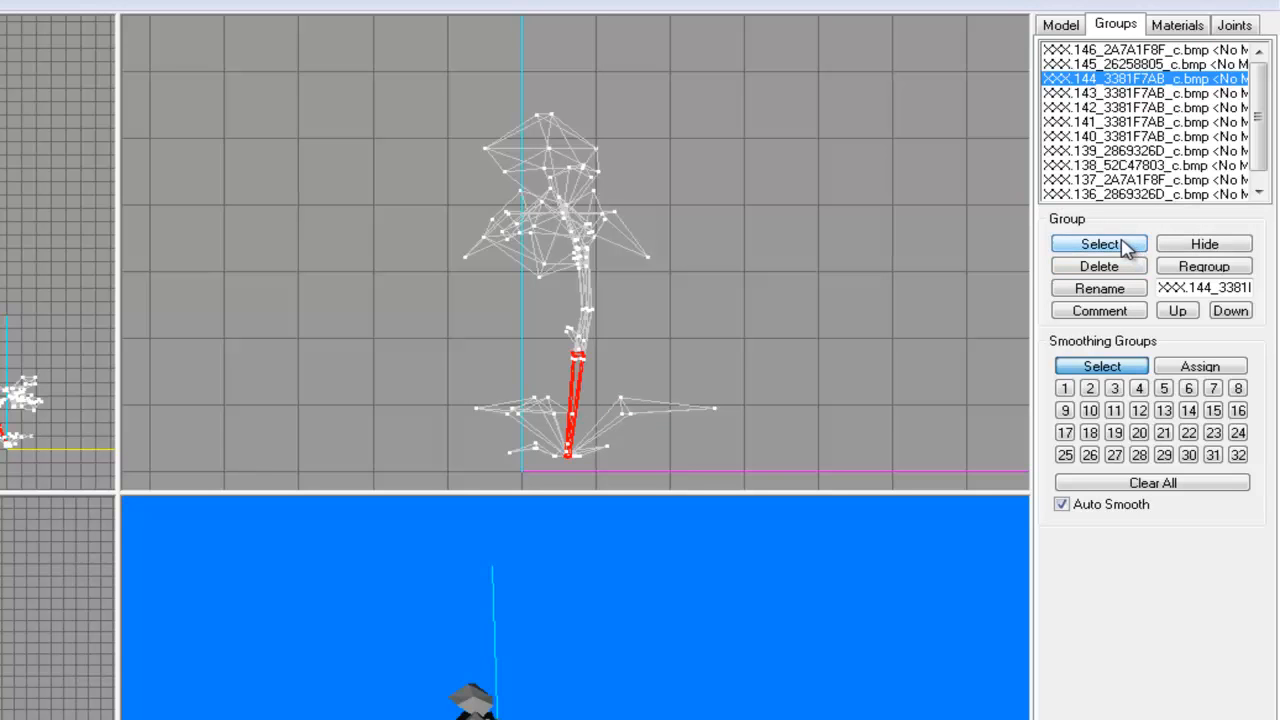
pyautogui.click(1144, 96)
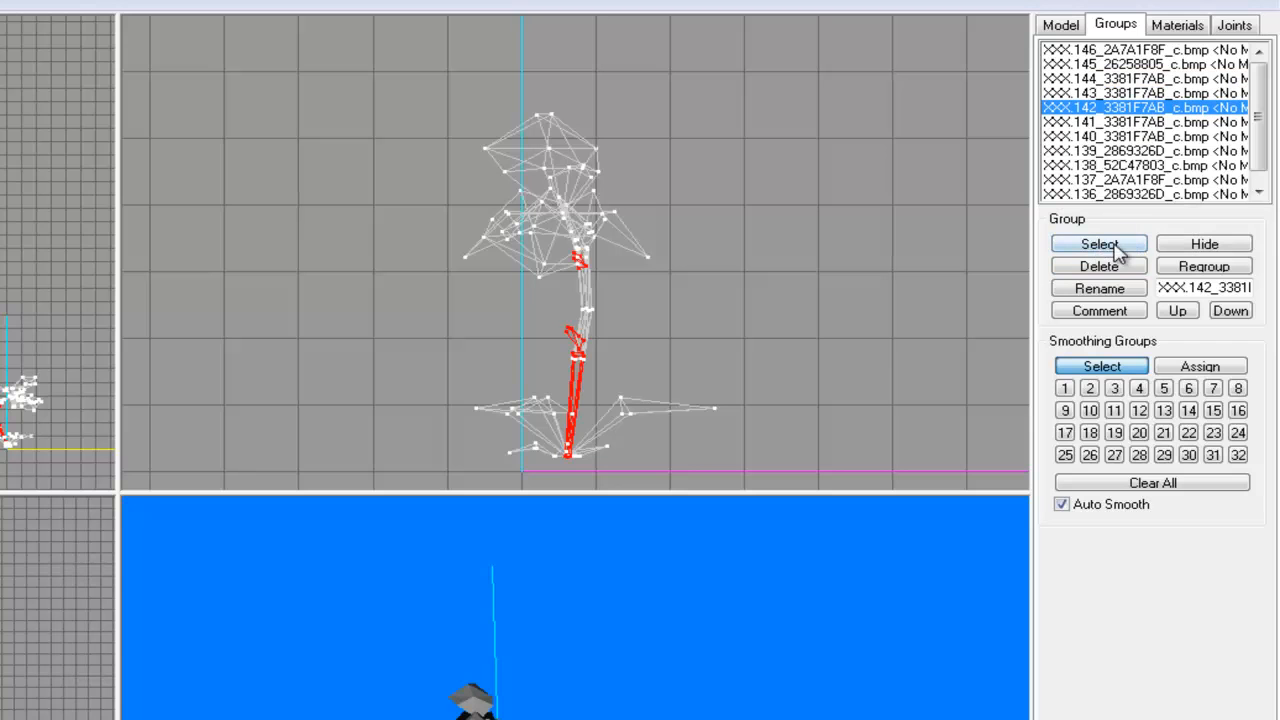
pyautogui.click(1150, 122)
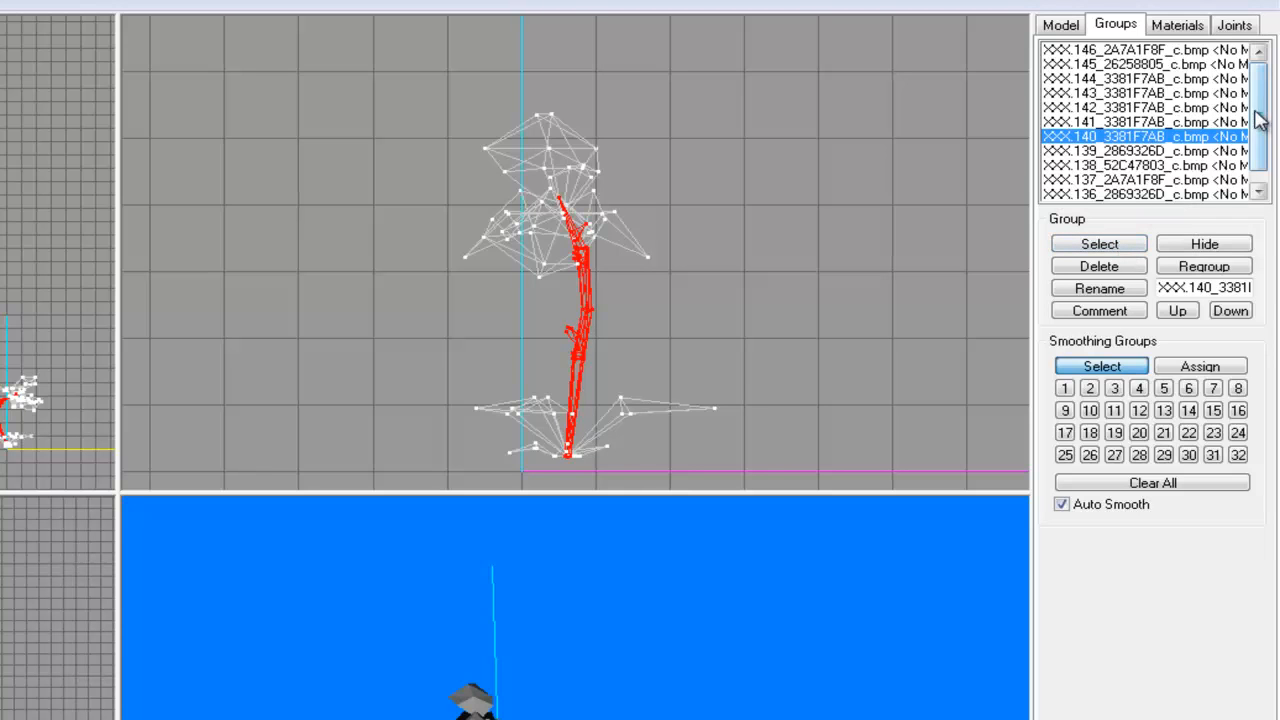
pyautogui.scroll(-3)
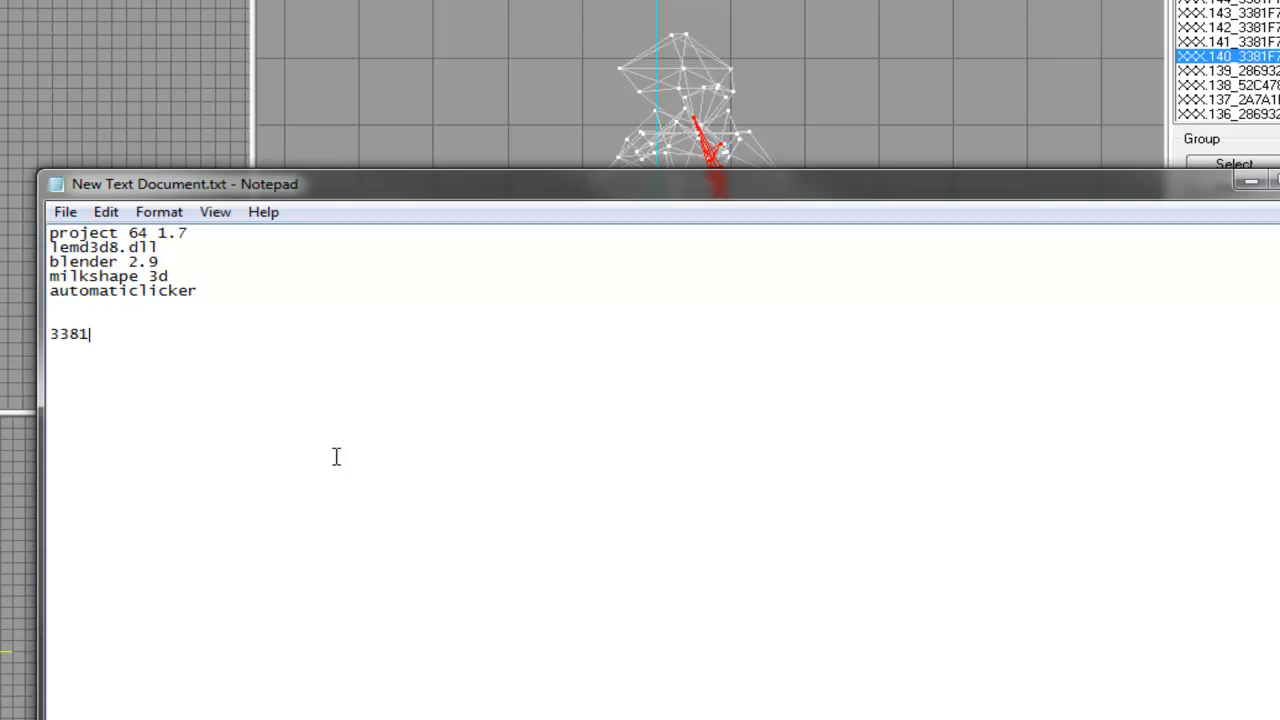
# Step: Note the texture code 3381f7ab in Notepad and select it for copying
pyautogui.write('f7')
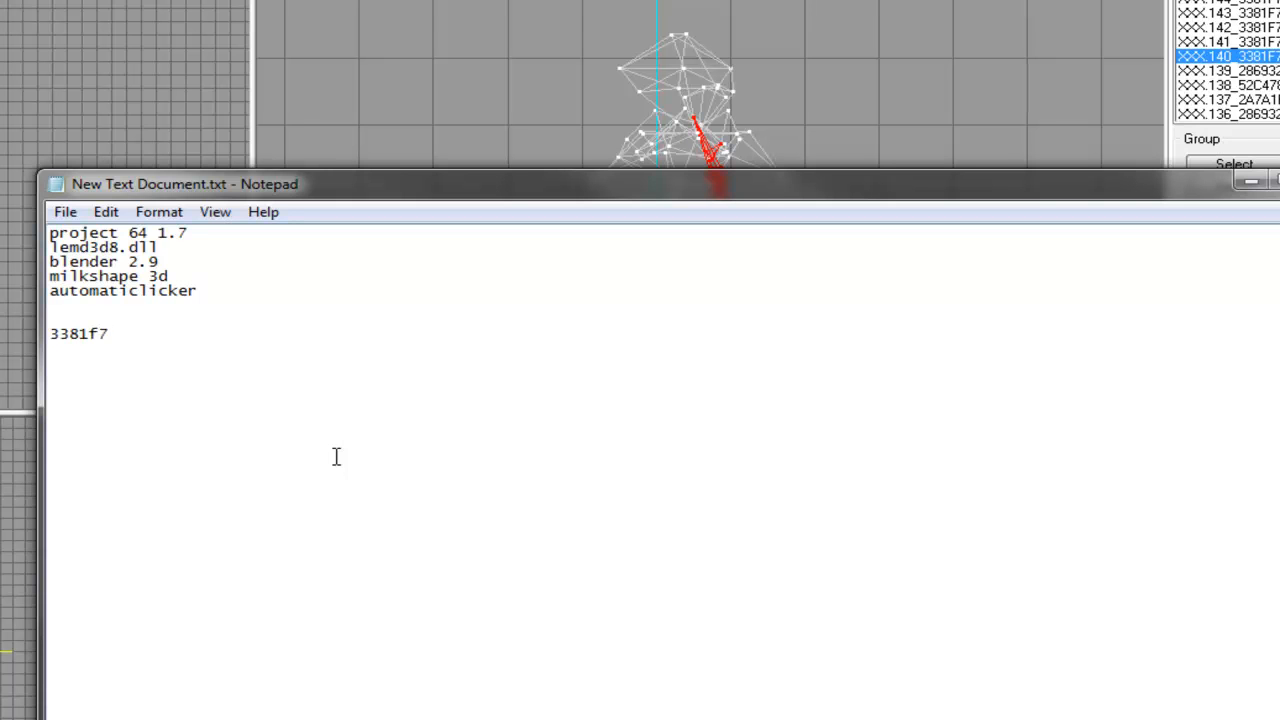
pyautogui.write('ab')
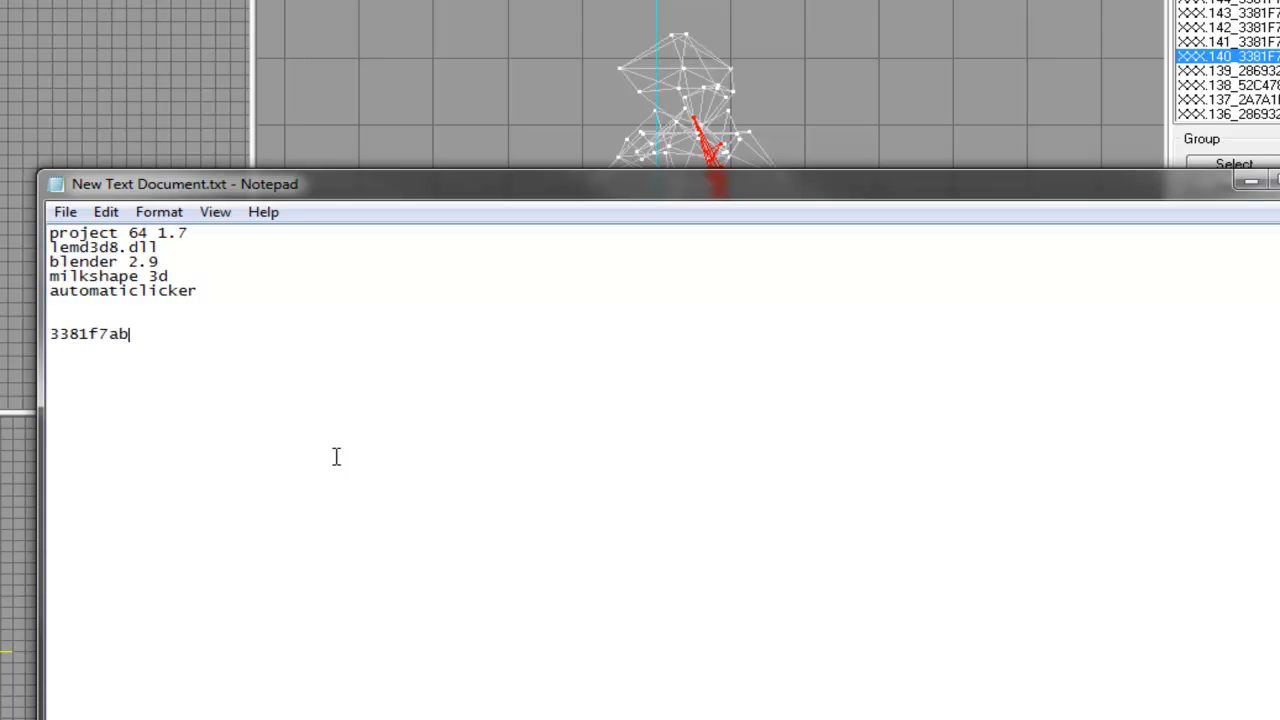
pyautogui.doubleClick(88, 334)
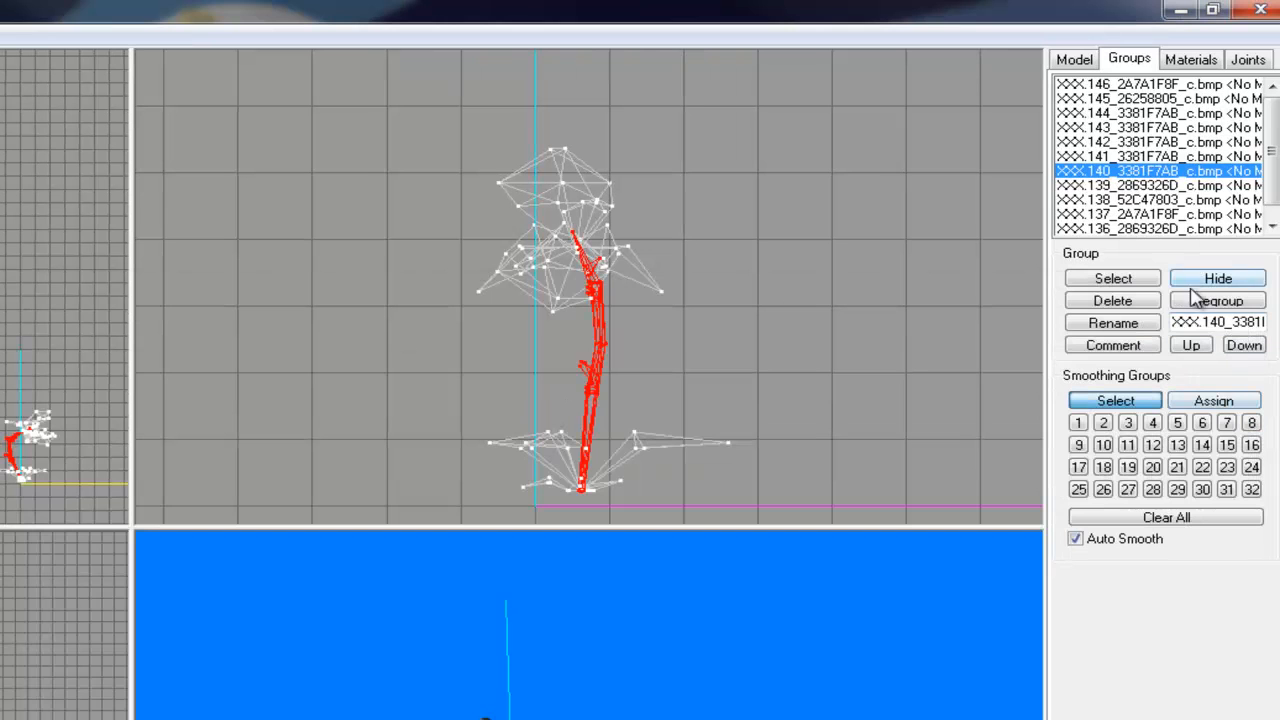
# Step: Regroup the selected stem pieces into Regroup01 and pick it in the list
pyautogui.click(1216, 300)
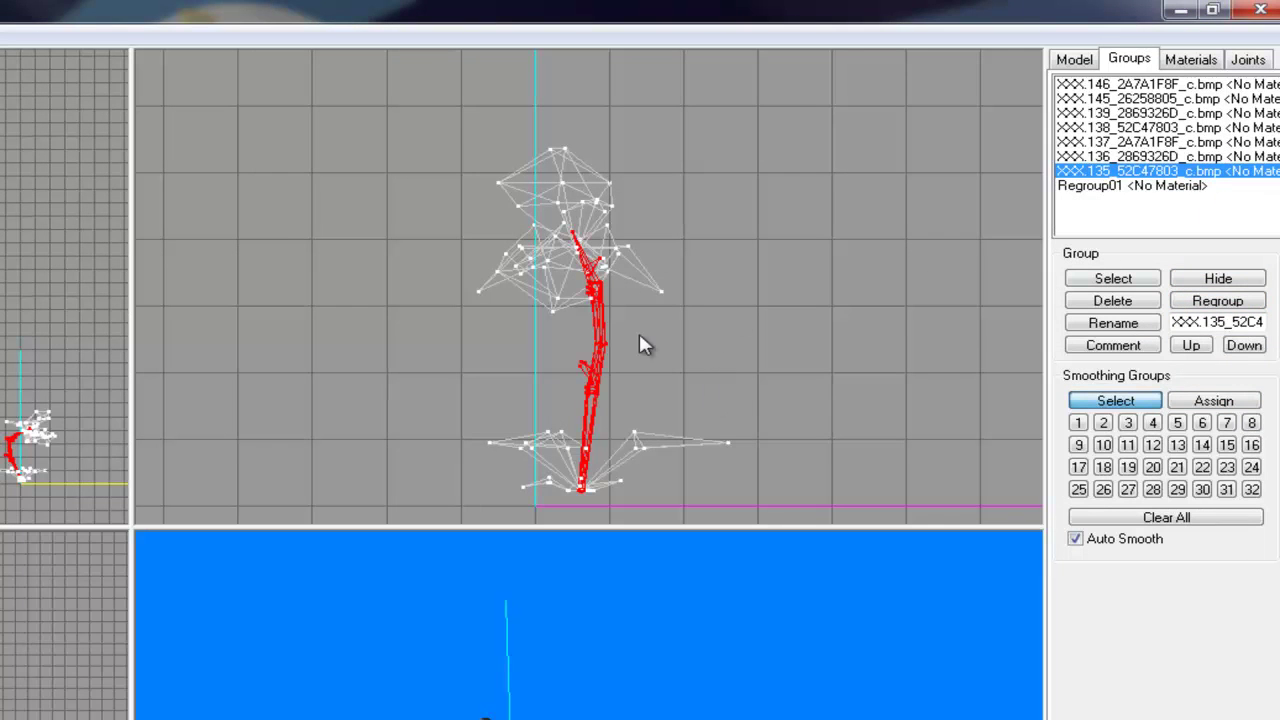
pyautogui.click(1132, 188)
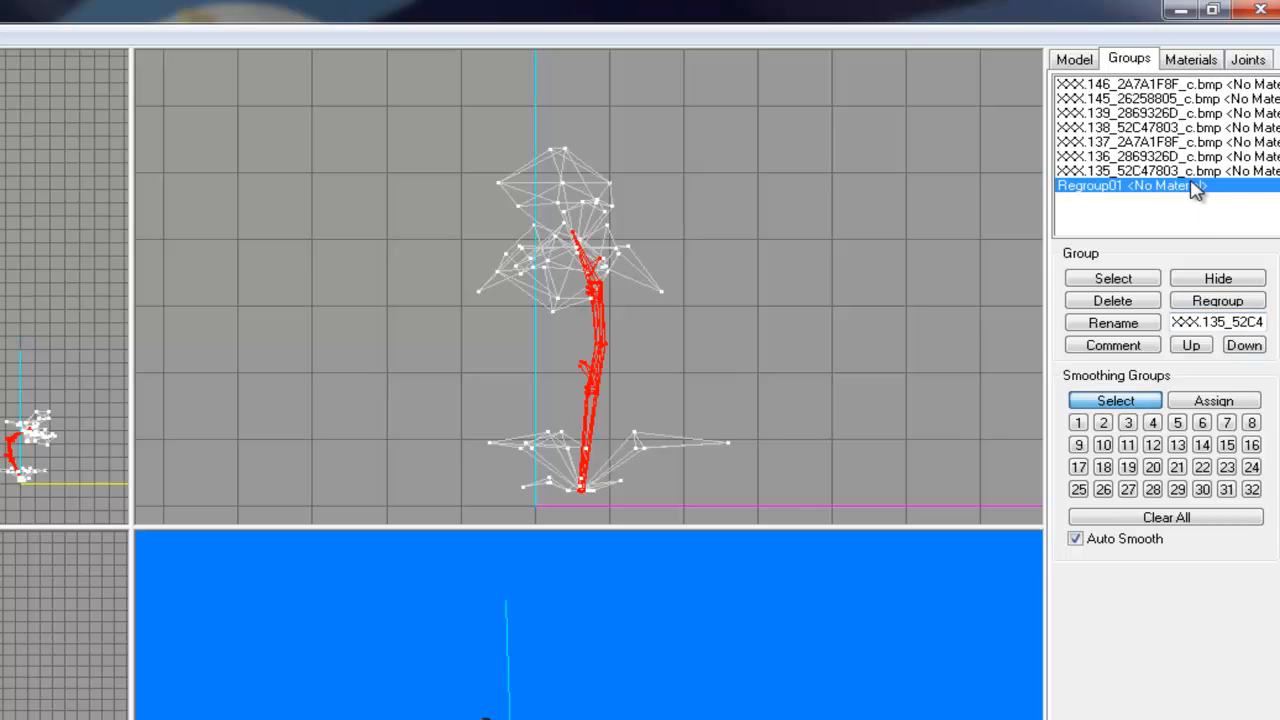
# Step: Rename the merged stem group 3381f7ab and start a material for it
pyautogui.click(1112, 322)
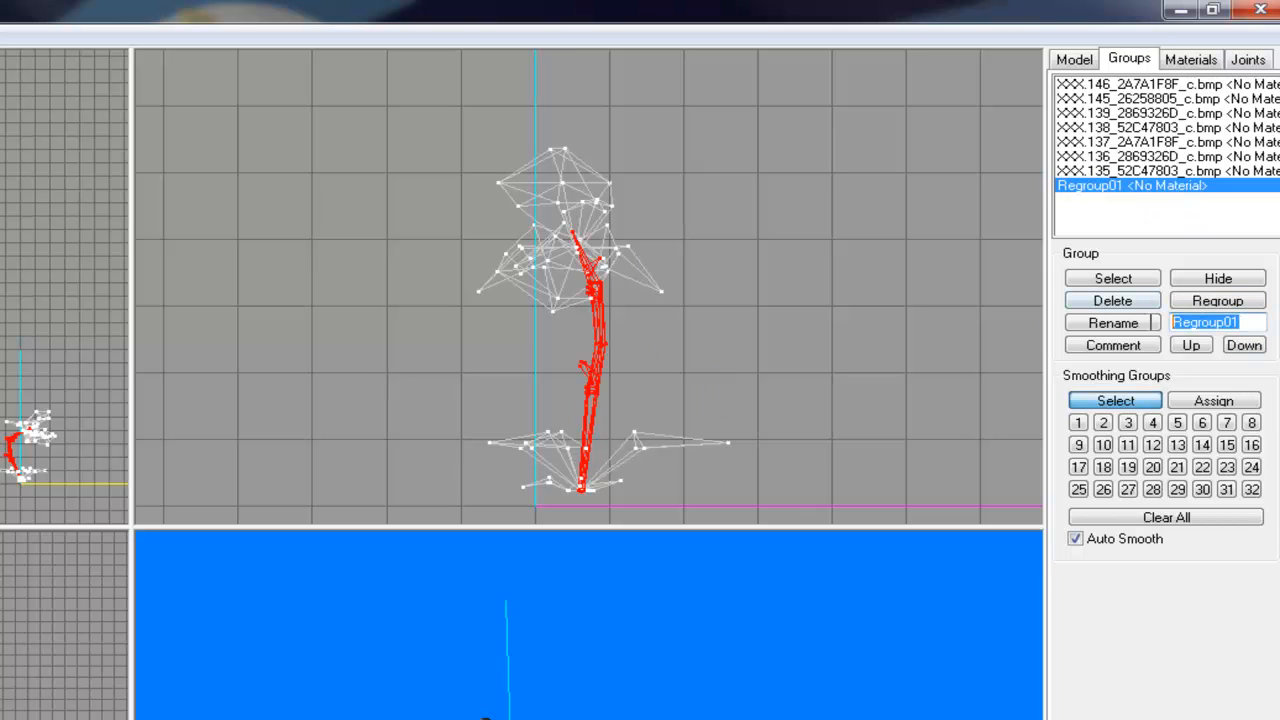
pyautogui.write('3381f7ab')
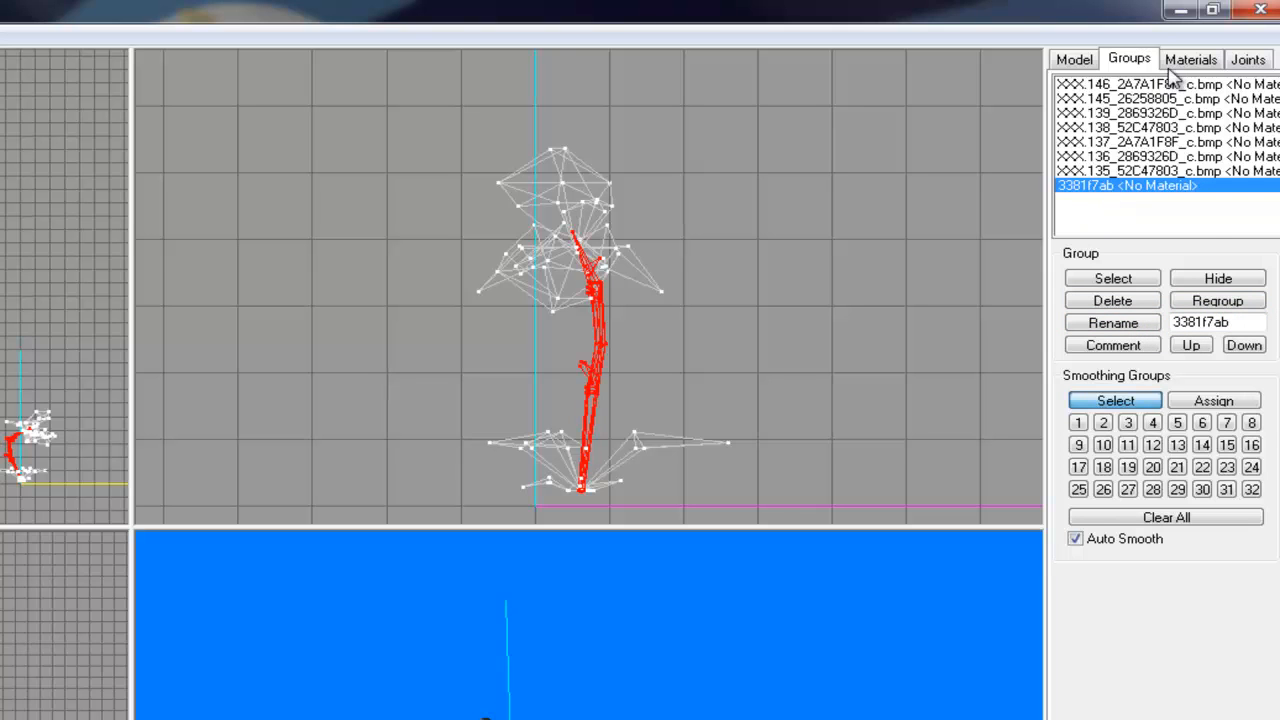
pyautogui.click(1192, 60)
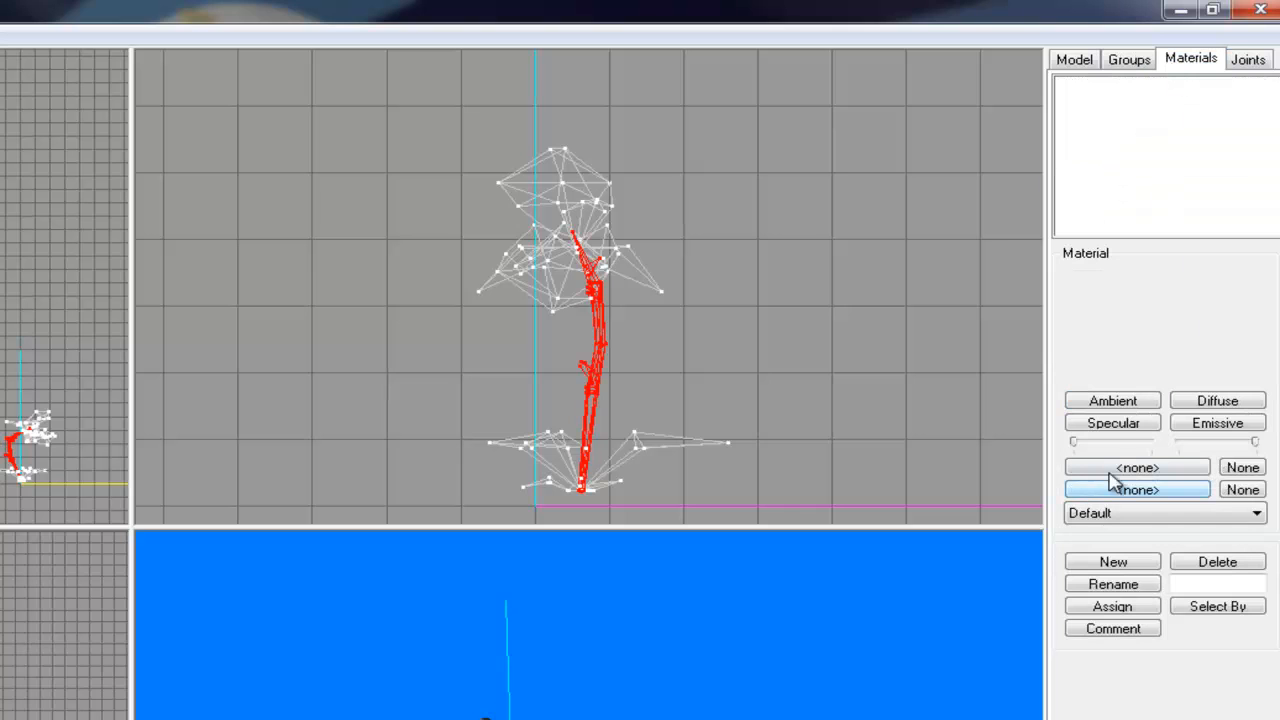
pyautogui.click(1112, 560)
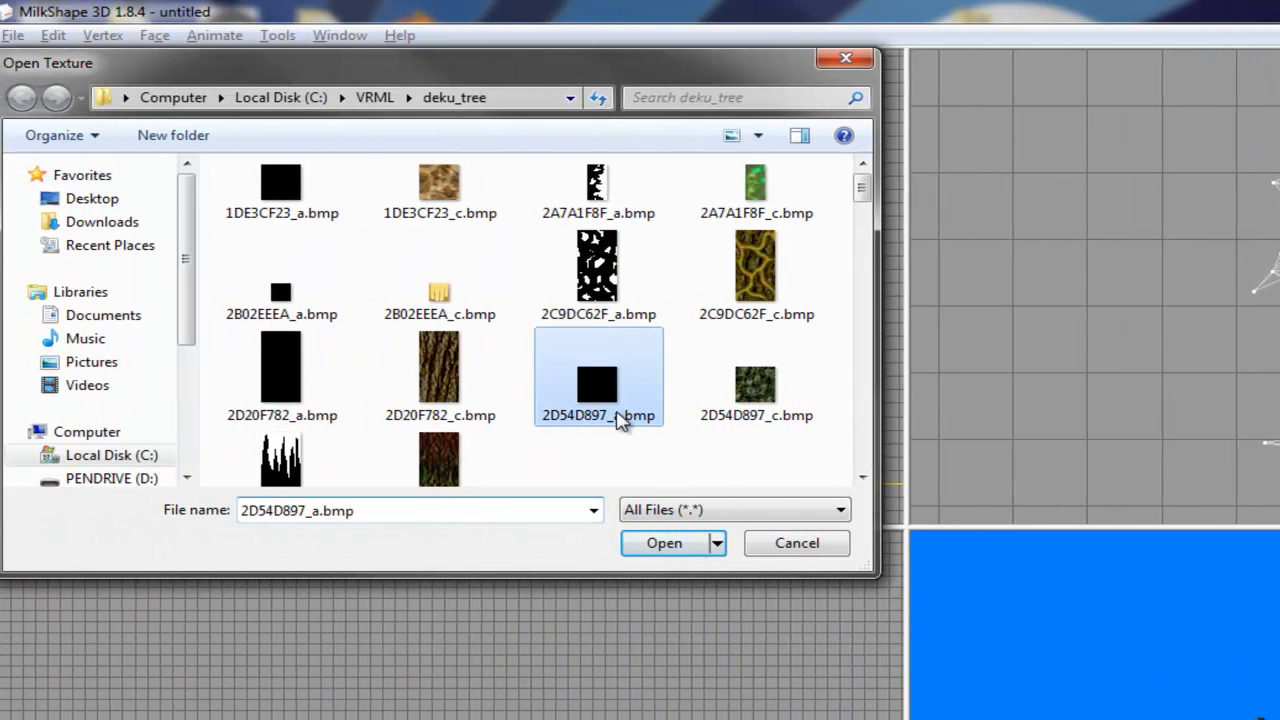
# Step: Load 3381F7AB_c.bmp as the material's texture
pyautogui.scroll(-3)
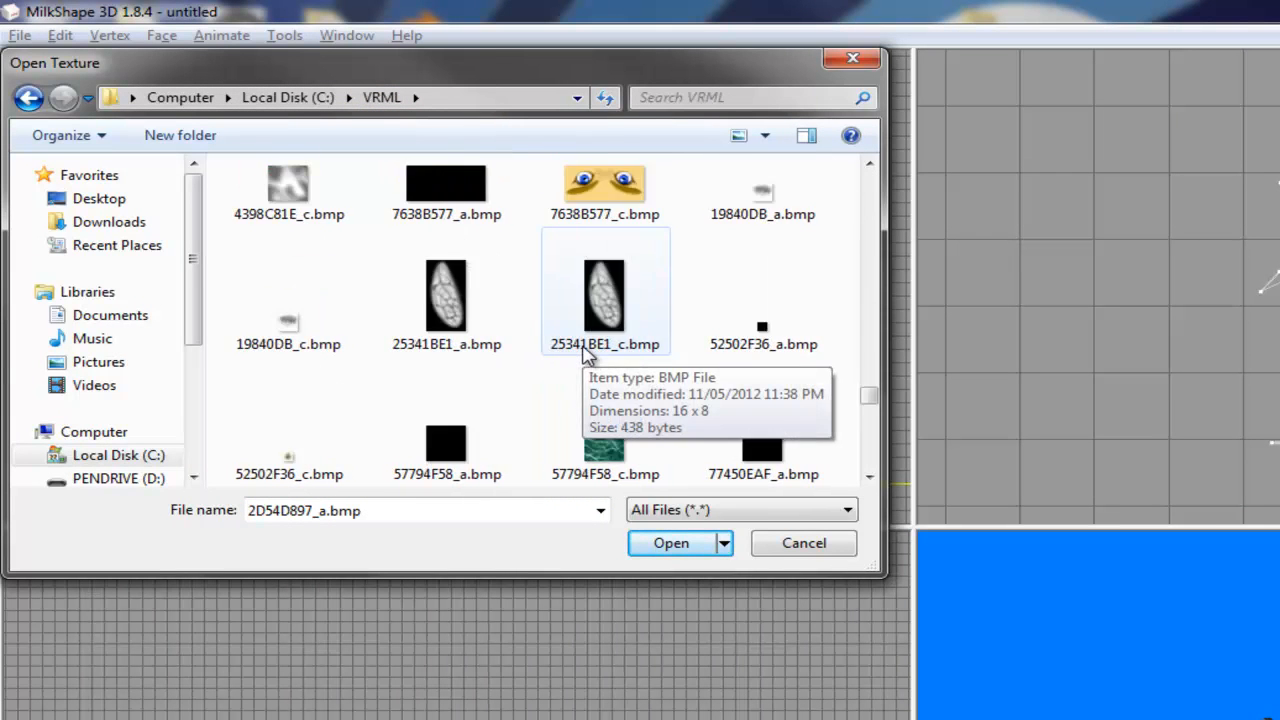
pyautogui.scroll(-3)
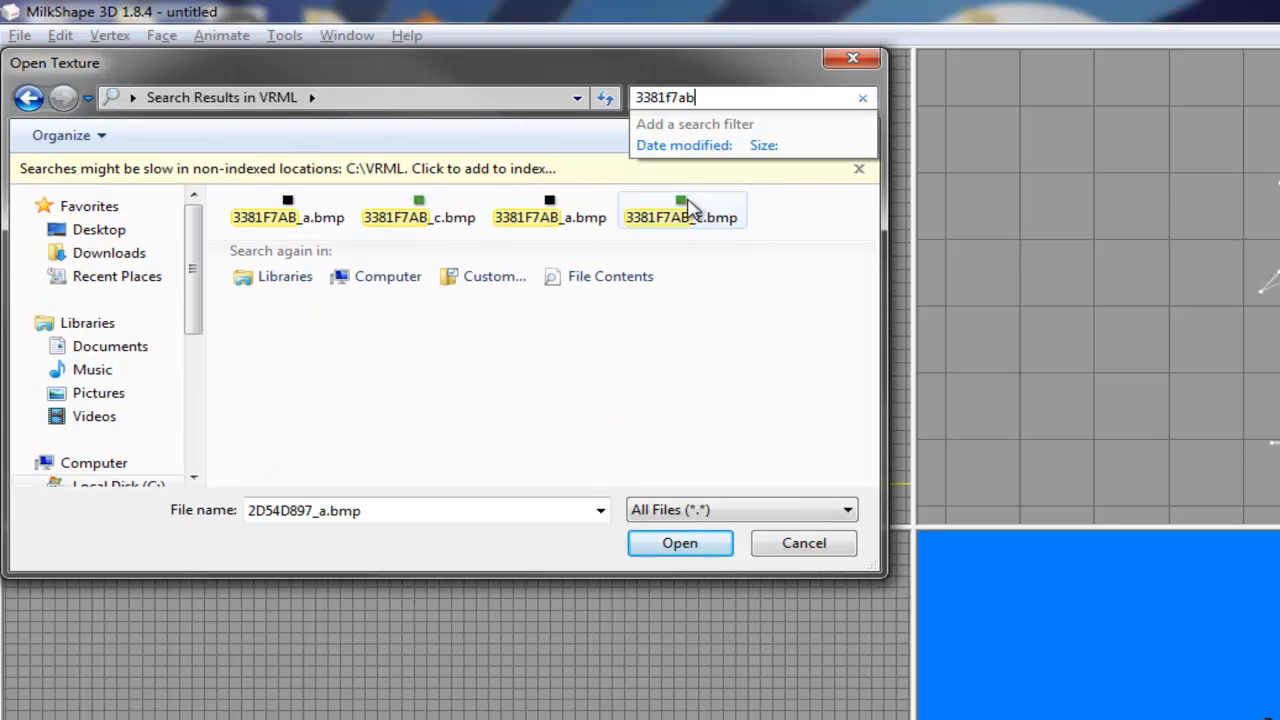
pyautogui.click(680, 210)
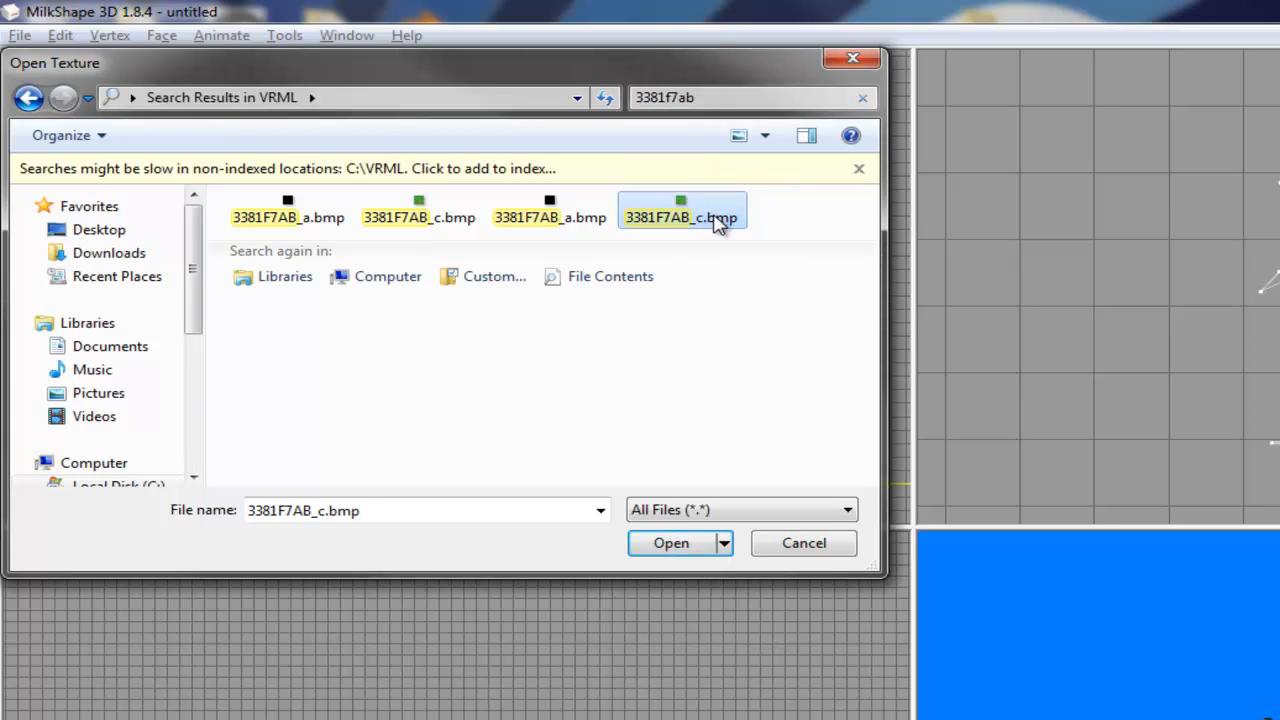
pyautogui.click(672, 544)
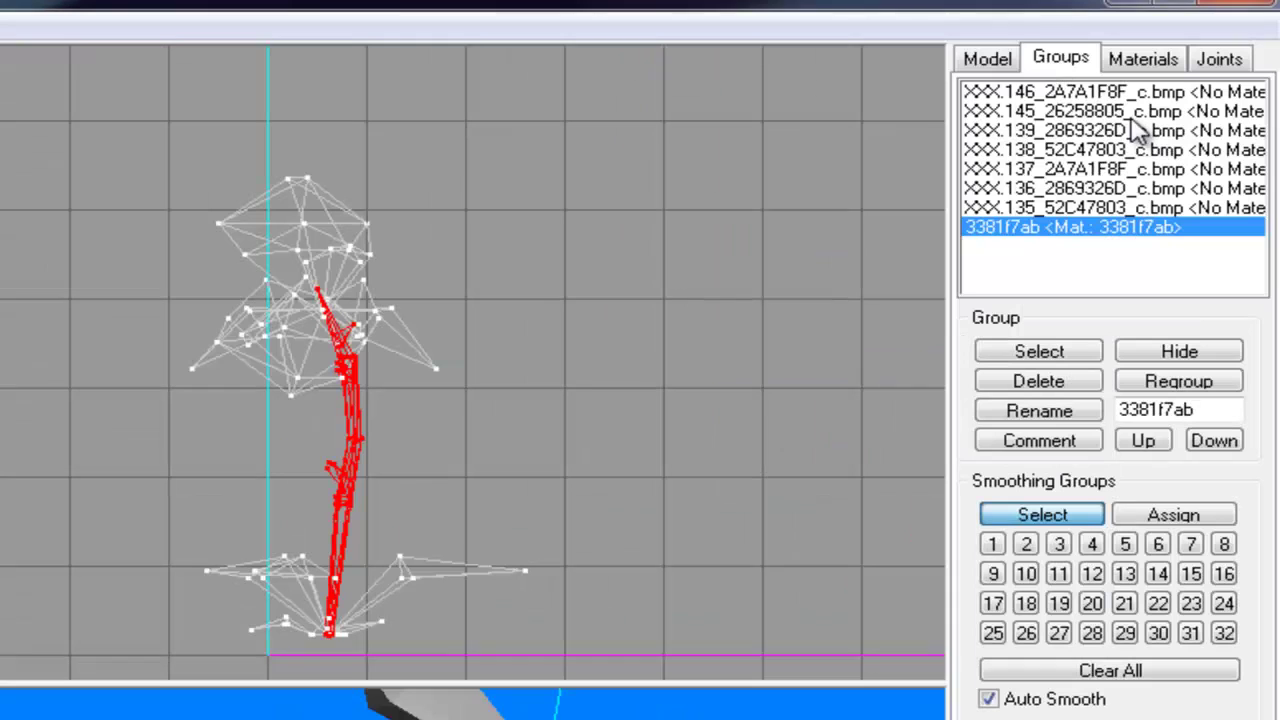
# Step: Select leaf groups 146 and 137 that use the 2A7A1F8F texture
pyautogui.click(1100, 88)
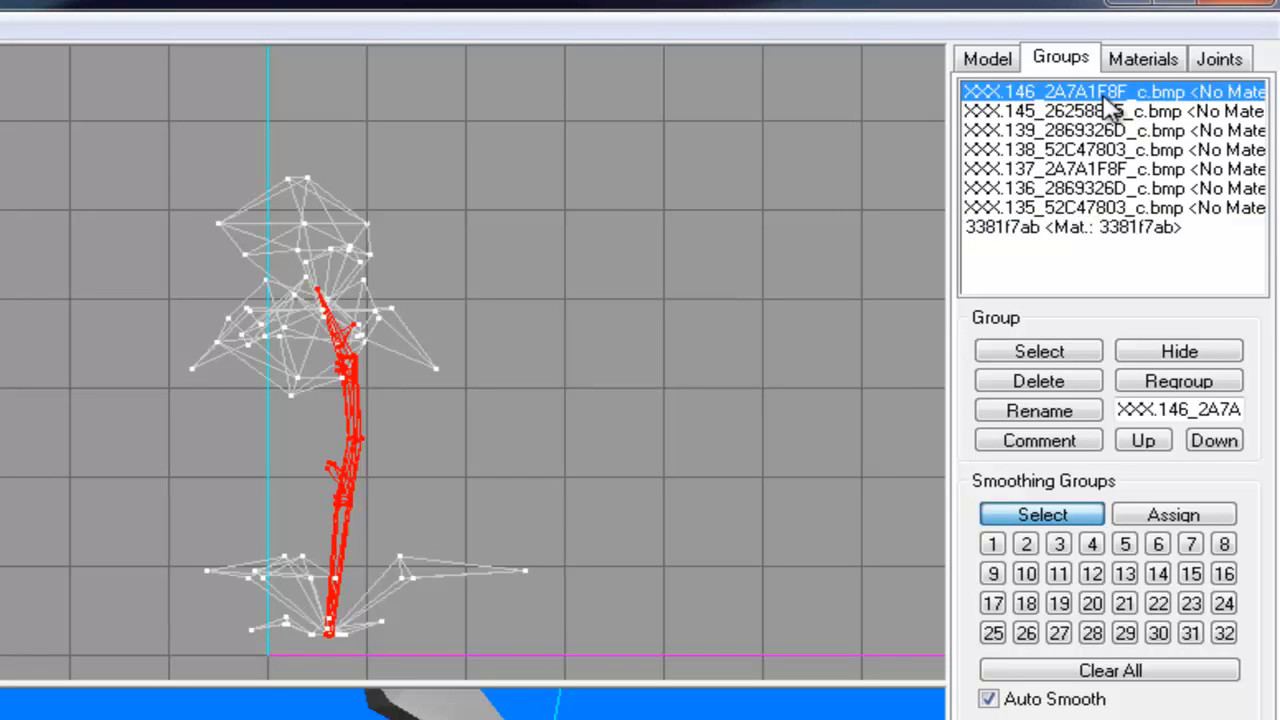
pyautogui.moveTo(676, 510)
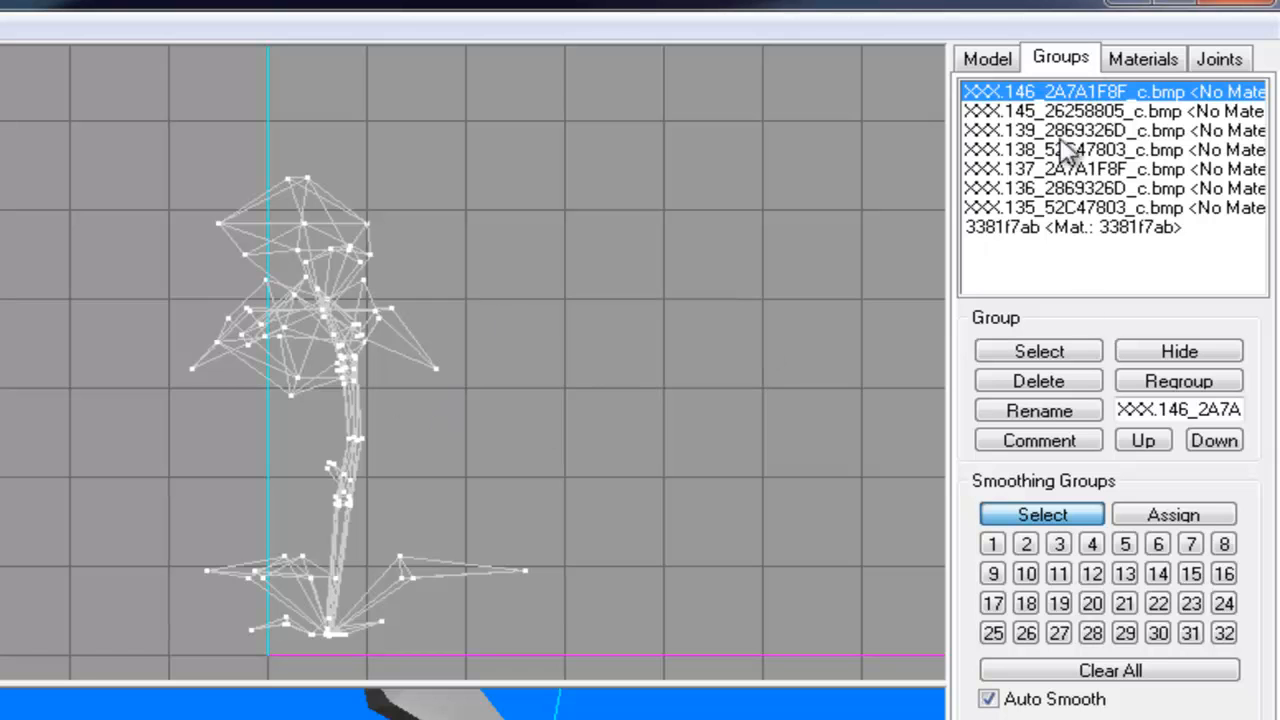
pyautogui.click(1038, 352)
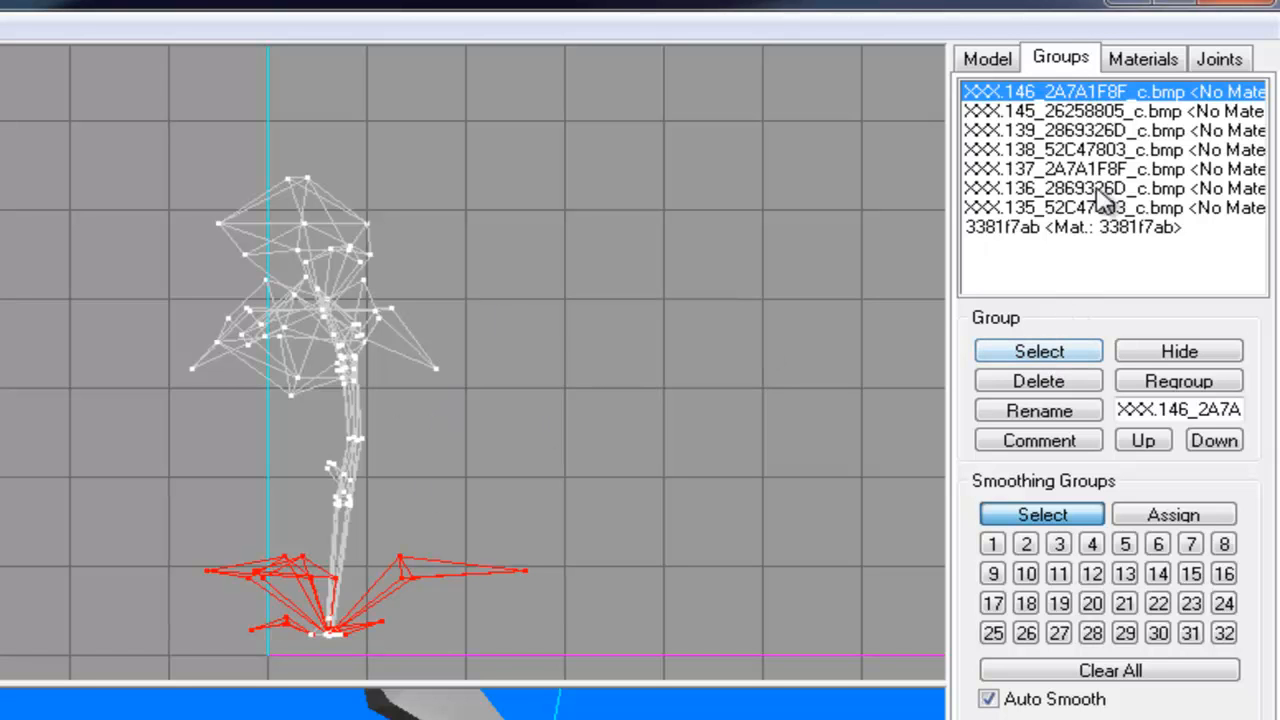
pyautogui.click(1110, 168)
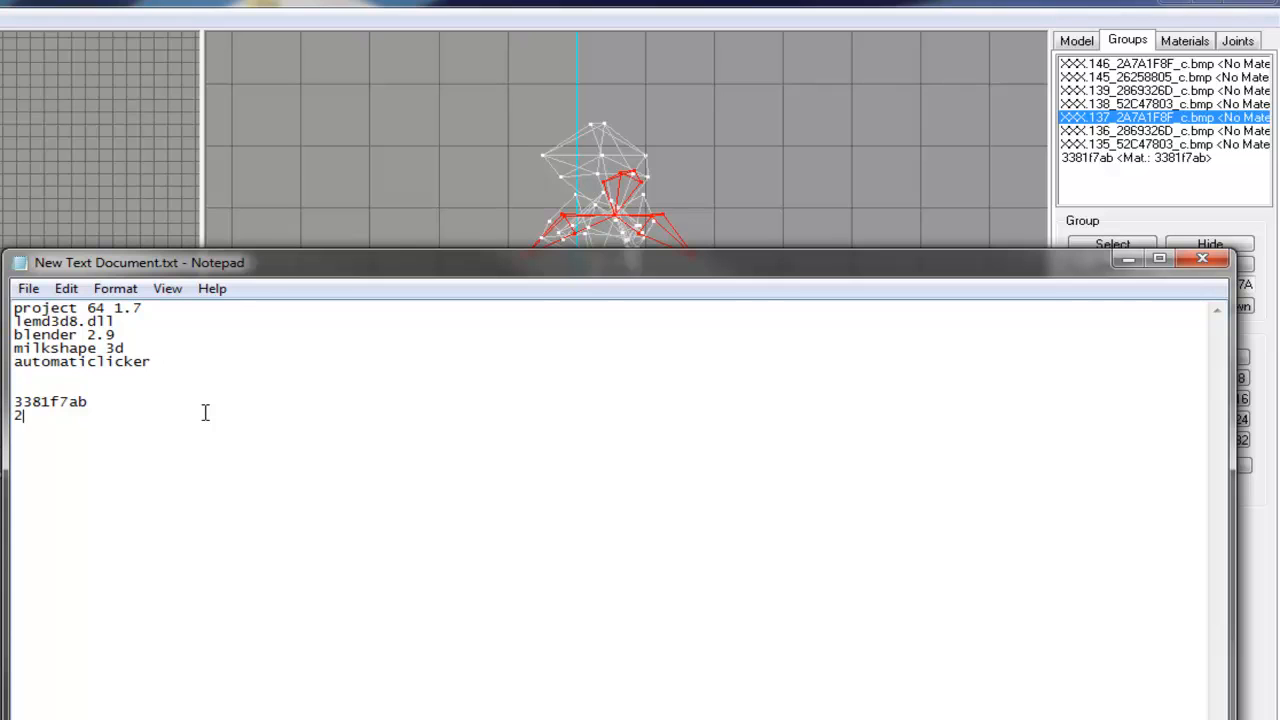
# Step: Note the second texture code 2a7a1f8f under the first and select it
pyautogui.write('a')
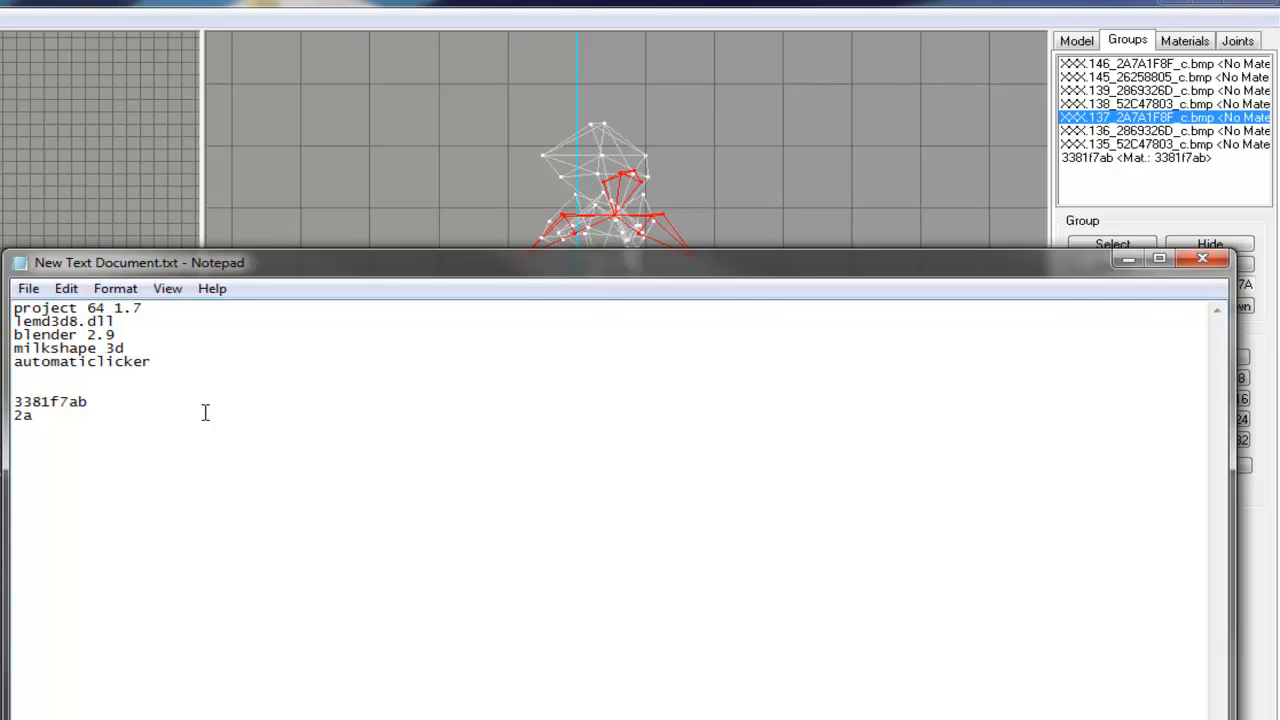
pyautogui.write('7a')
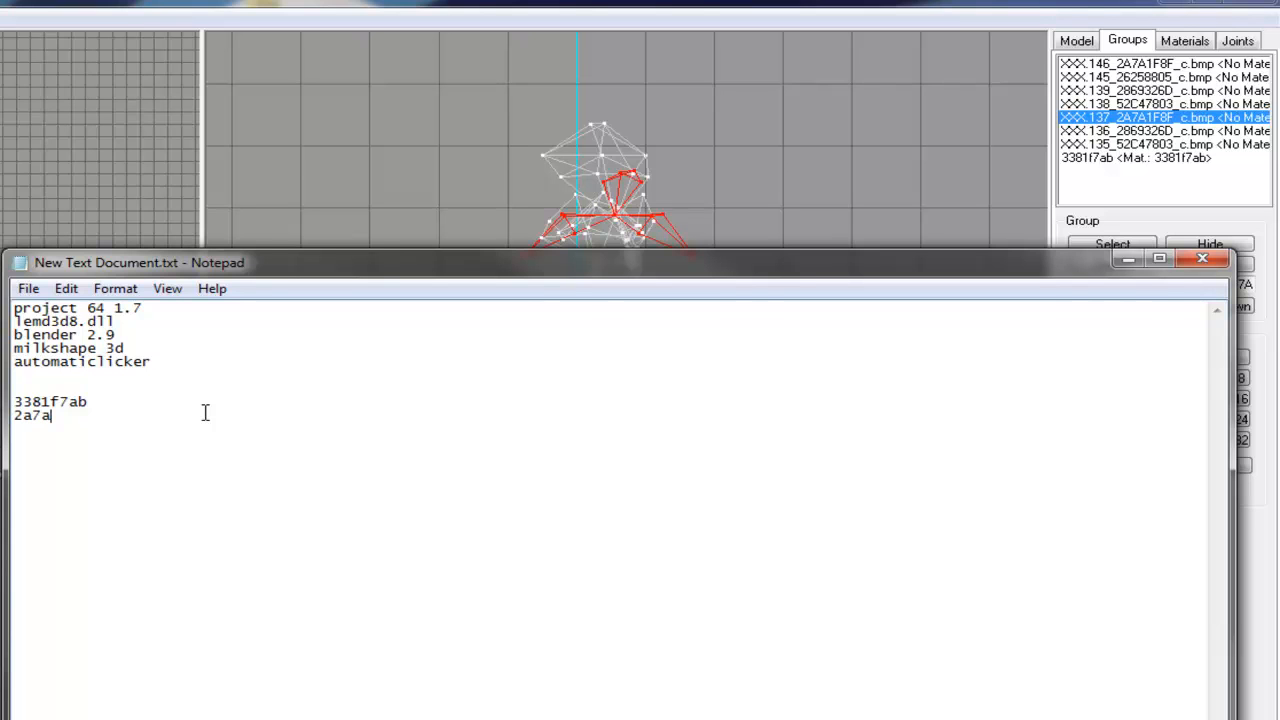
pyautogui.write('1f8f')
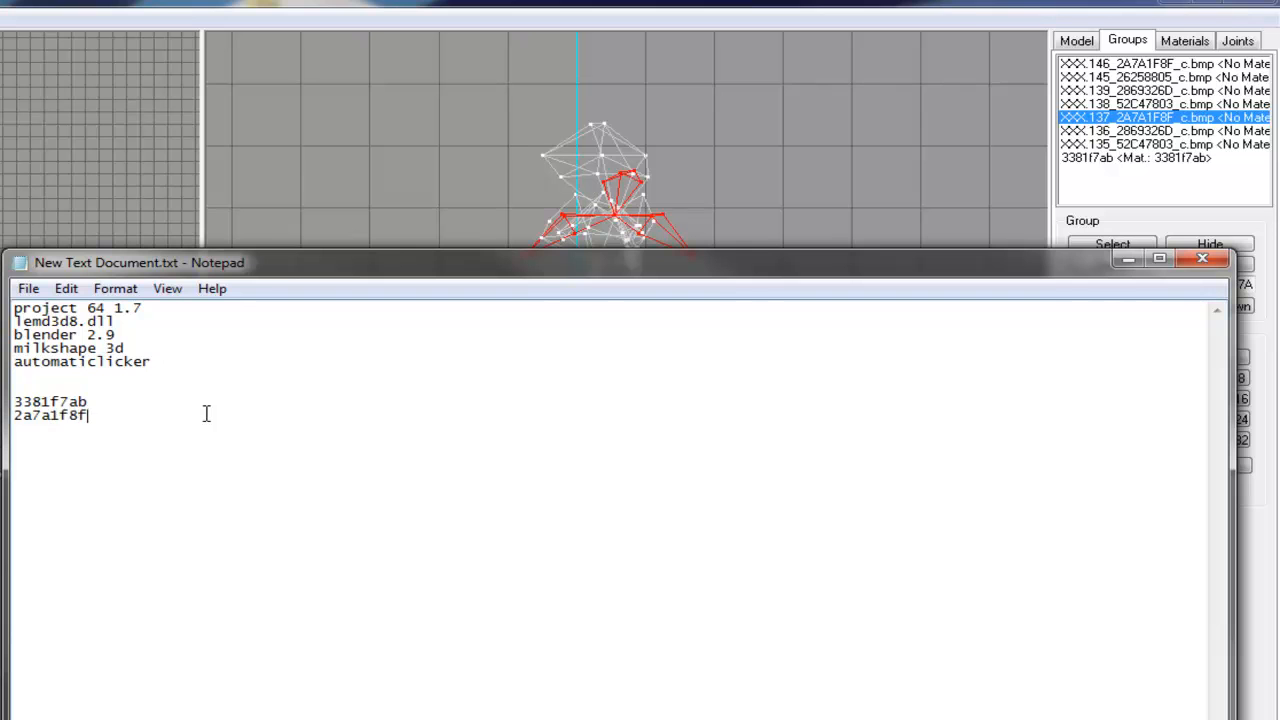
pyautogui.doubleClick(44, 414)
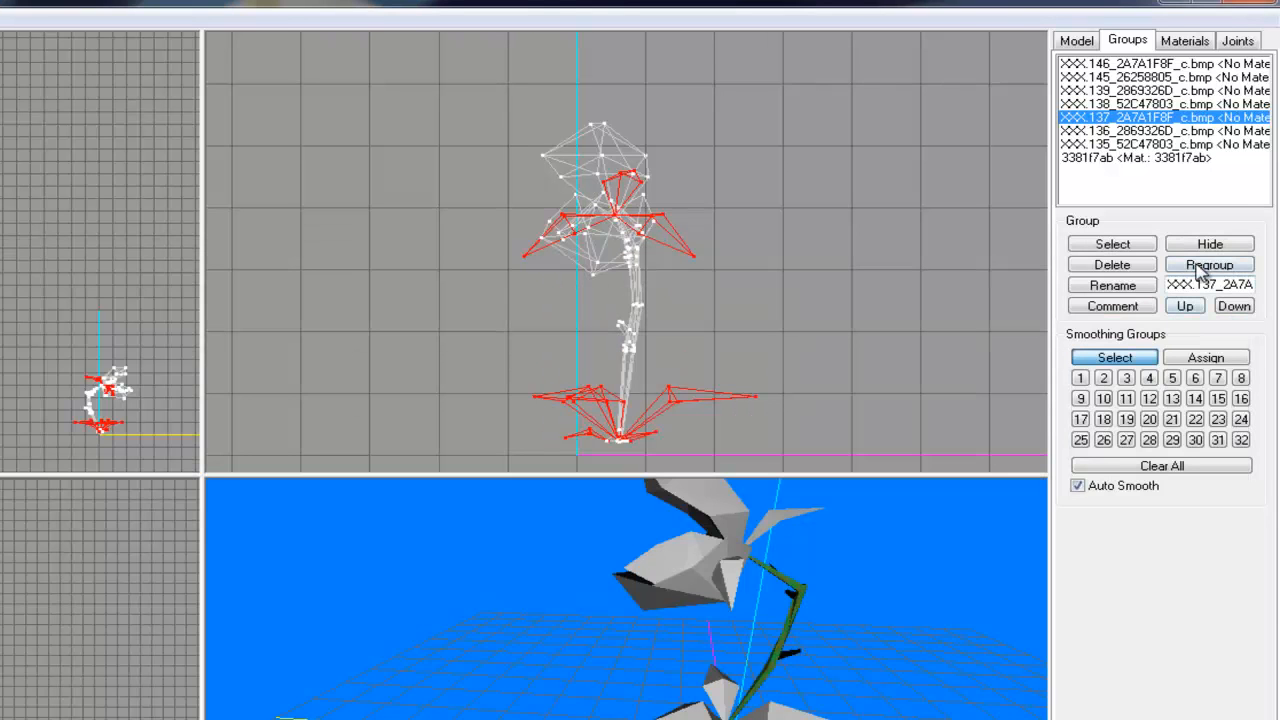
# Step: Merge the leaf groups and name their material 2a7a1f8f
pyautogui.click(1208, 264)
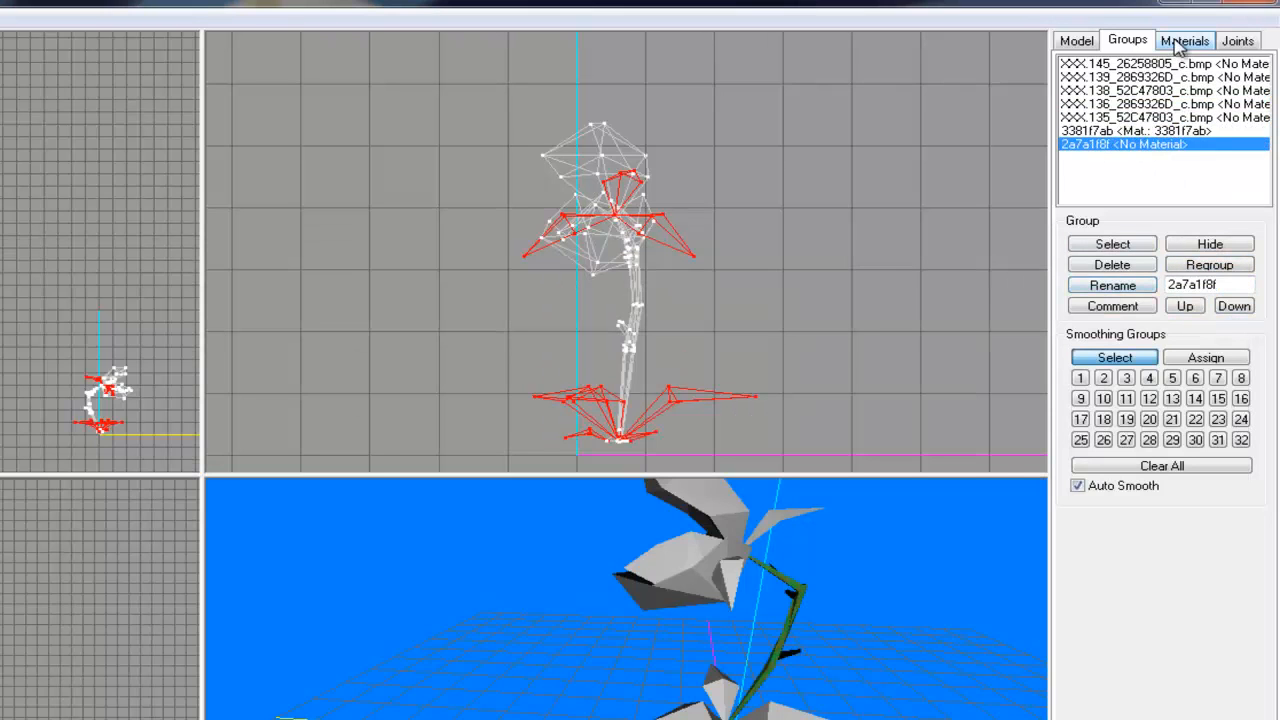
pyautogui.click(1180, 40)
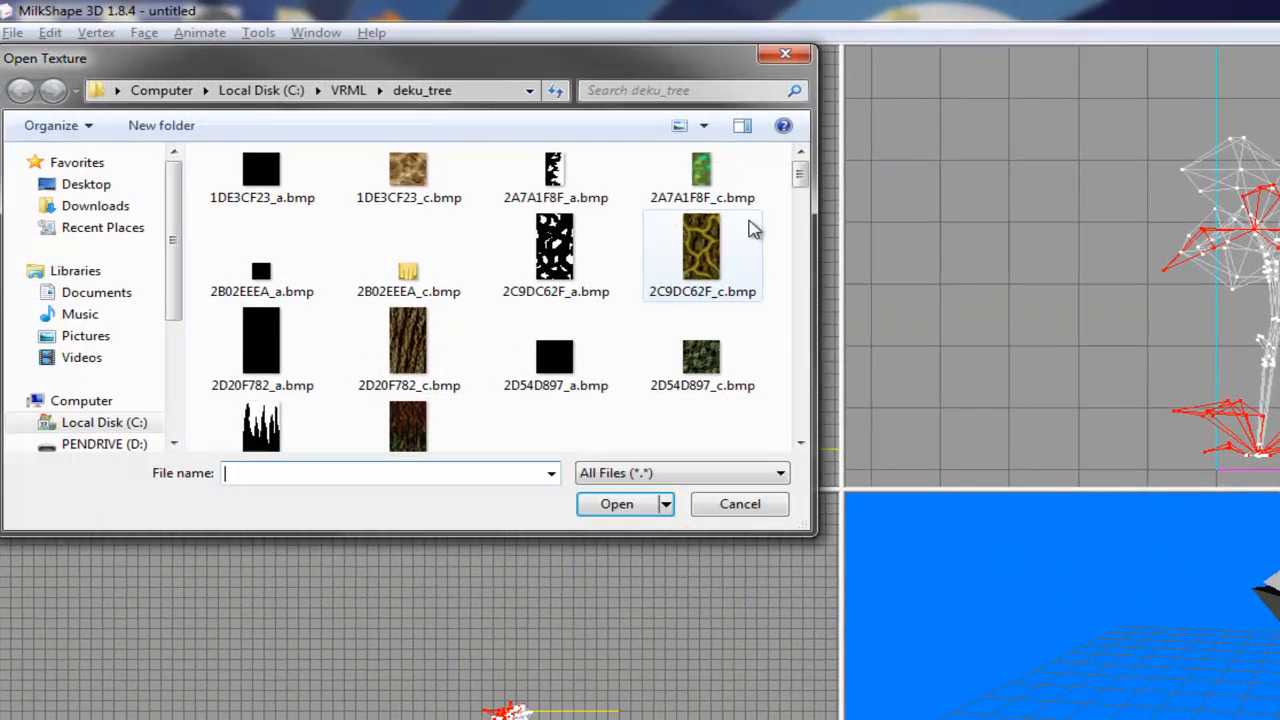
pyautogui.write('2a7a1f8f')
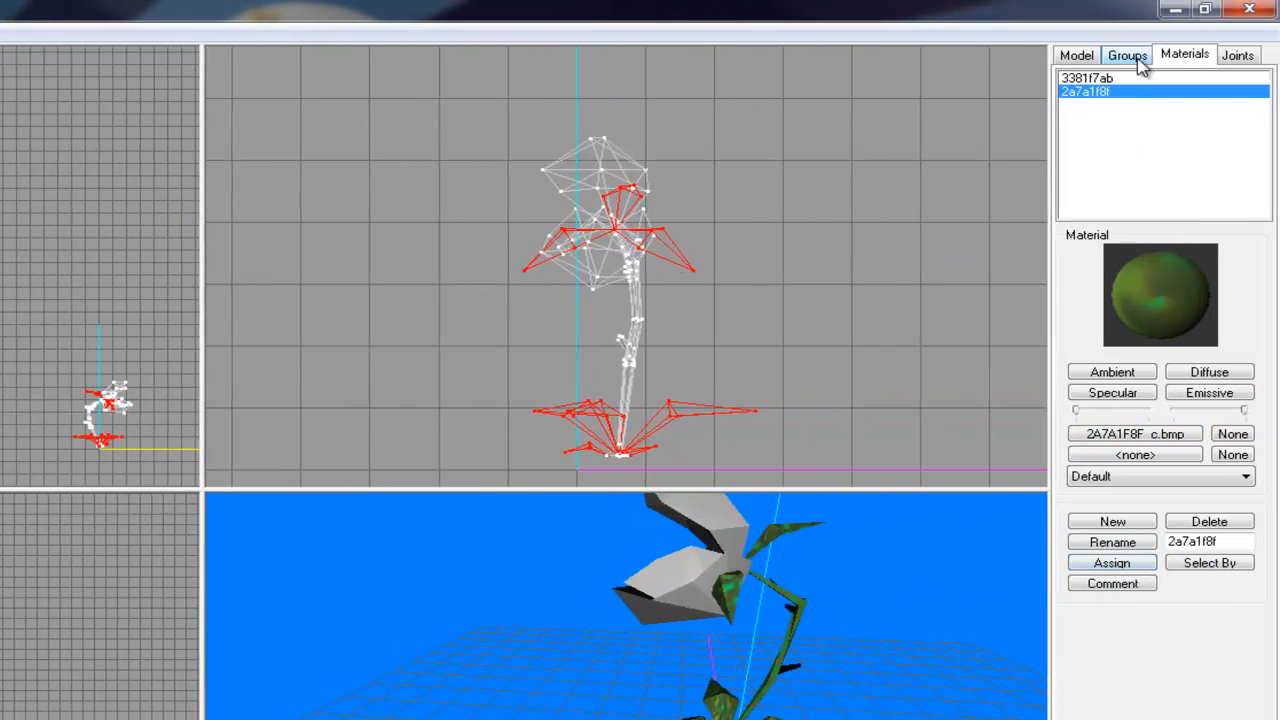
# Step: Select the two untextured 2869326D groups, 139 and 136
pyautogui.click(1132, 56)
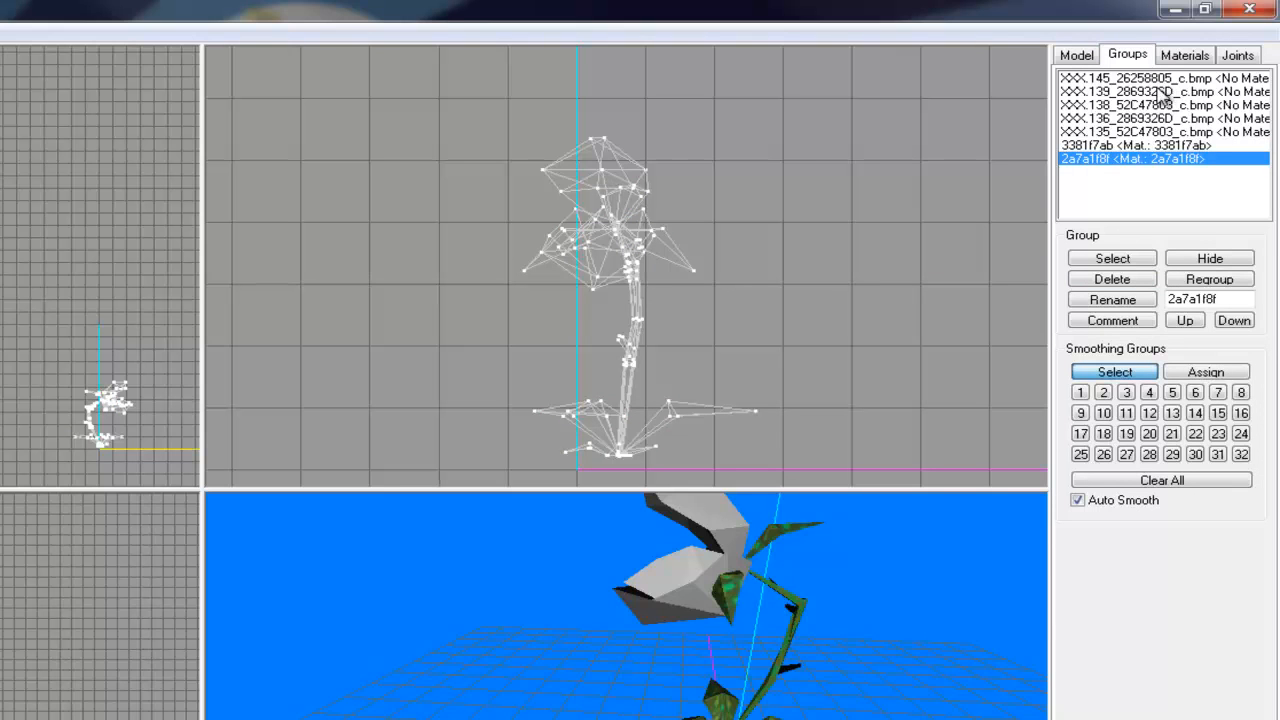
pyautogui.click(1136, 92)
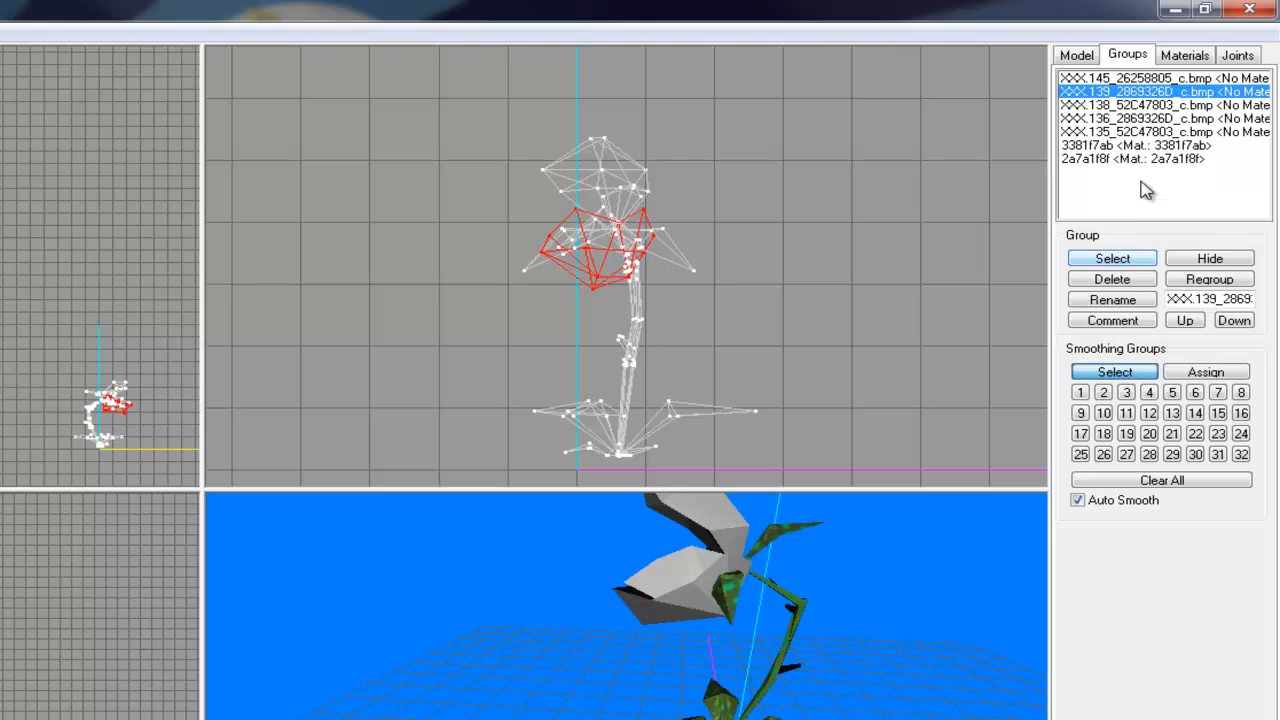
pyautogui.click(1170, 132)
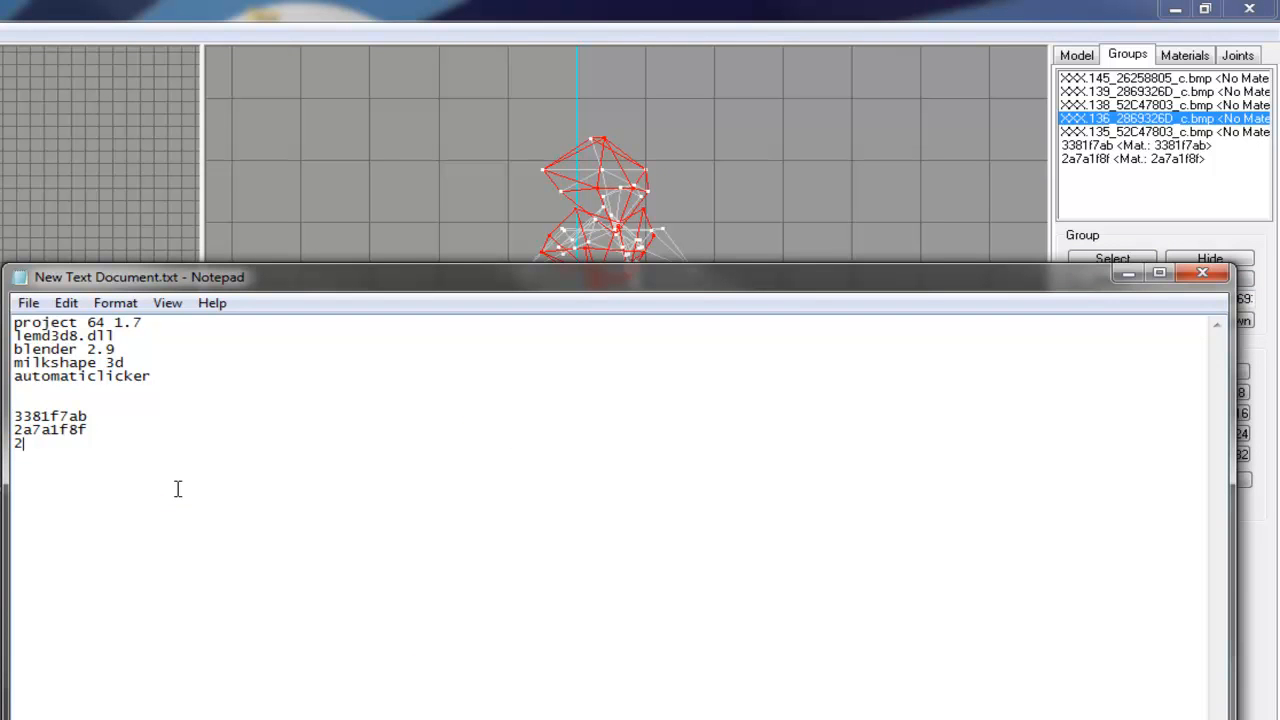
# Step: Finish the code 2869326d beneath the other codes and select it for copying
pyautogui.write('869326d')
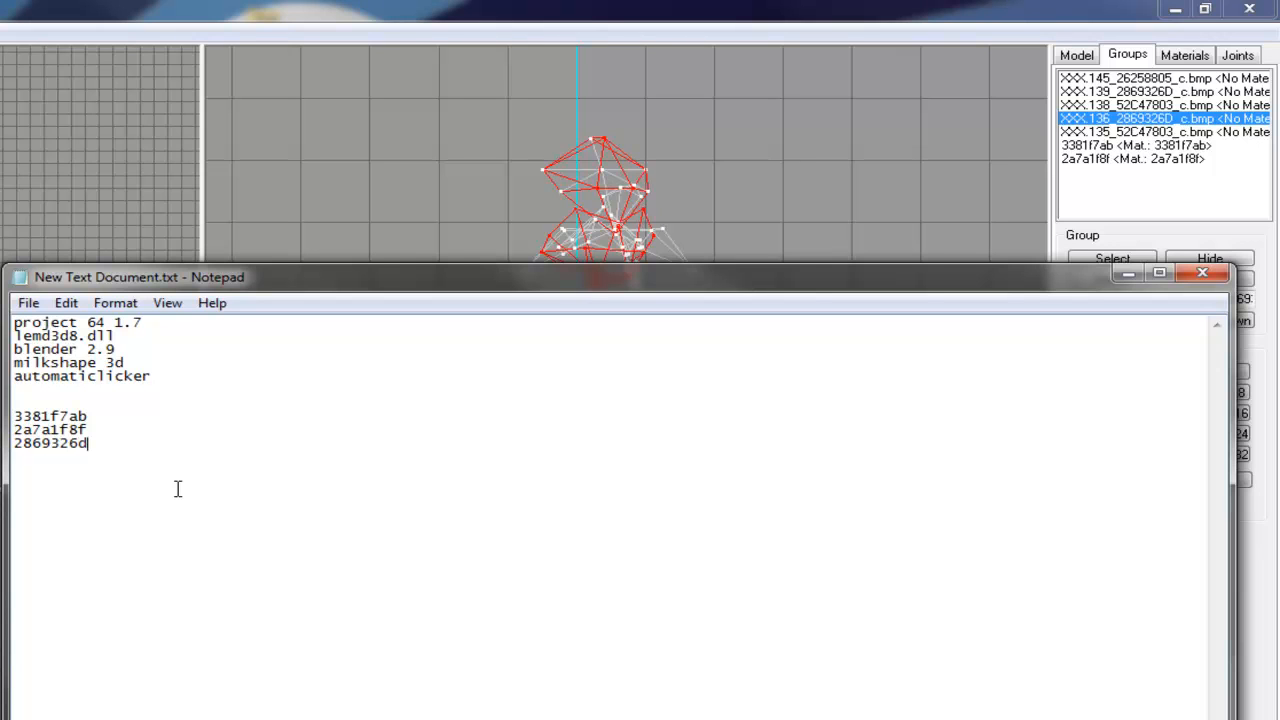
pyautogui.doubleClick(48, 444)
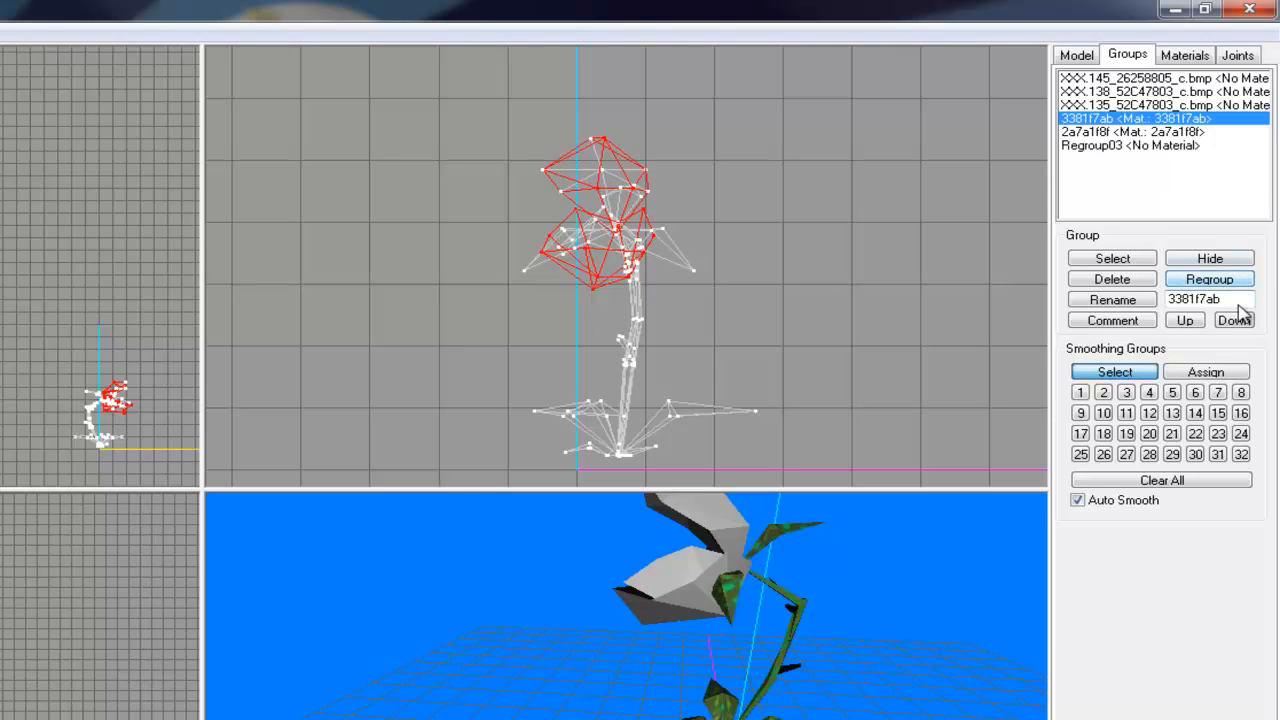
# Step: Rename the merged group 2869326d and texture a new material with 2869326D_c.bmp
pyautogui.click(1130, 144)
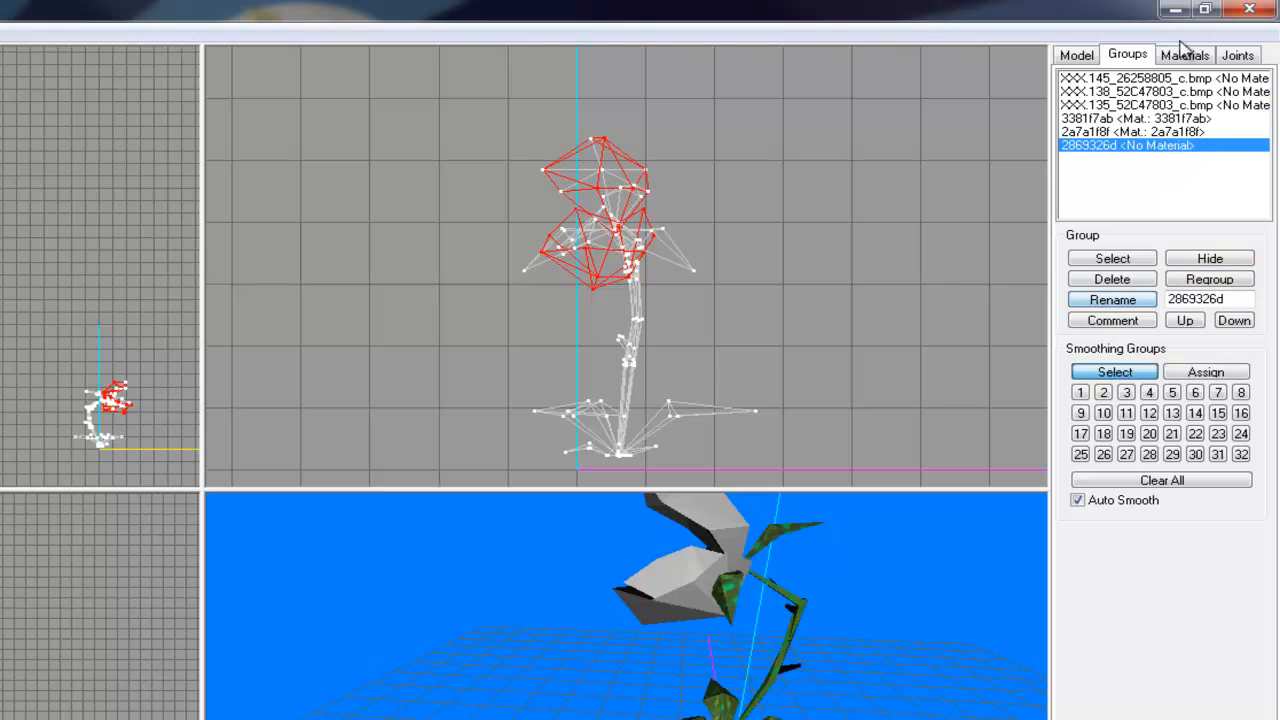
pyautogui.click(1186, 56)
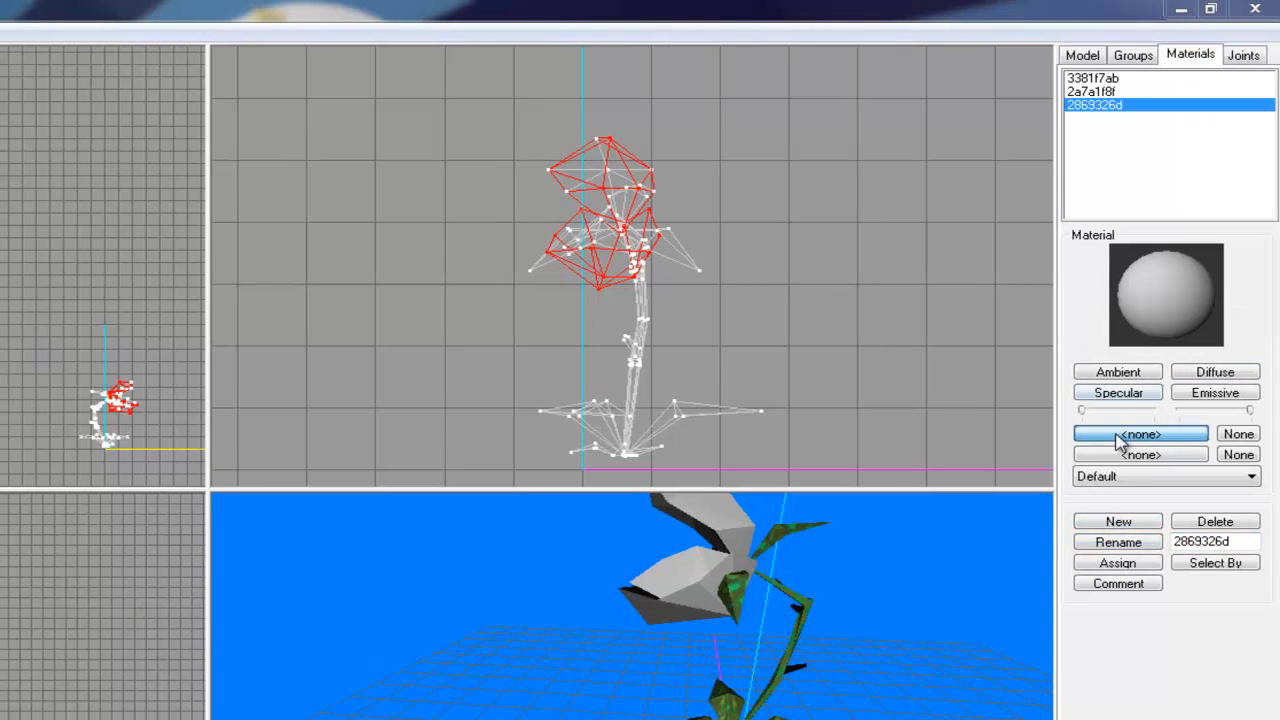
pyautogui.click(1144, 432)
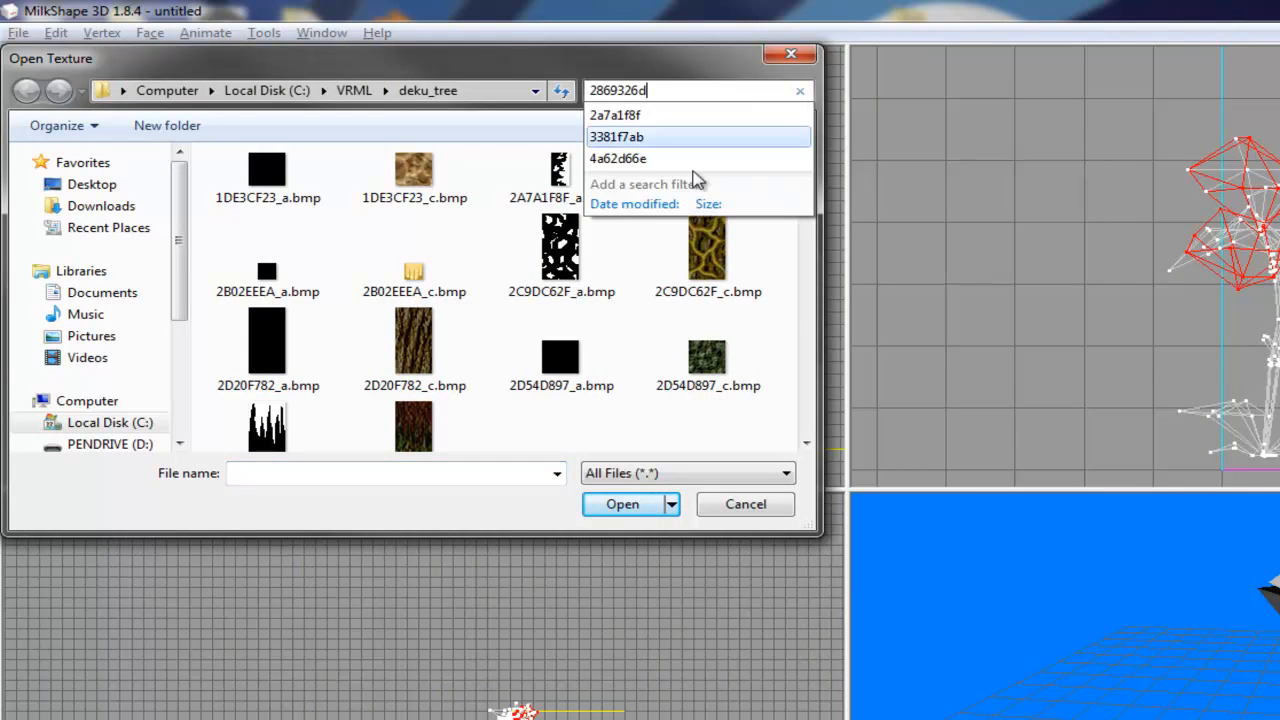
pyautogui.click(622, 504)
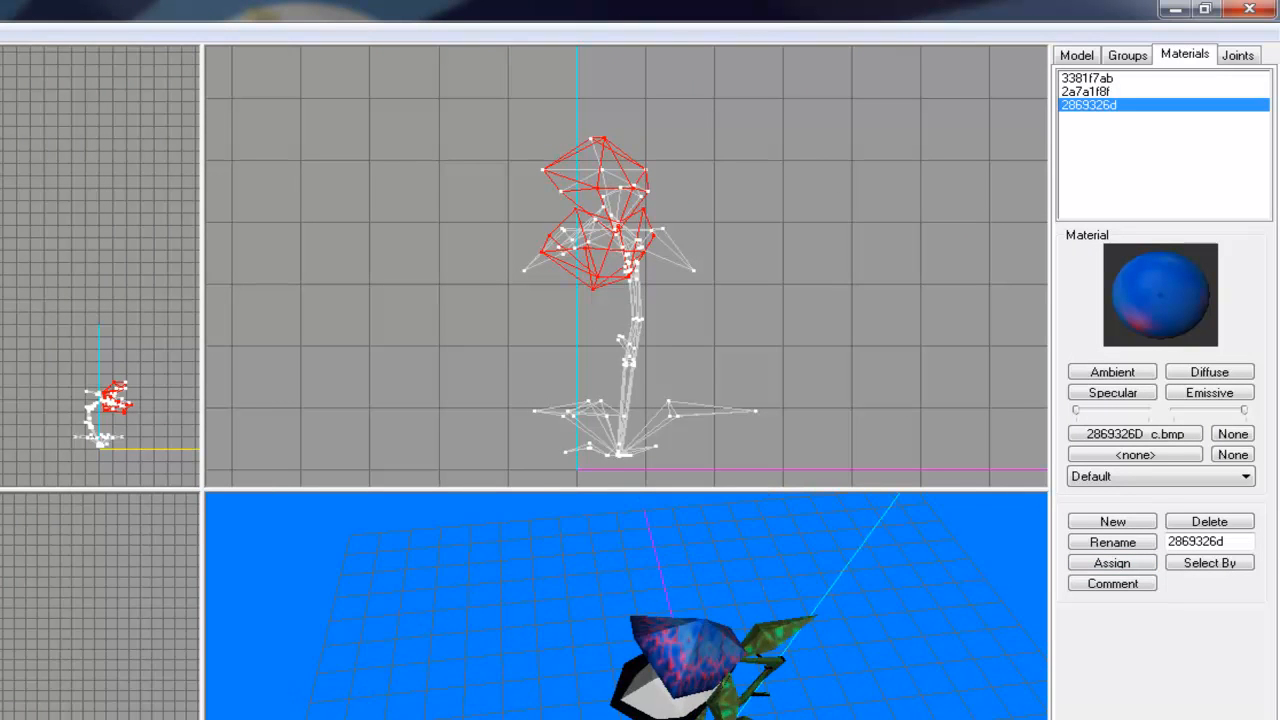
pyautogui.moveTo(1124, 264)
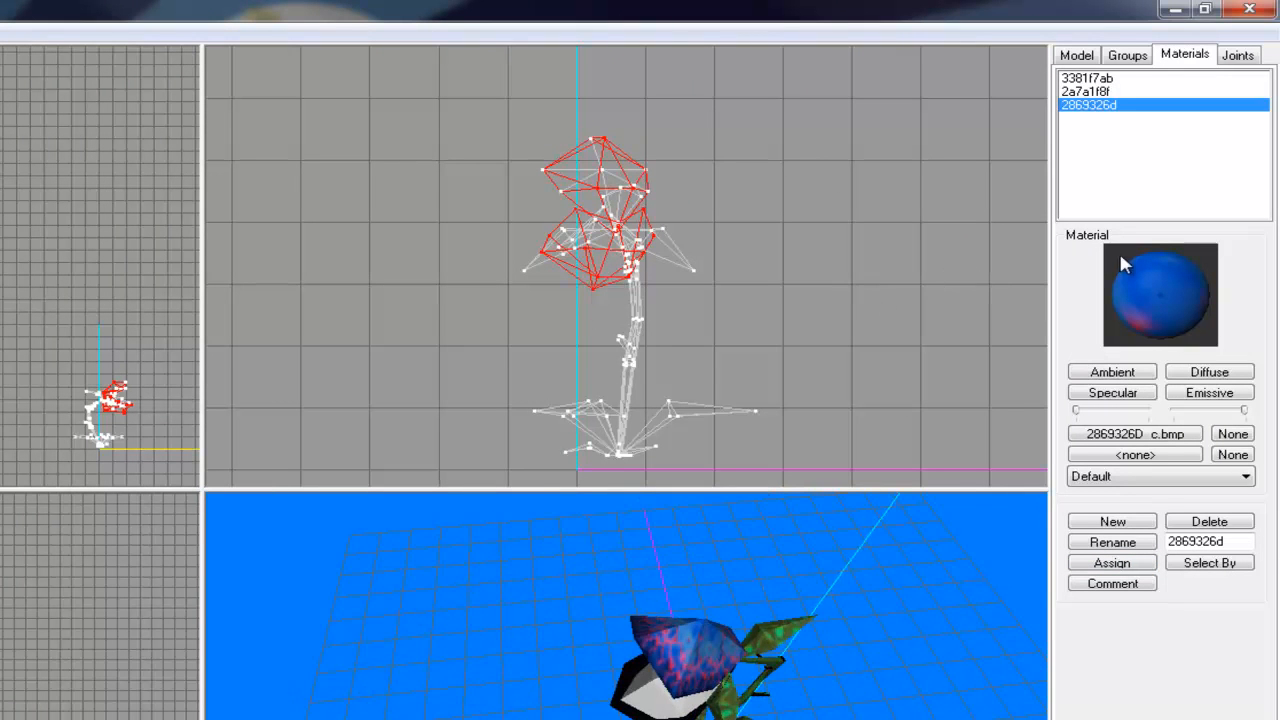
# Step: Back in the group list, select the 52C47803 flower-head group as the next to texture
pyautogui.click(1128, 56)
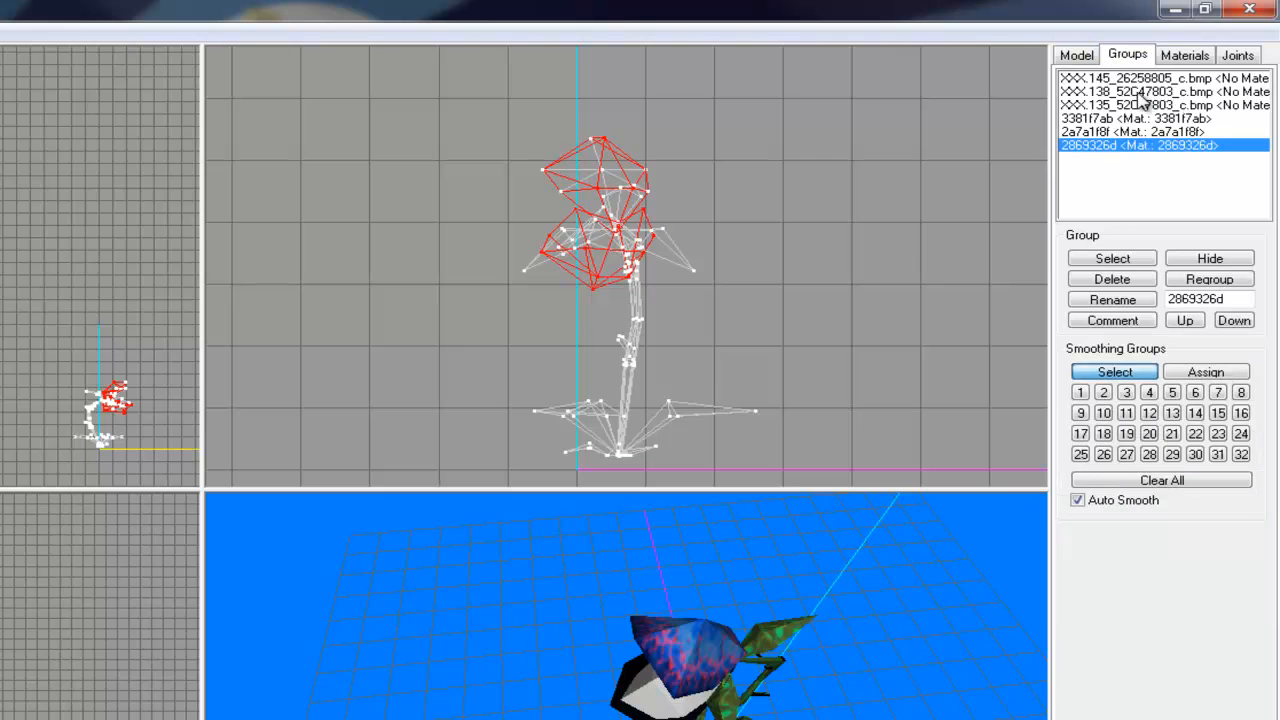
pyautogui.click(1160, 80)
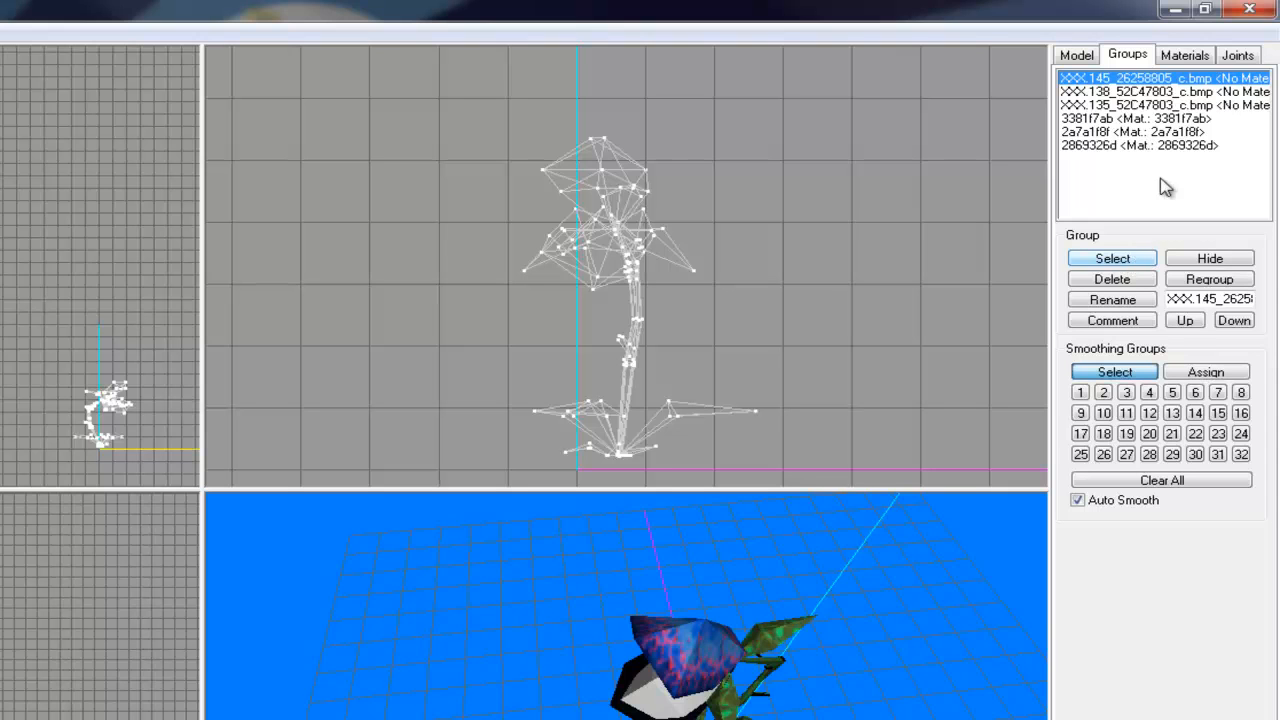
pyautogui.click(1156, 92)
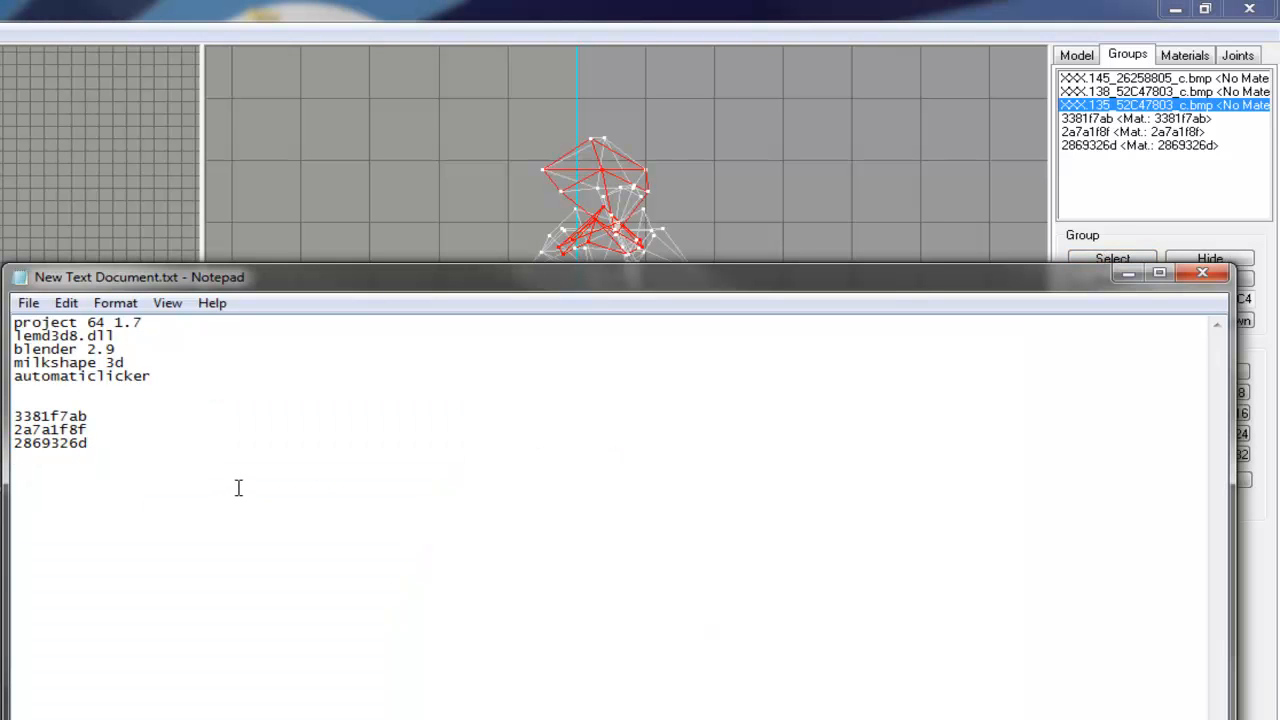
pyautogui.write('5')
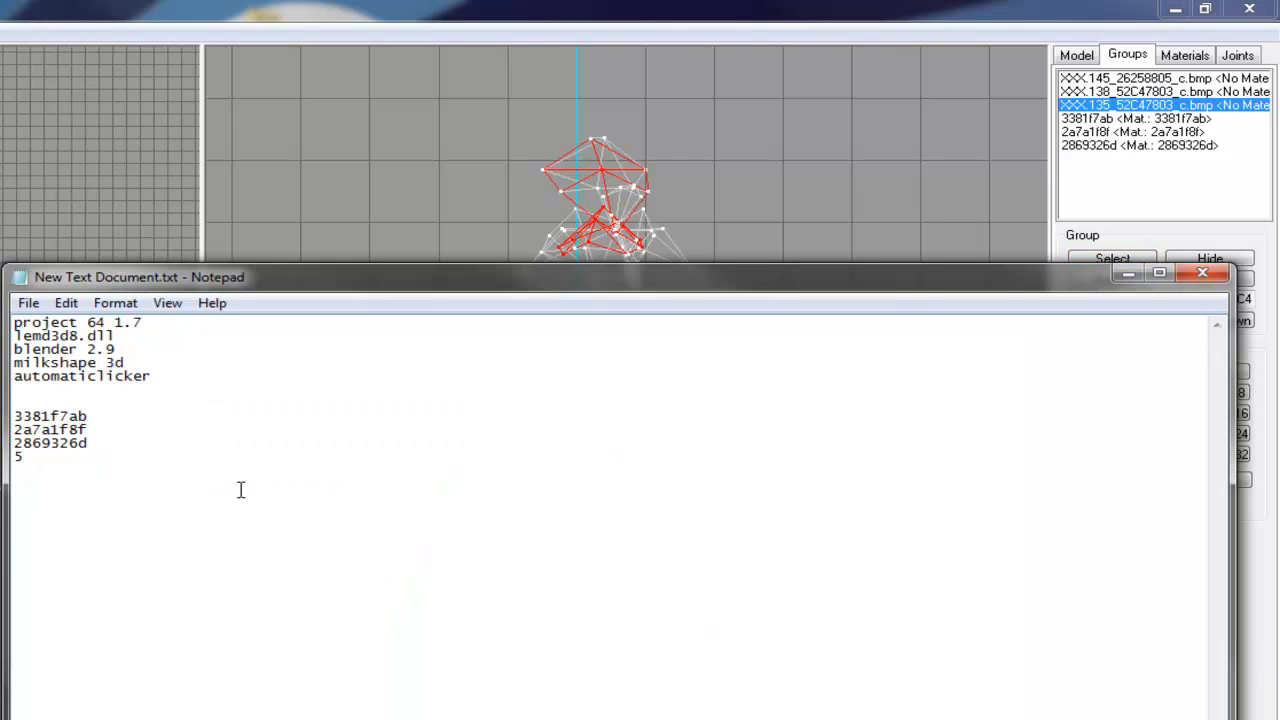
pyautogui.write('2c47')
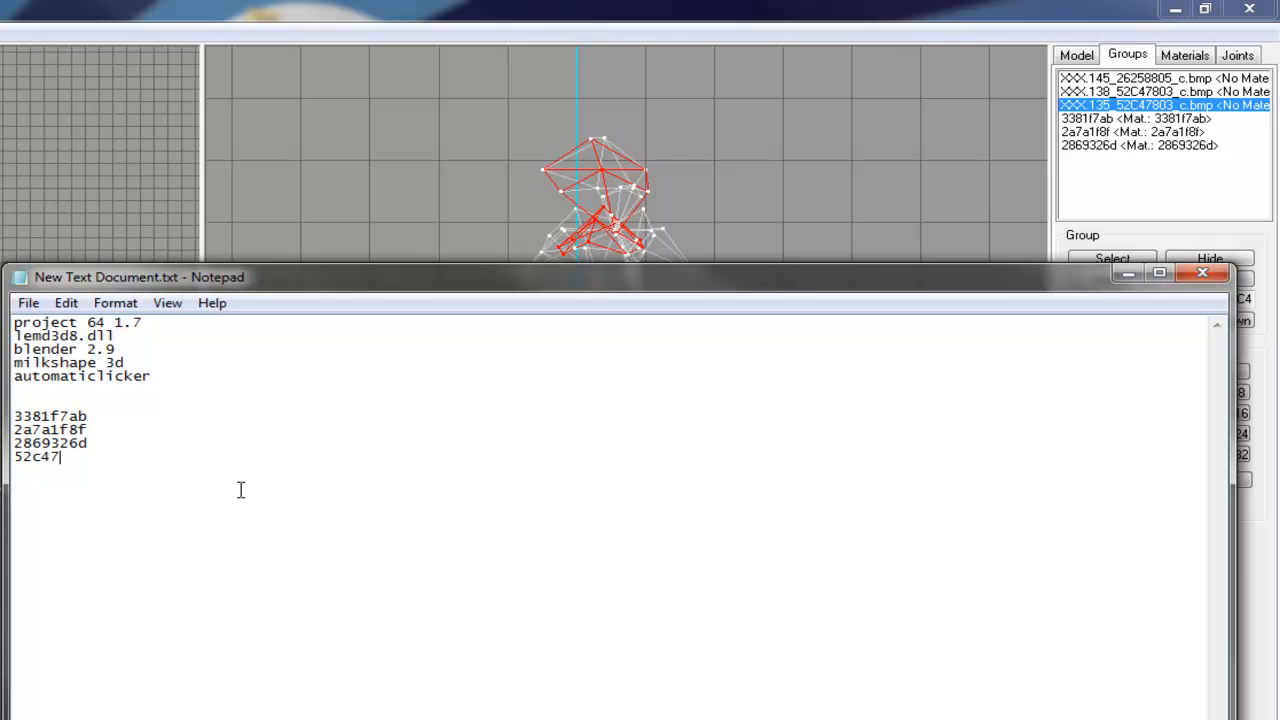
pyautogui.write('803')
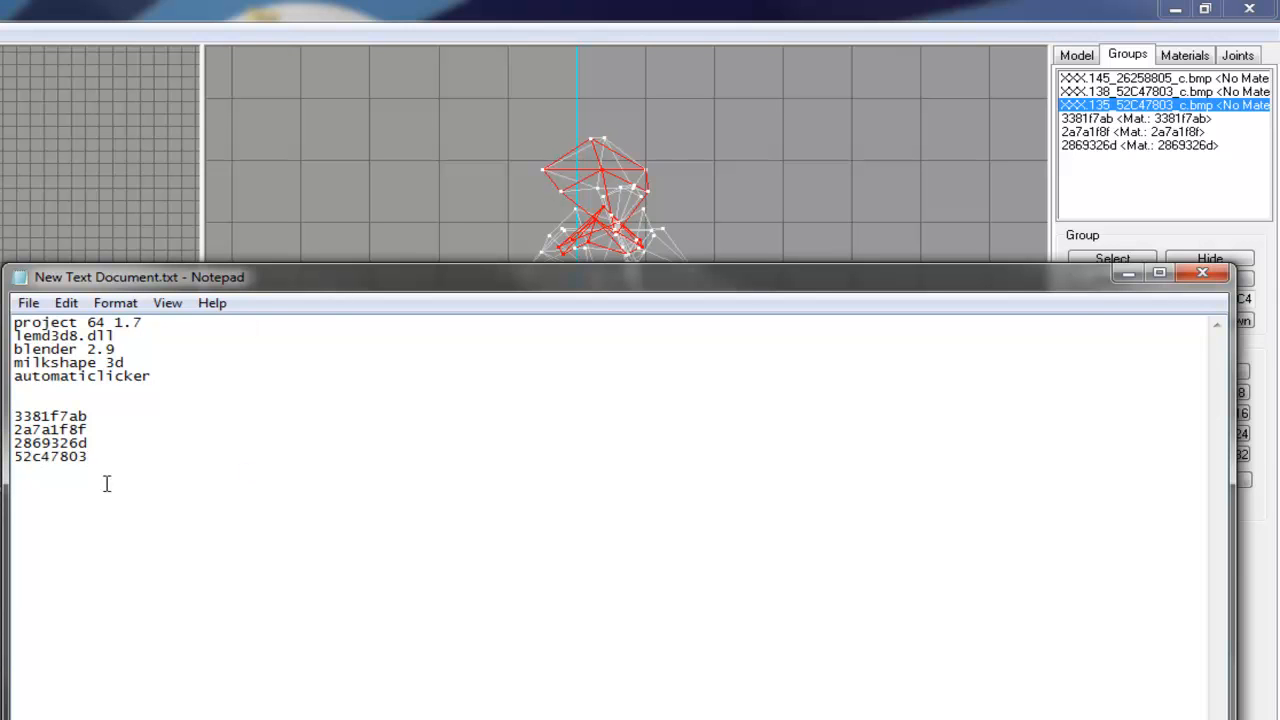
pyautogui.doubleClick(50, 456)
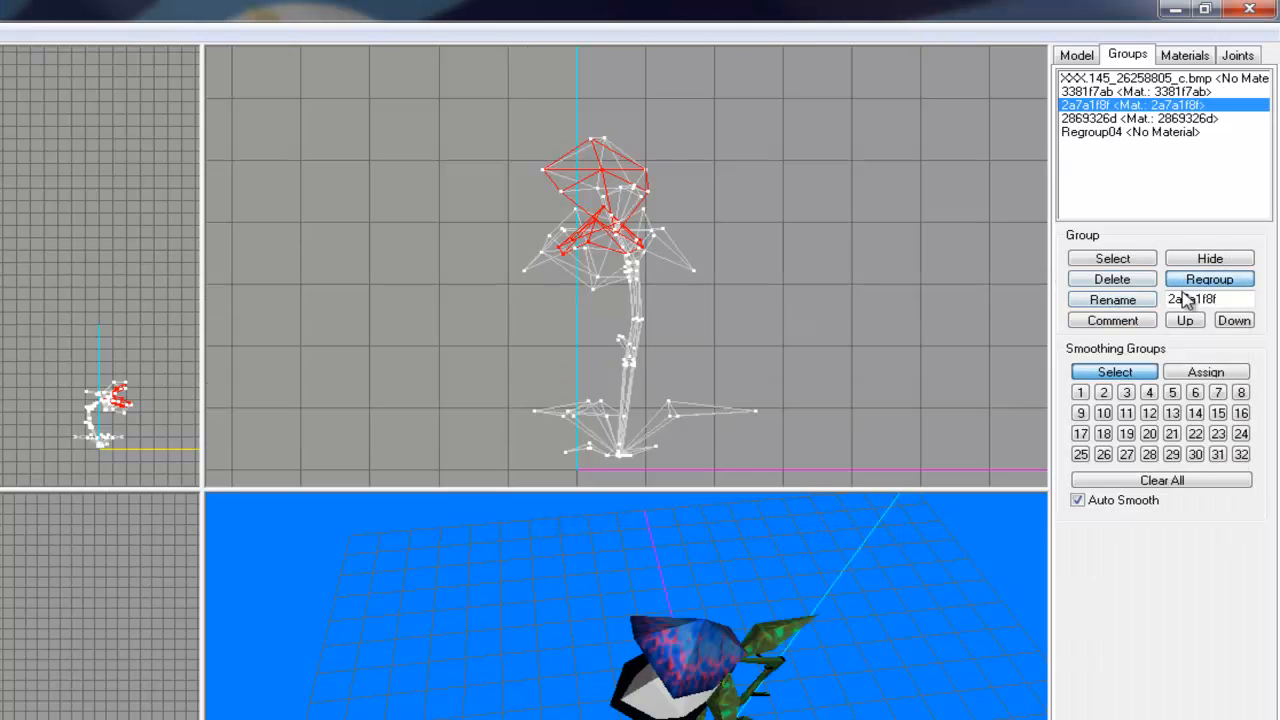
# Step: Rename the merged group 52c47803 and give Material04 the texture 52C47803_c.bmp
pyautogui.click(1130, 132)
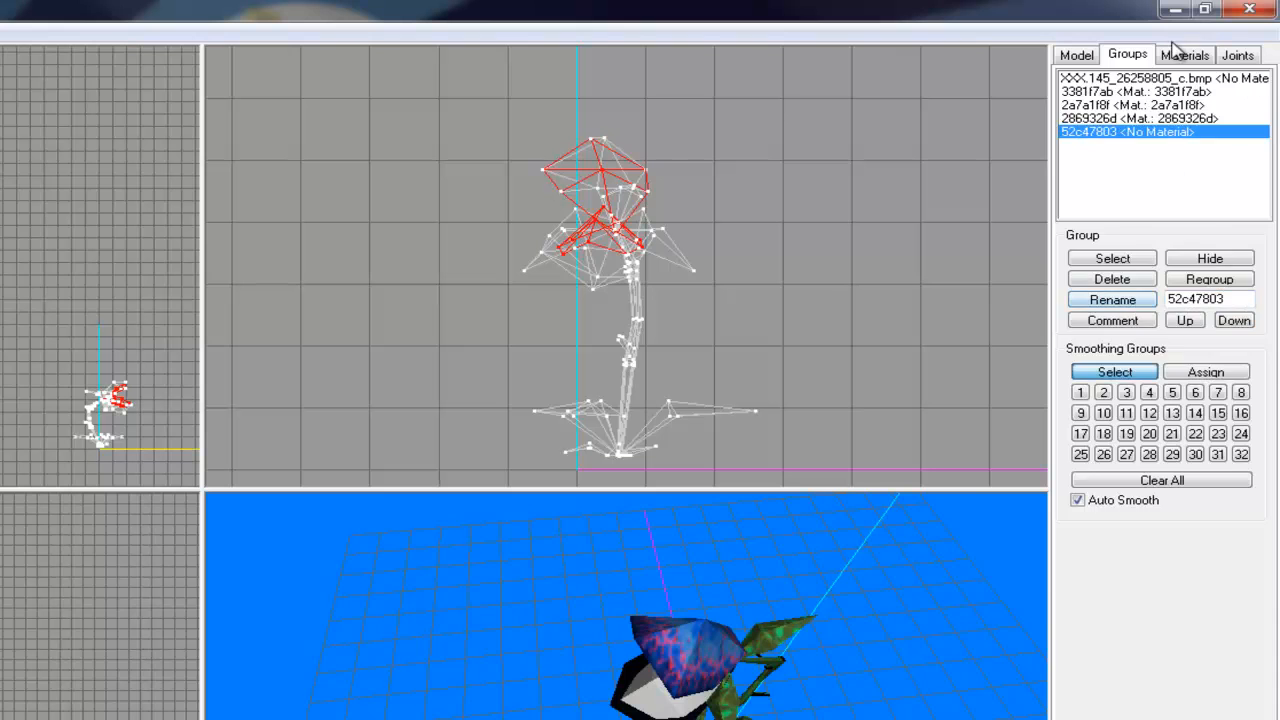
pyautogui.click(1184, 54)
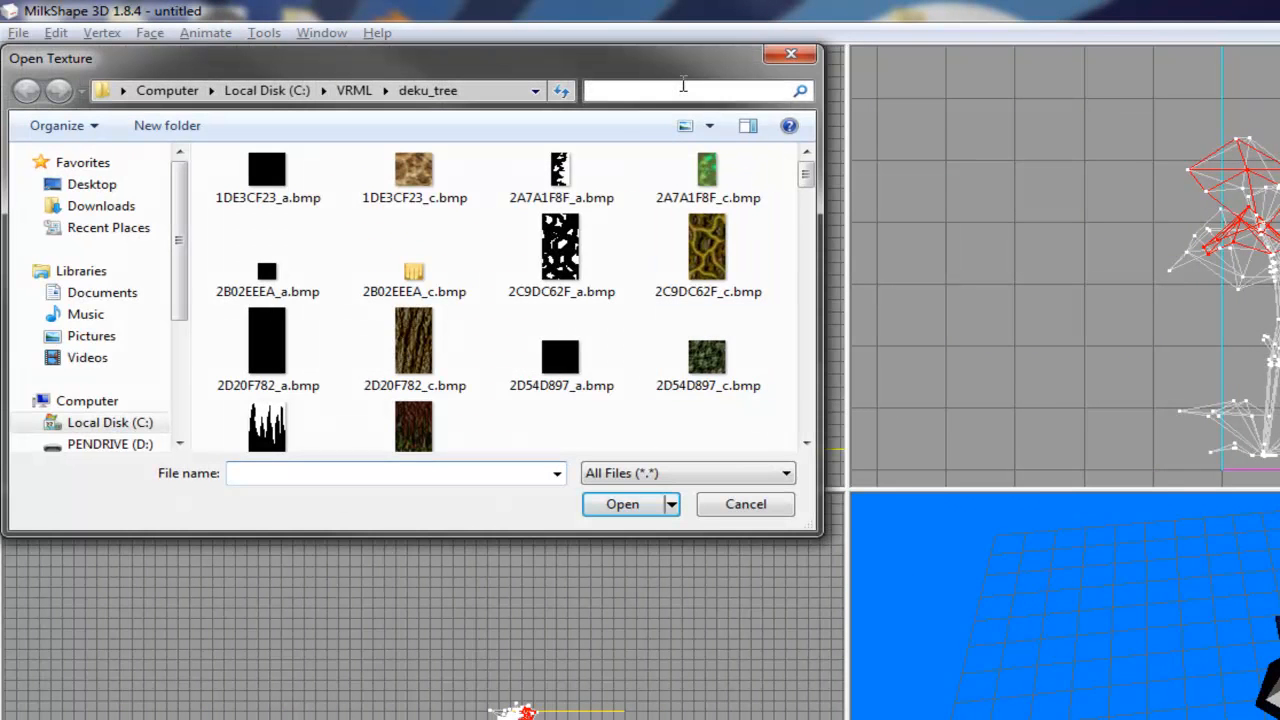
pyautogui.write('52c47803')
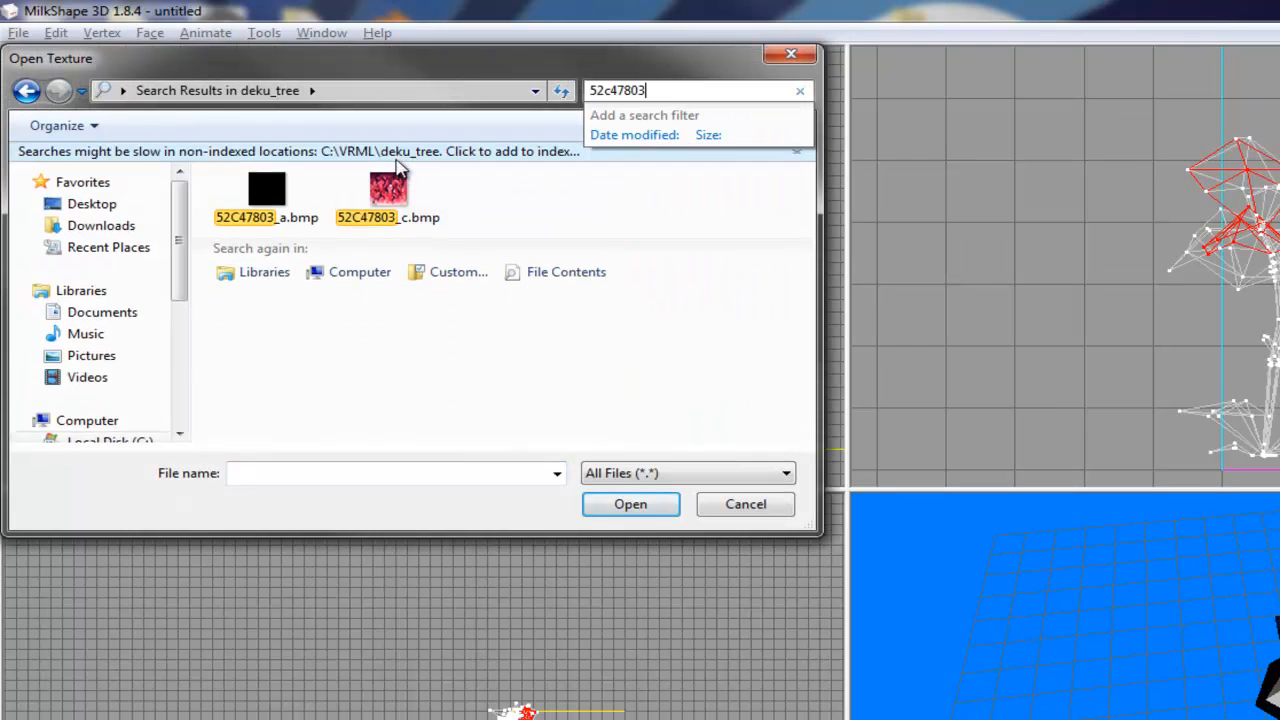
pyautogui.doubleClick(384, 190)
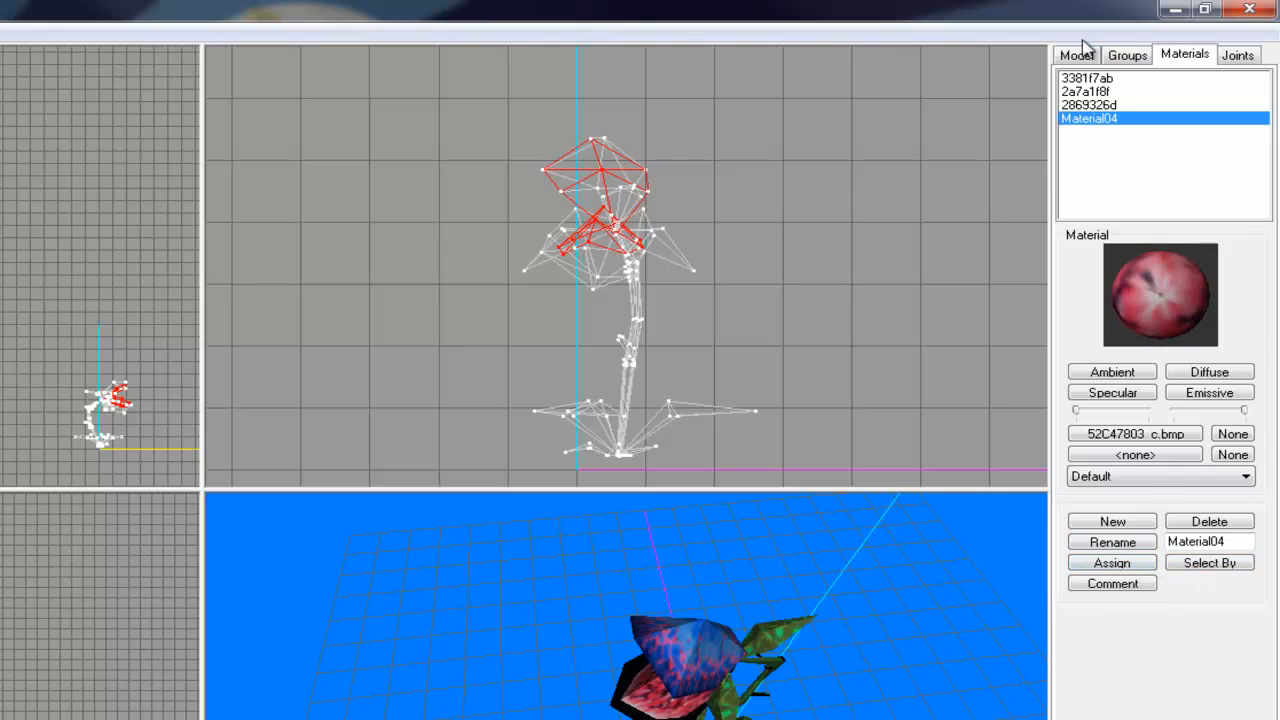
pyautogui.click(1122, 56)
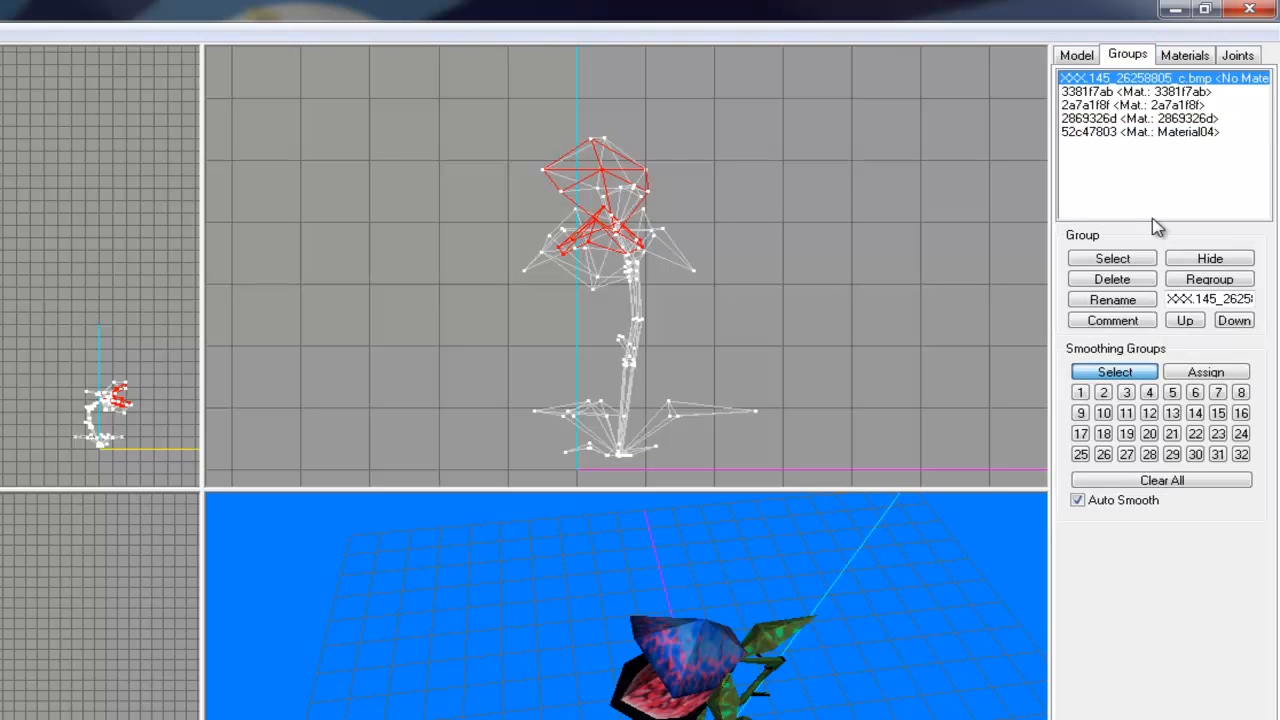
pyautogui.click(1112, 258)
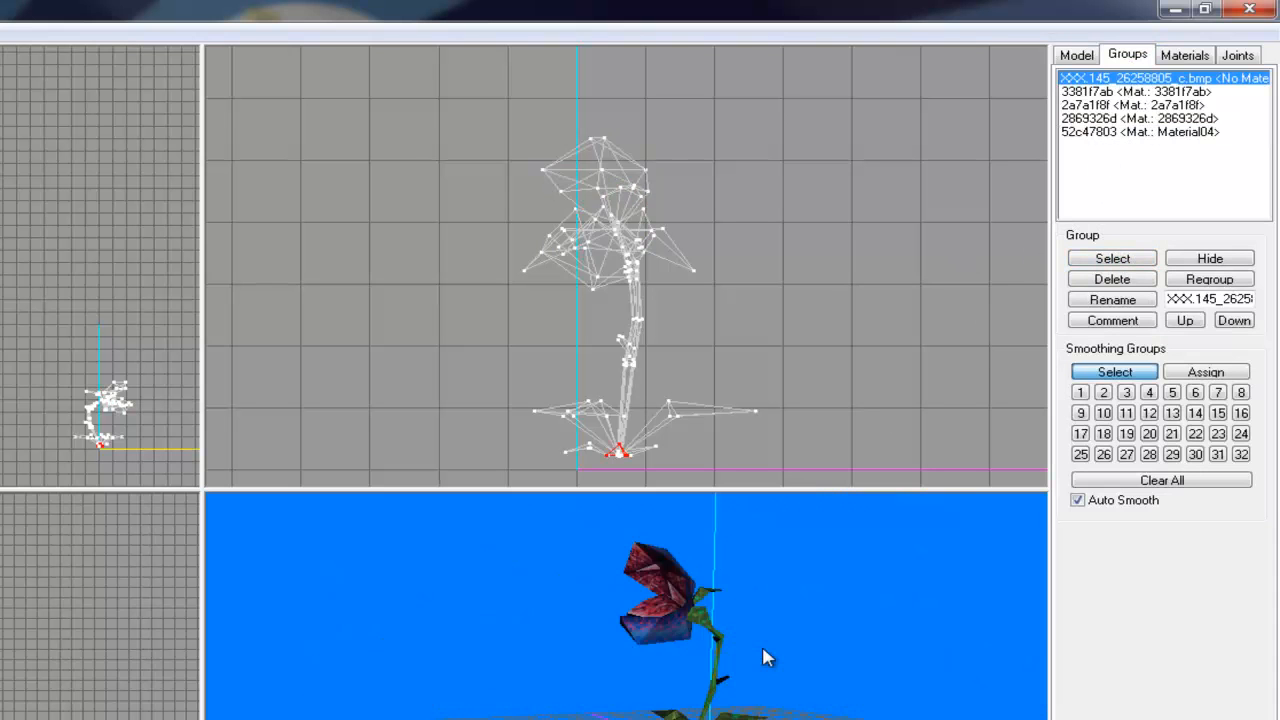
pyautogui.moveTo(764, 656); pyautogui.dragTo(870, 676)
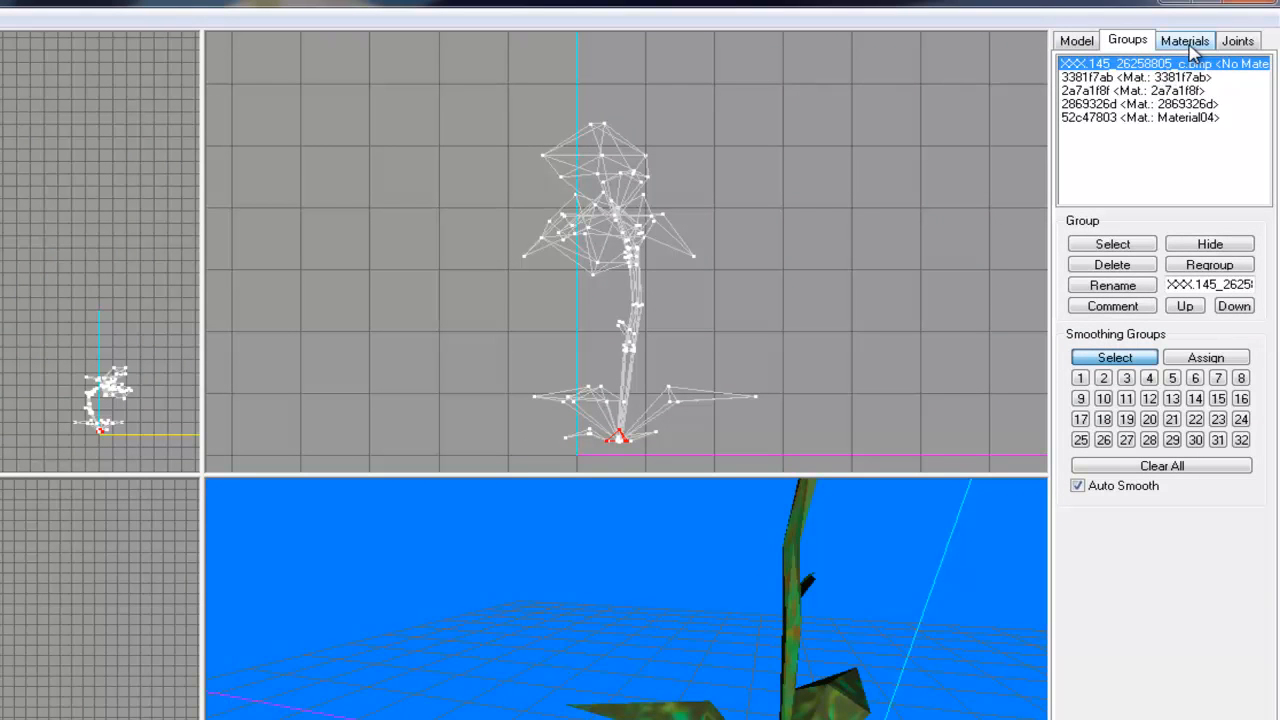
# Step: Start choosing a texture image for Material05, filtering the deku_tree files by code 26
pyautogui.click(1184, 40)
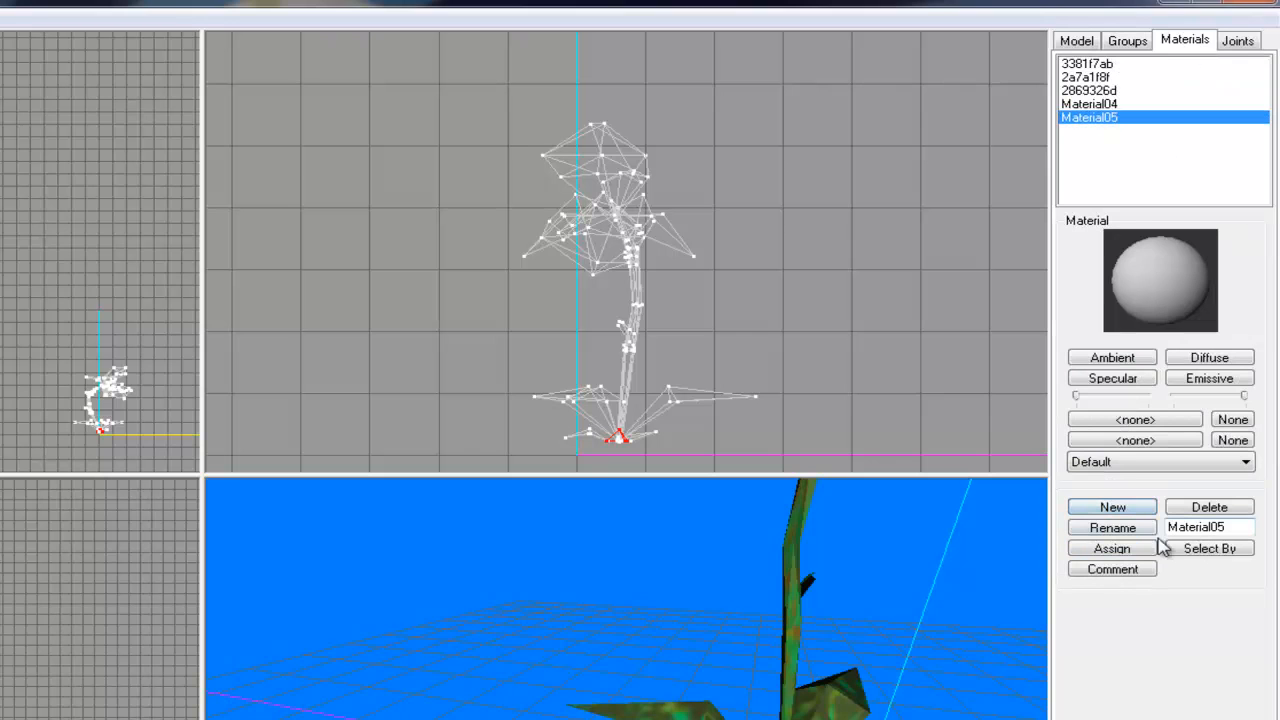
pyautogui.click(1134, 418)
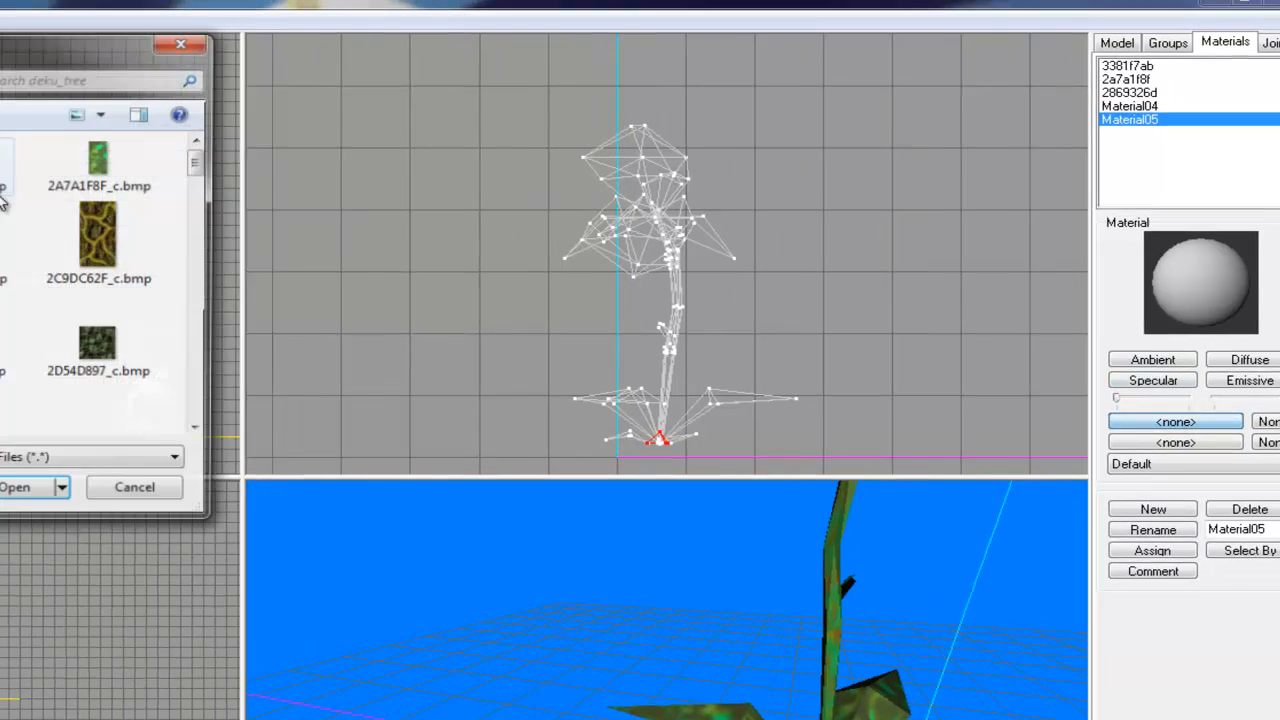
pyautogui.write('2')
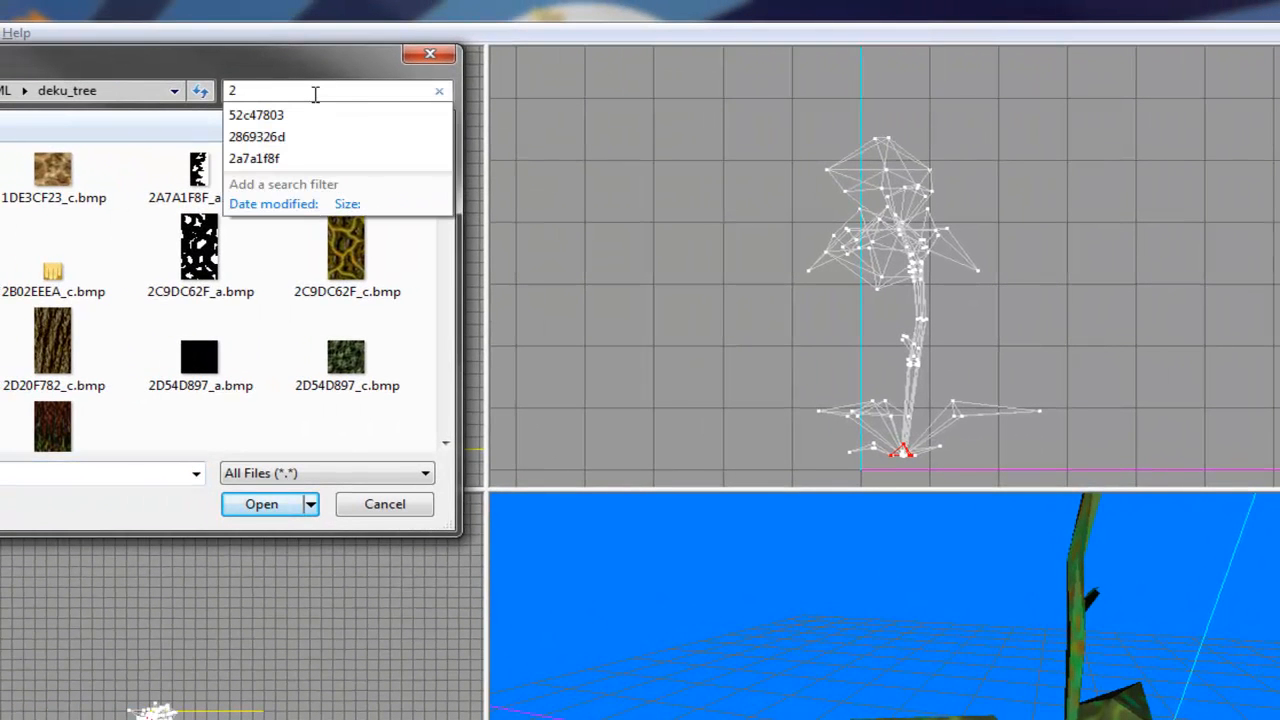
pyautogui.write('6')
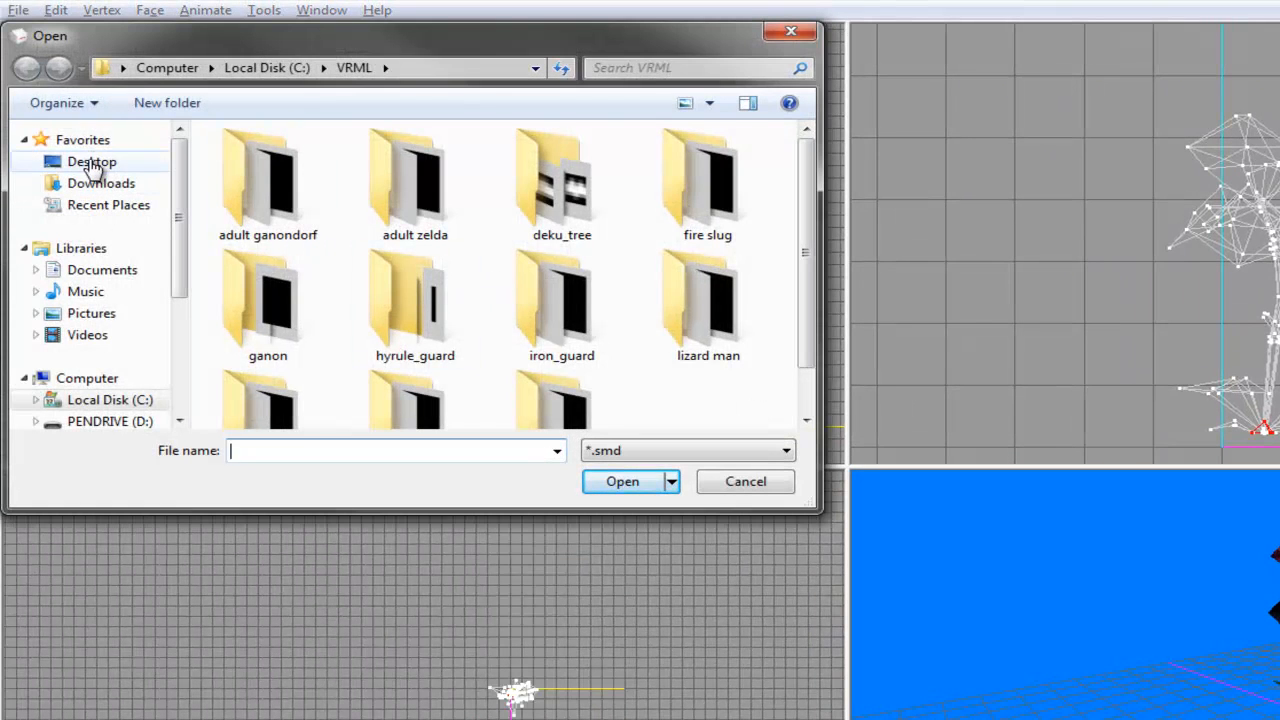
# Step: Import t_phoenix_reference.smd from Desktop > css modle > terriost > decom with Triangles kept
pyautogui.click(92, 160)
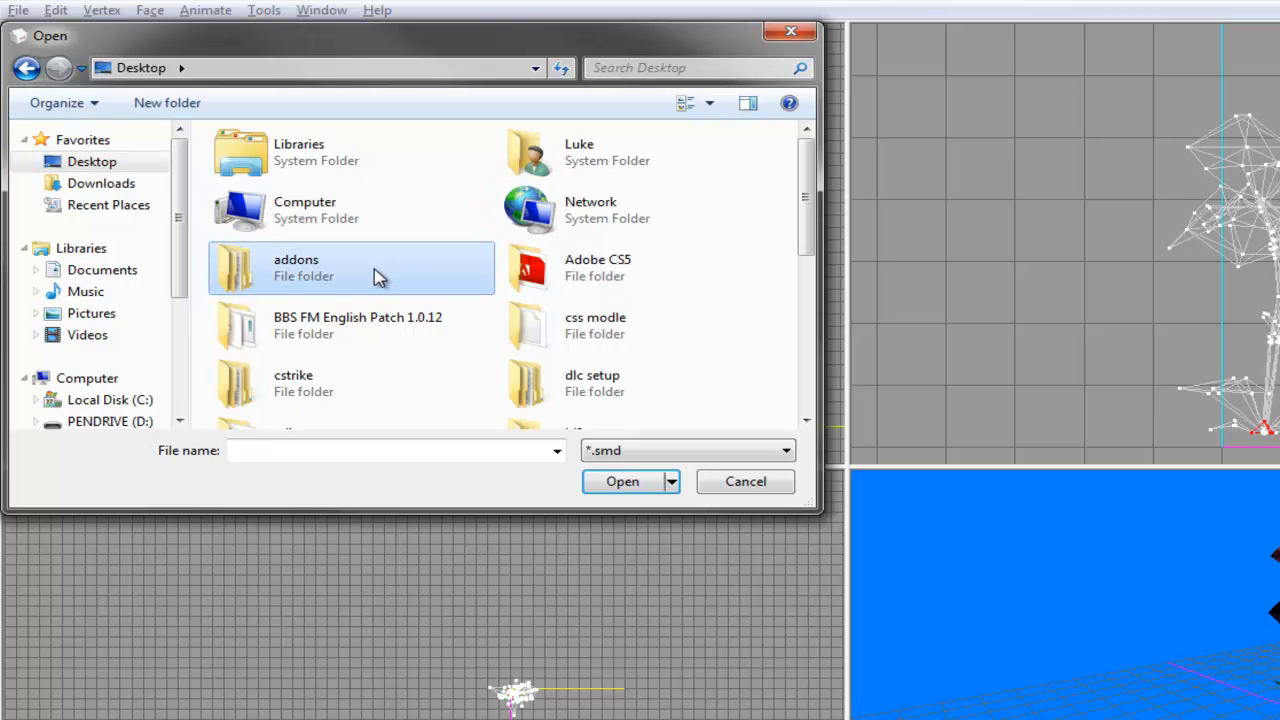
pyautogui.moveTo(584, 336)
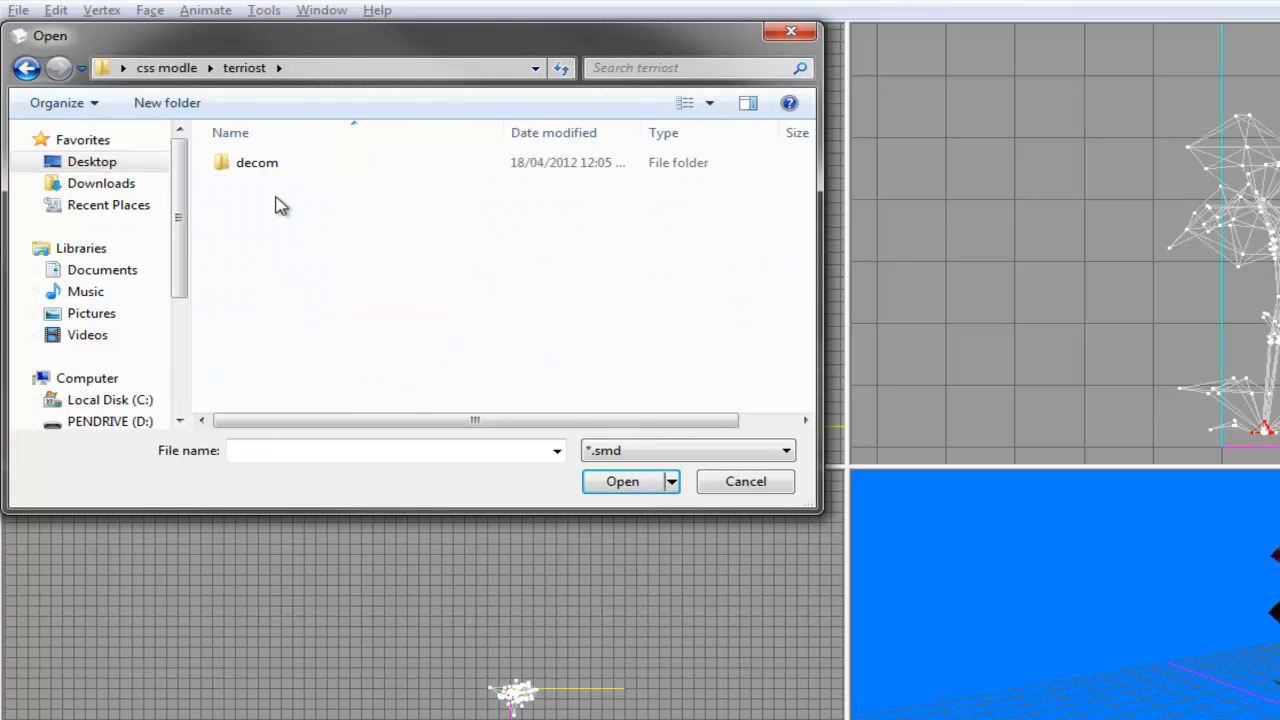
pyautogui.doubleClick(256, 162)
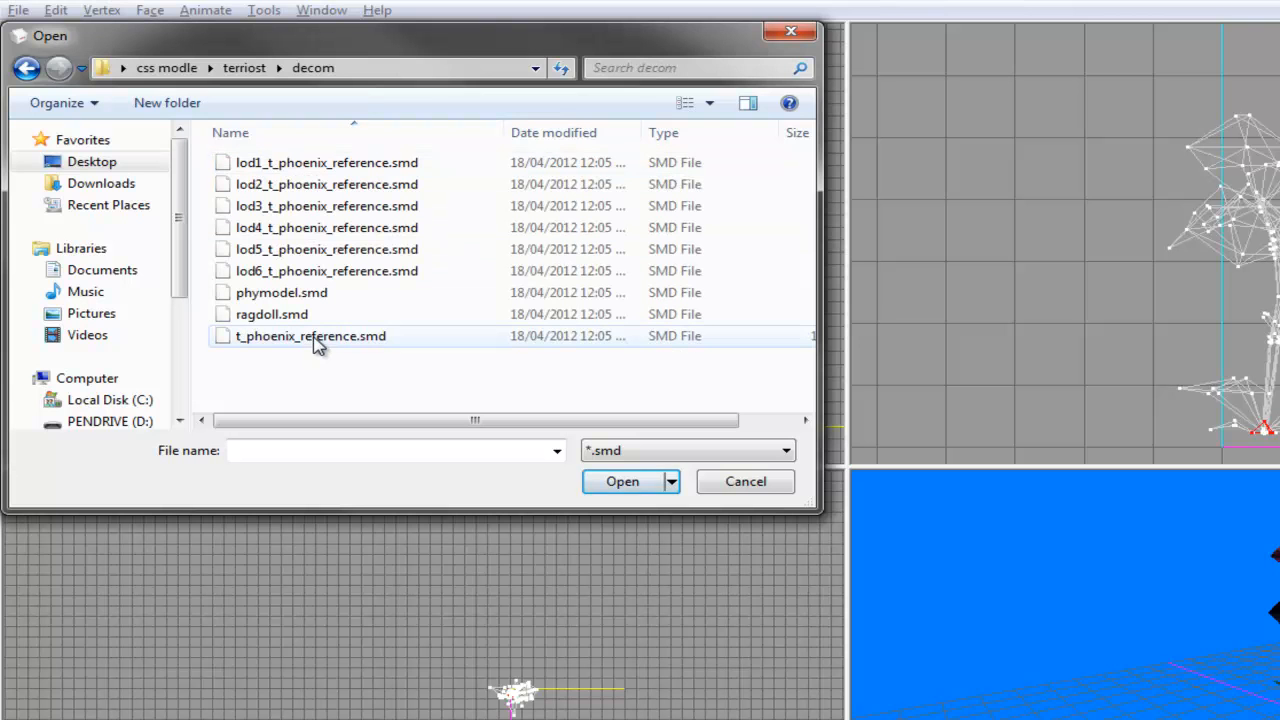
pyautogui.click(310, 336)
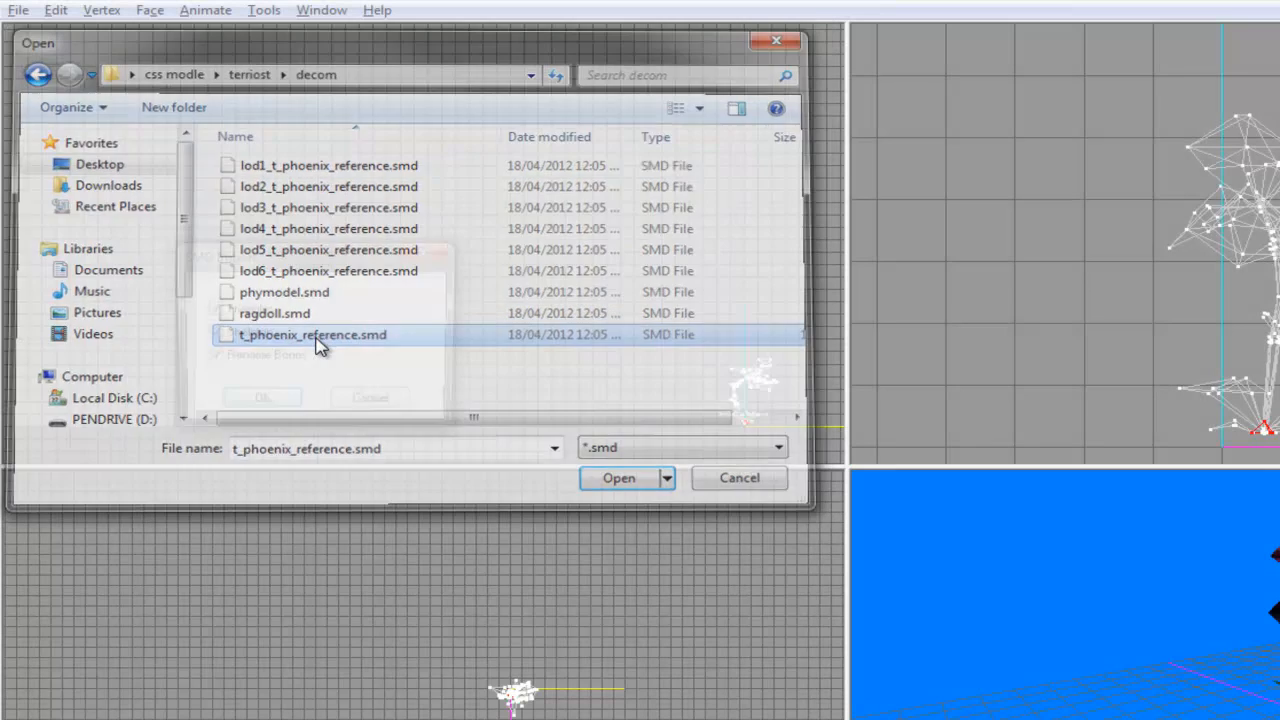
pyautogui.click(618, 478)
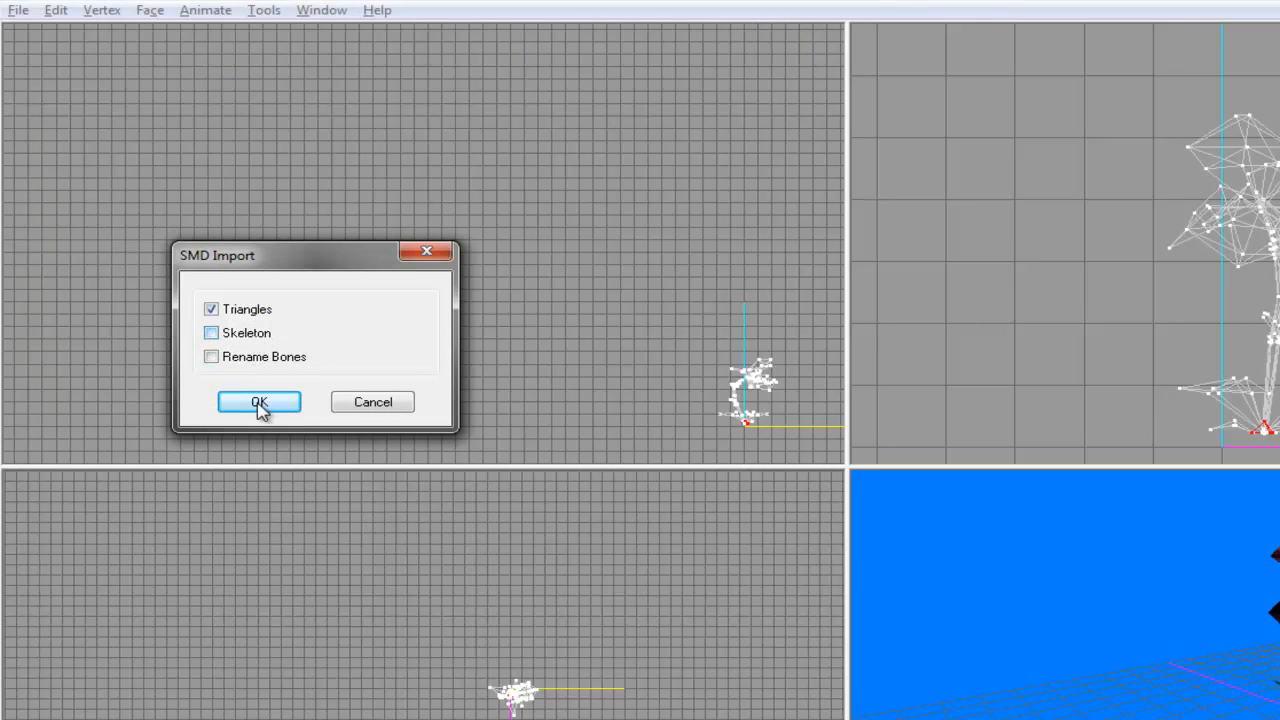
pyautogui.click(256, 400)
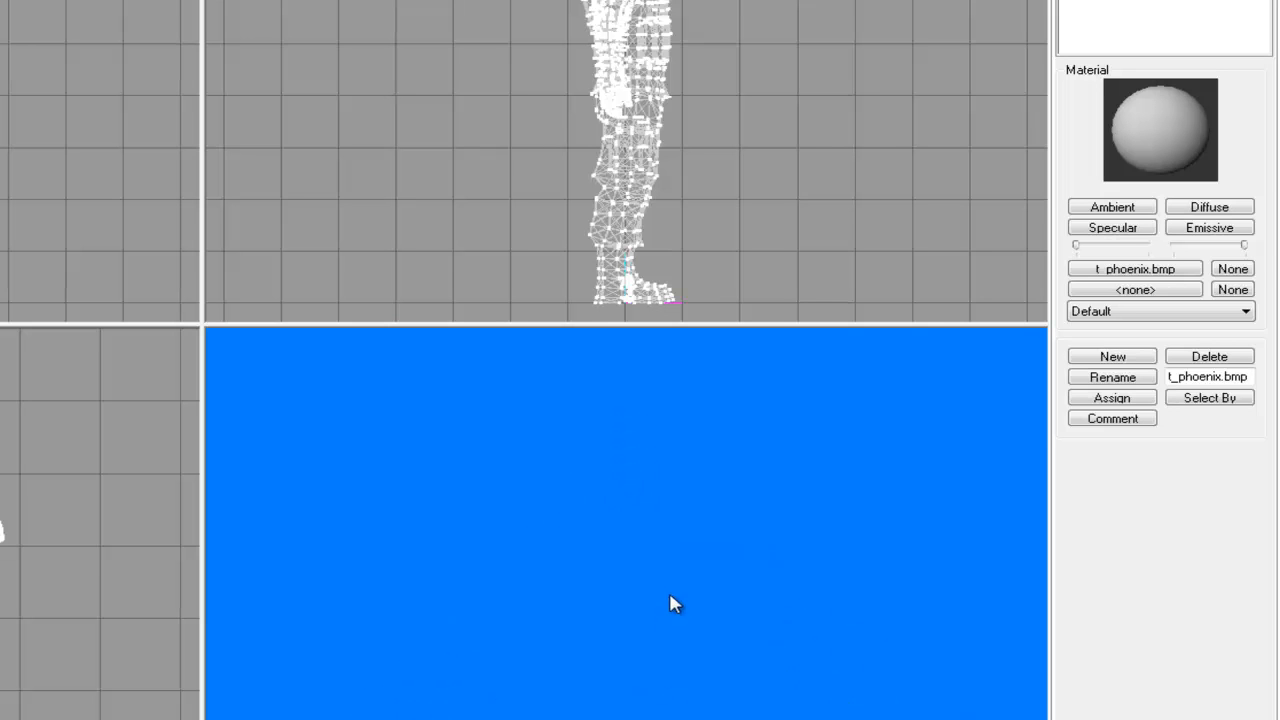
# Step: Shade the 3D preview, then select and deselect the terrorist's t_phoenix.bmp group
pyautogui.rightClick(670, 604)
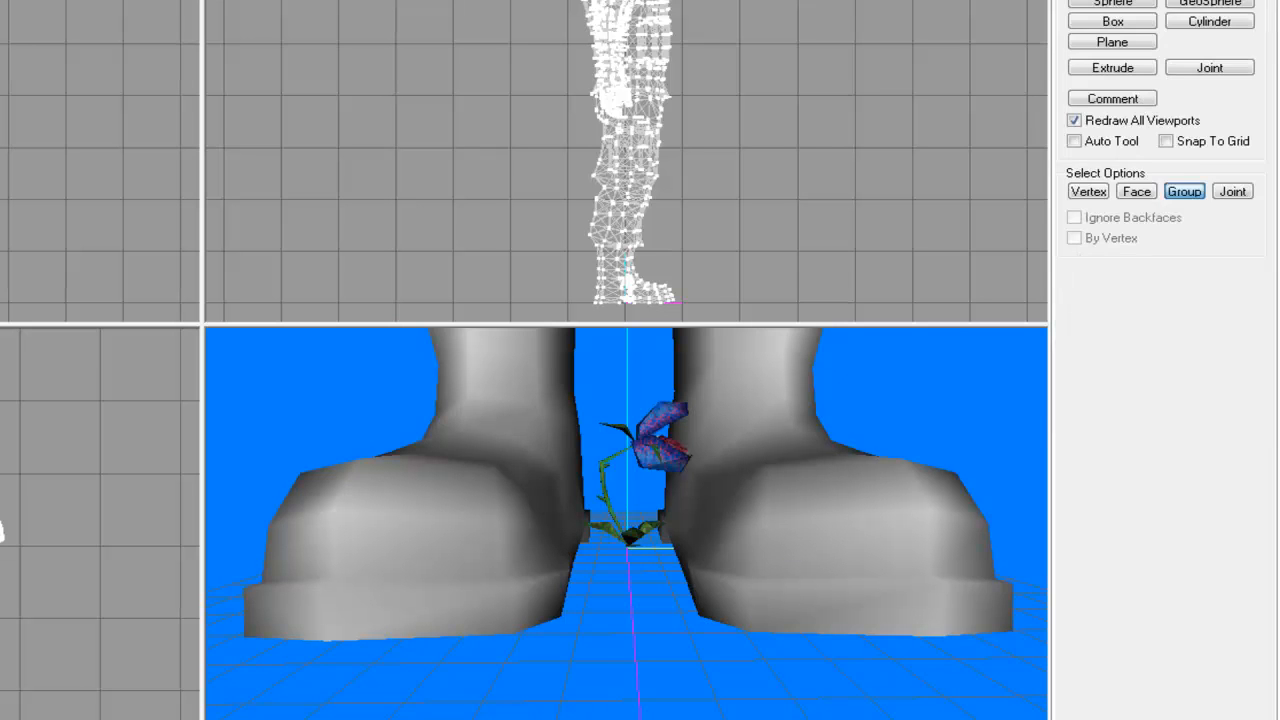
pyautogui.click(1118, 48)
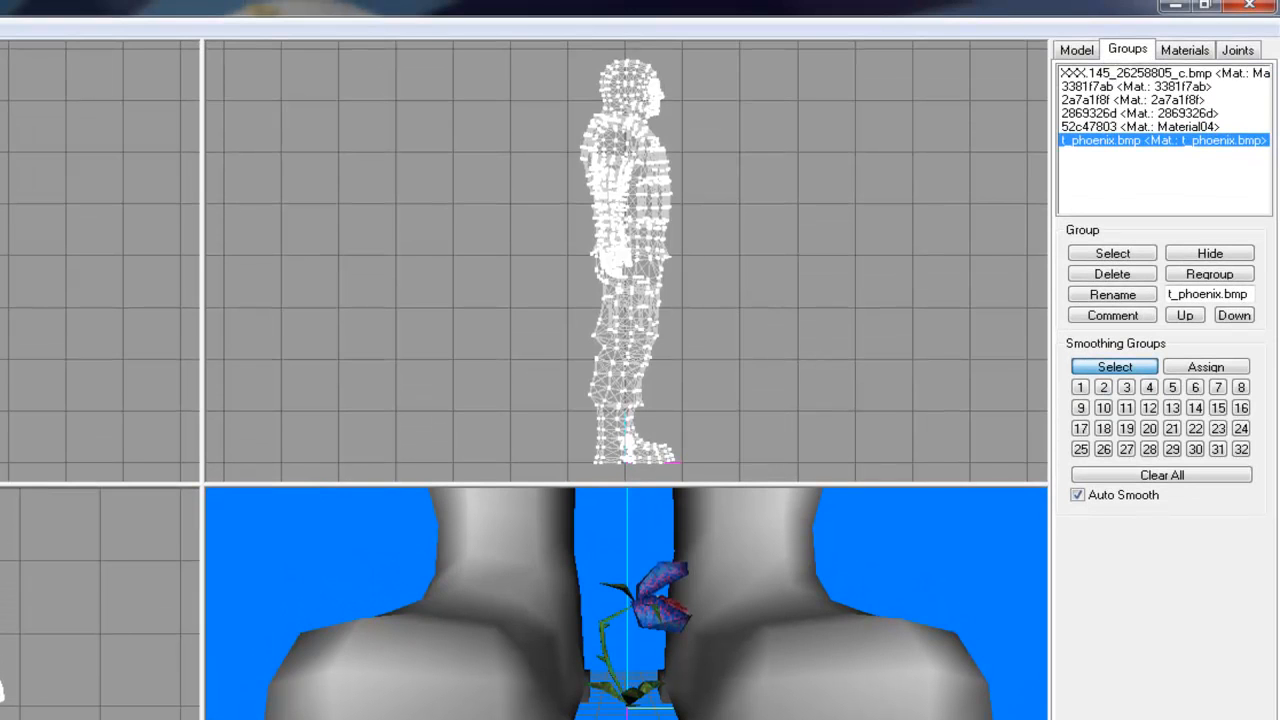
pyautogui.click(1110, 252)
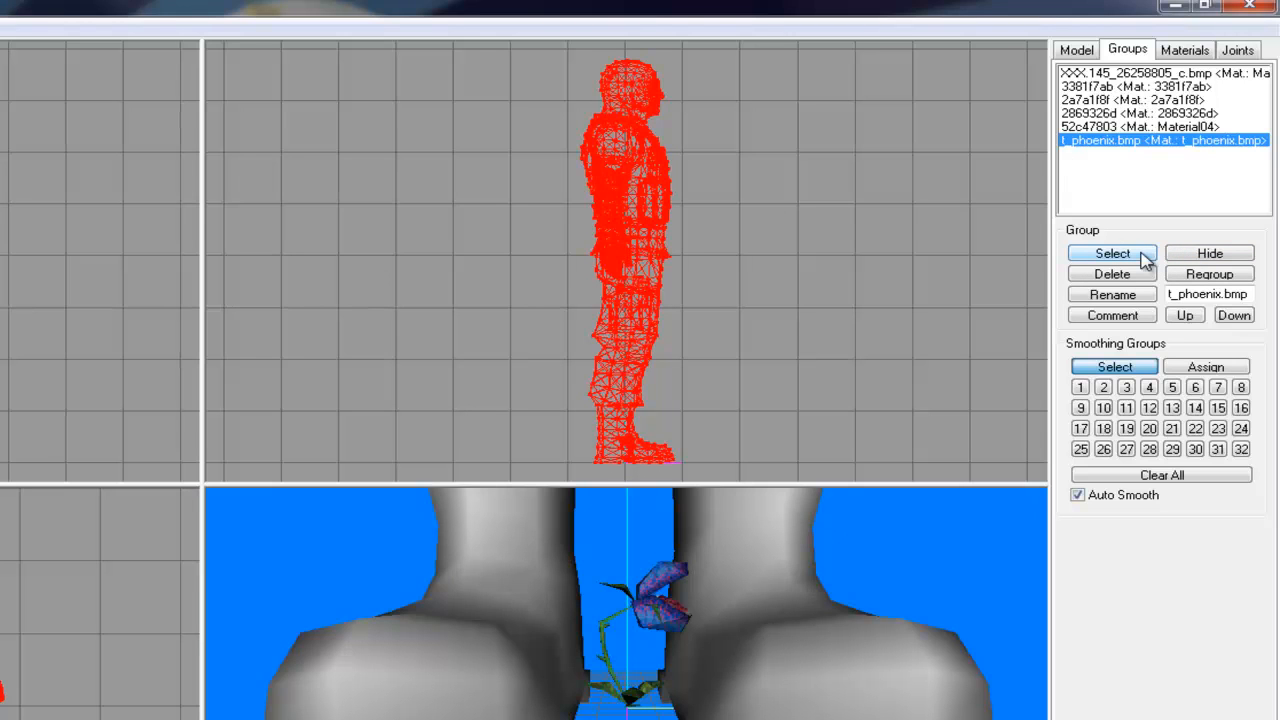
pyautogui.click(1112, 252)
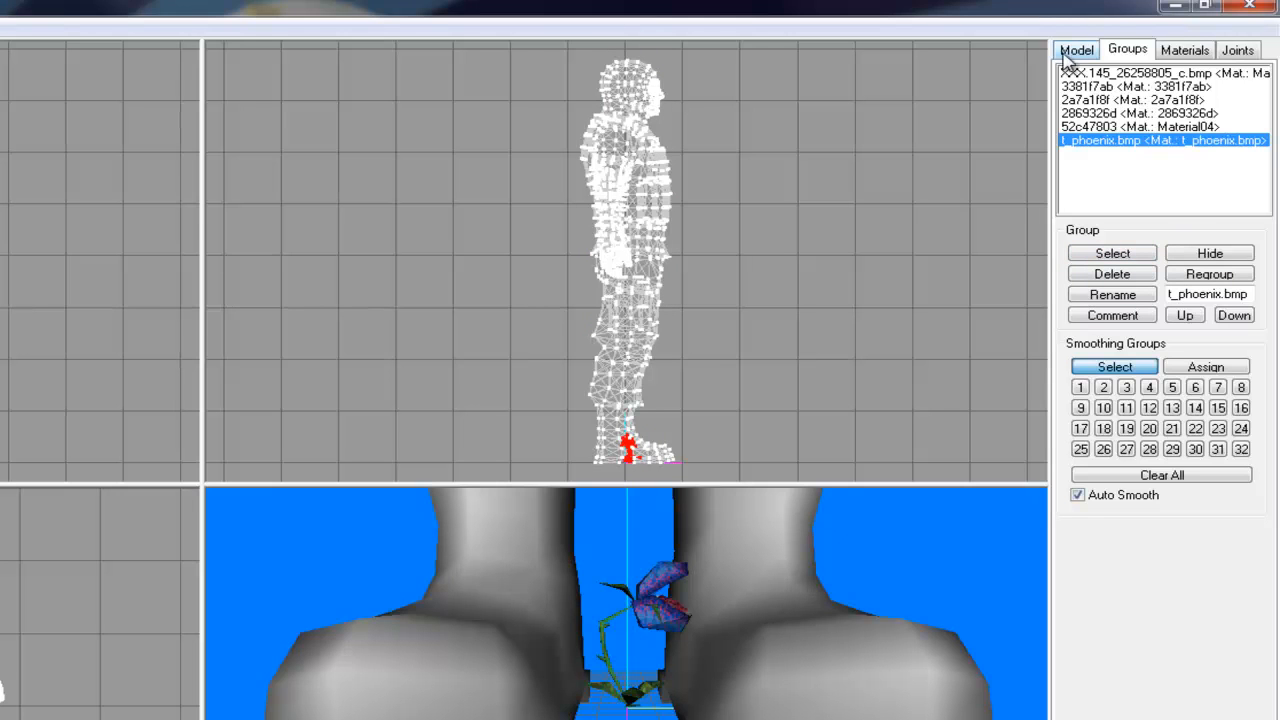
# Step: Rotate the plant 0 90 0 about its Center Of Mass twice
pyautogui.click(1076, 50)
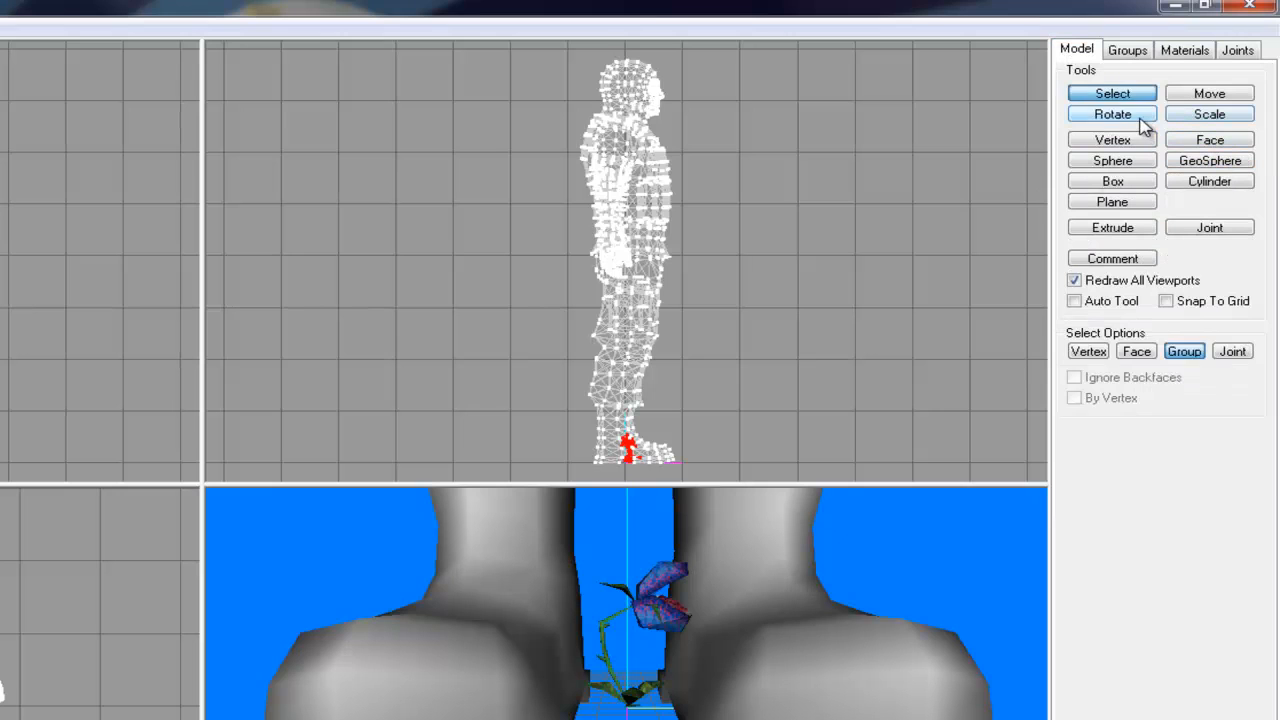
pyautogui.click(1112, 114)
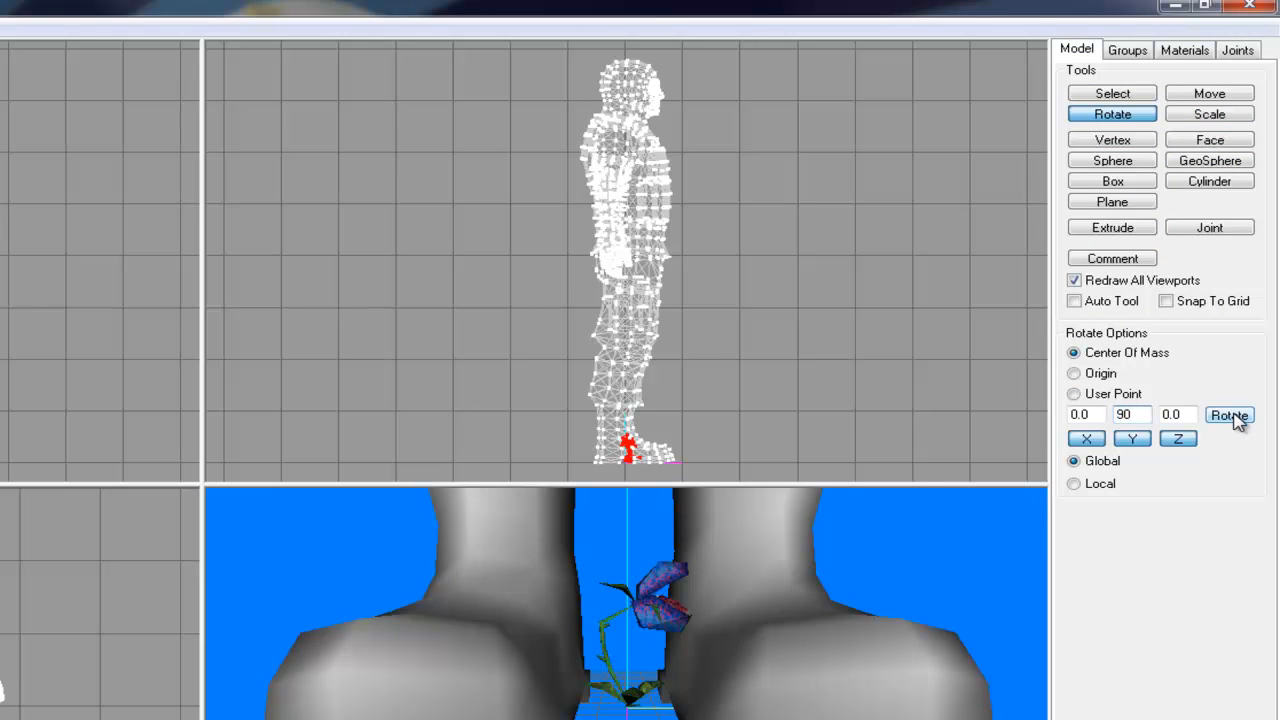
pyautogui.click(1228, 412)
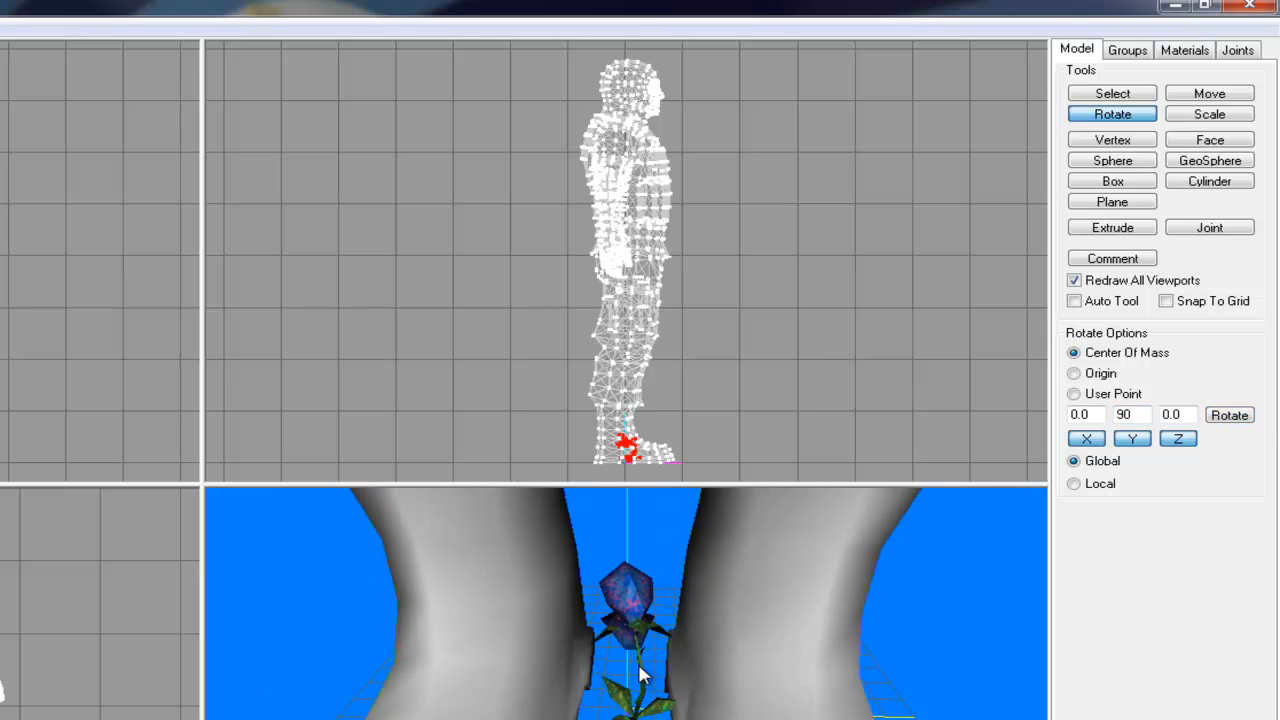
pyautogui.click(1228, 414)
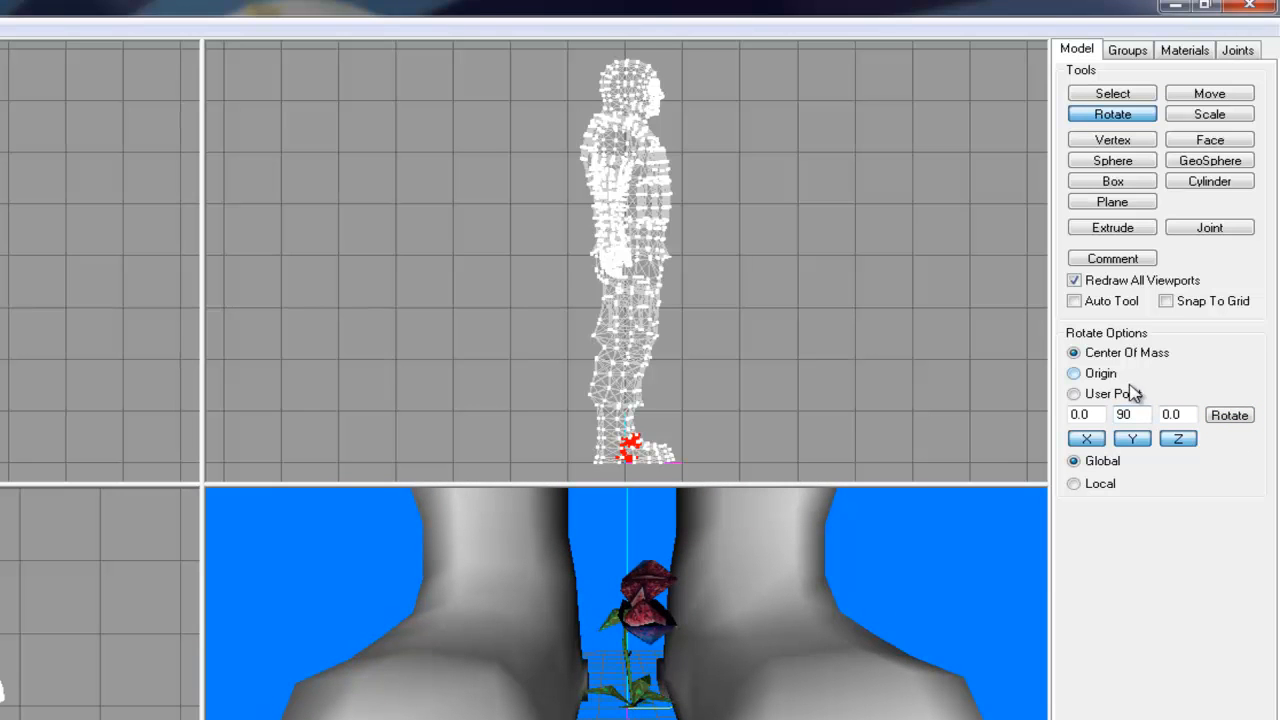
pyautogui.click(1212, 112)
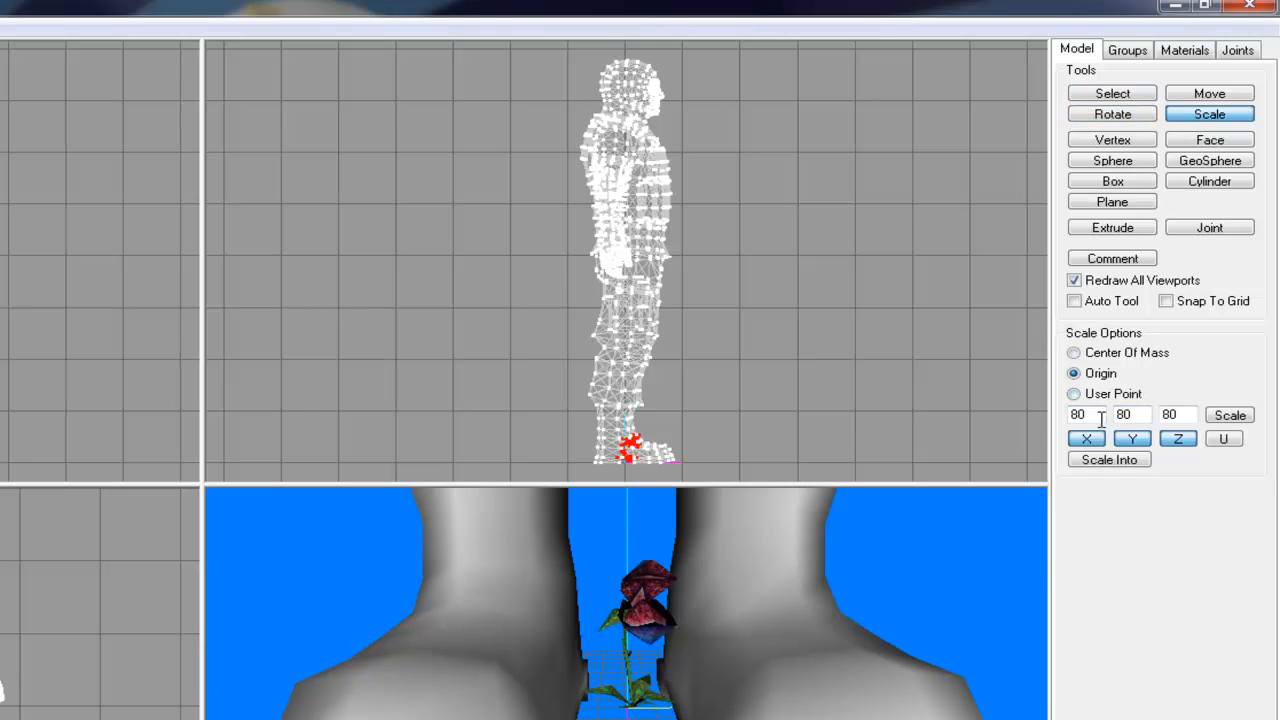
# Step: Scale the plant by 14 on all three axes about the origin
pyautogui.write('14')
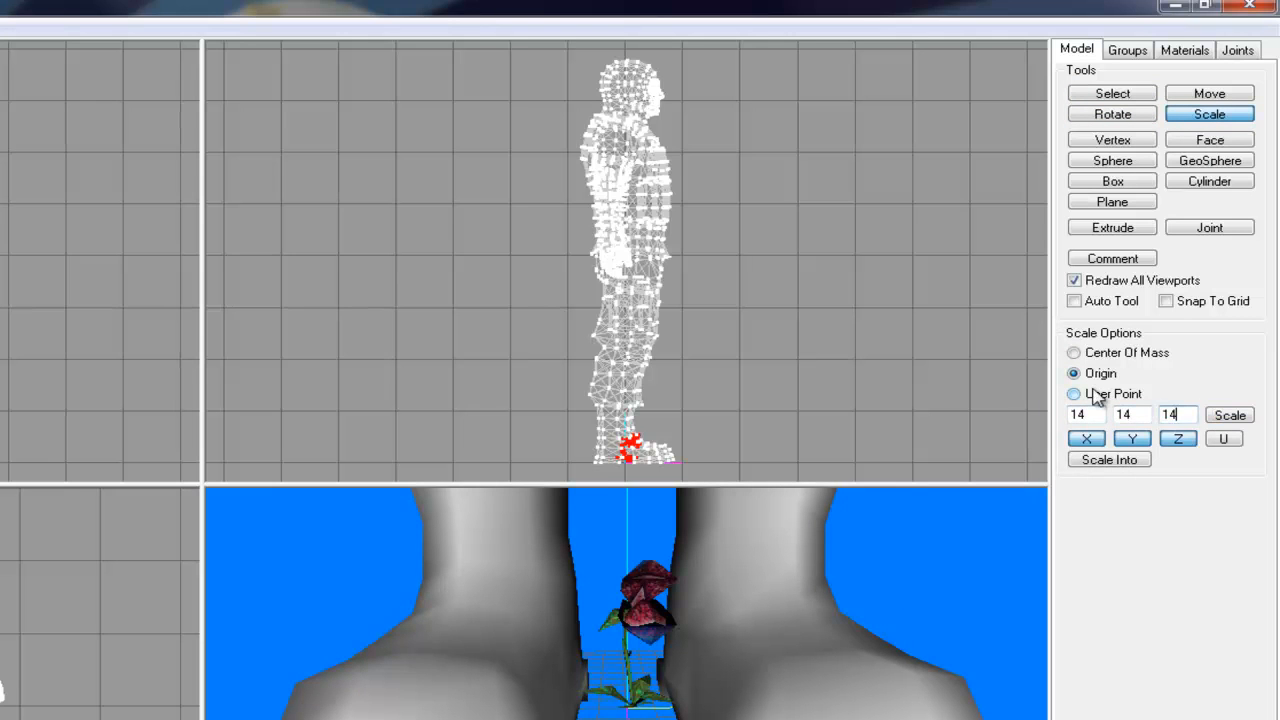
pyautogui.click(1228, 414)
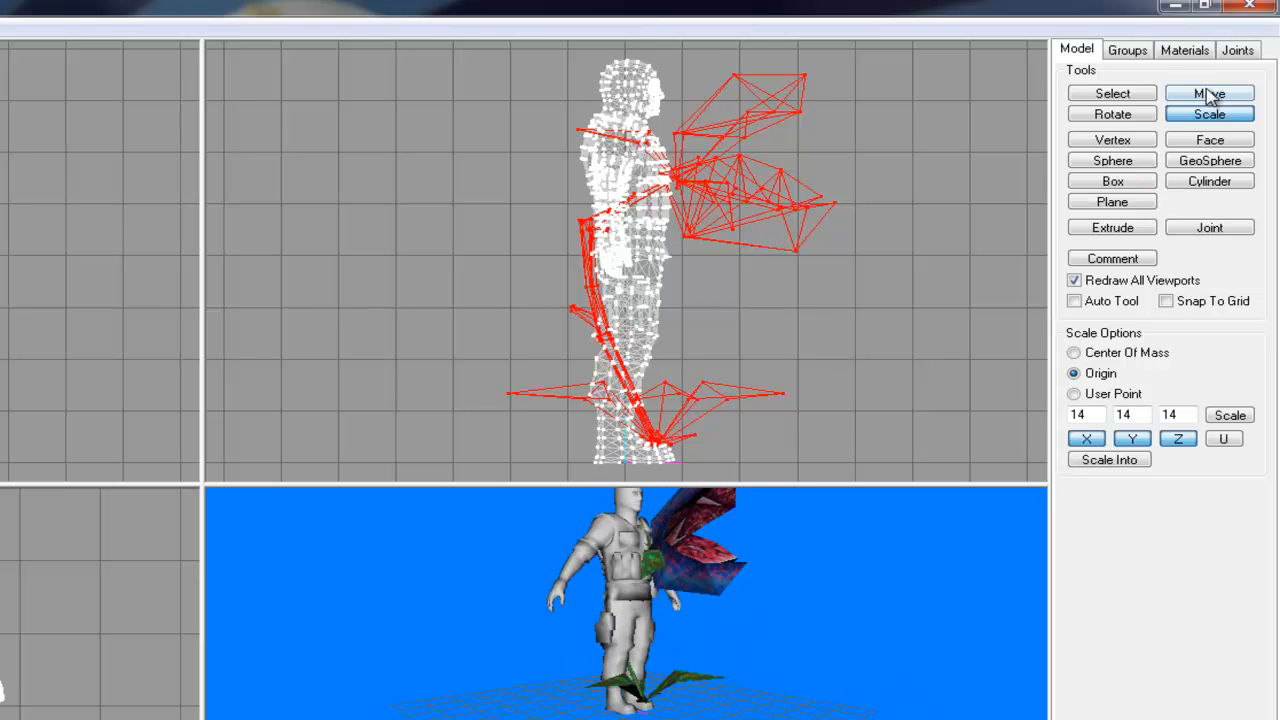
pyautogui.click(1204, 92)
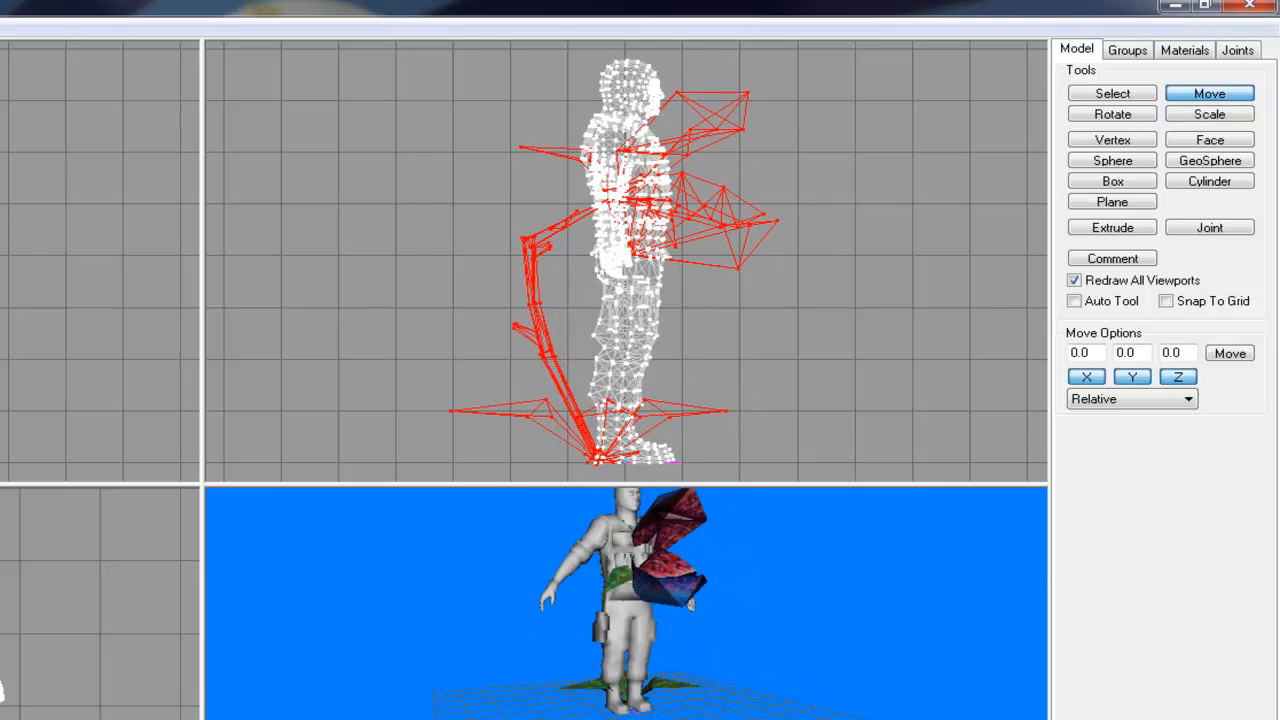
# Step: Select the t_phoenix.bmp group and return to the Move tool to place the terrorist beside the plant
pyautogui.click(1124, 48)
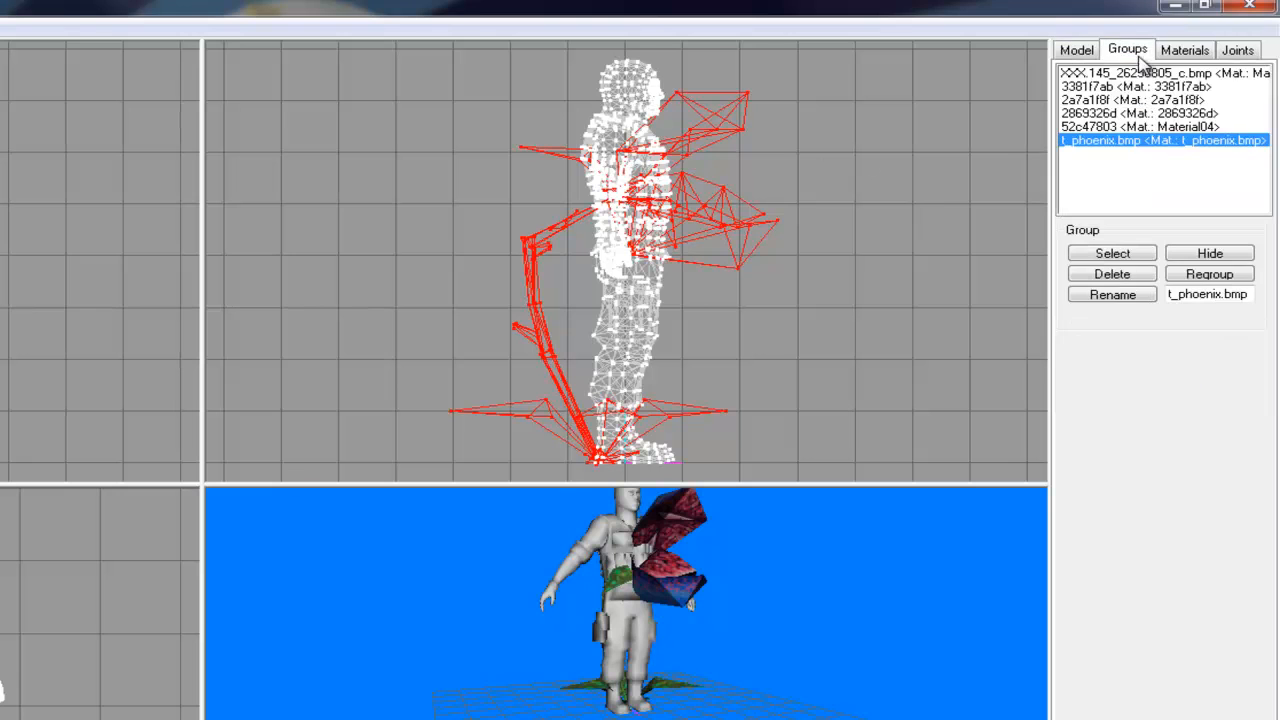
pyautogui.click(1072, 50)
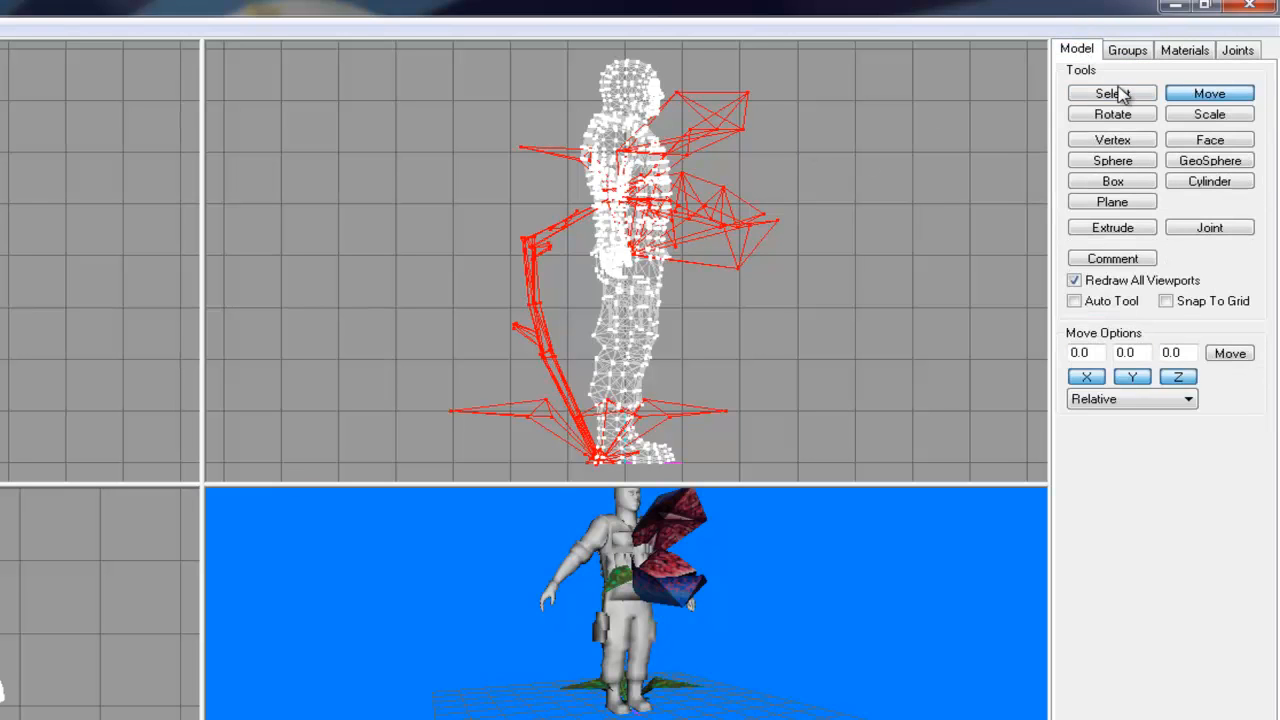
pyautogui.click(1120, 48)
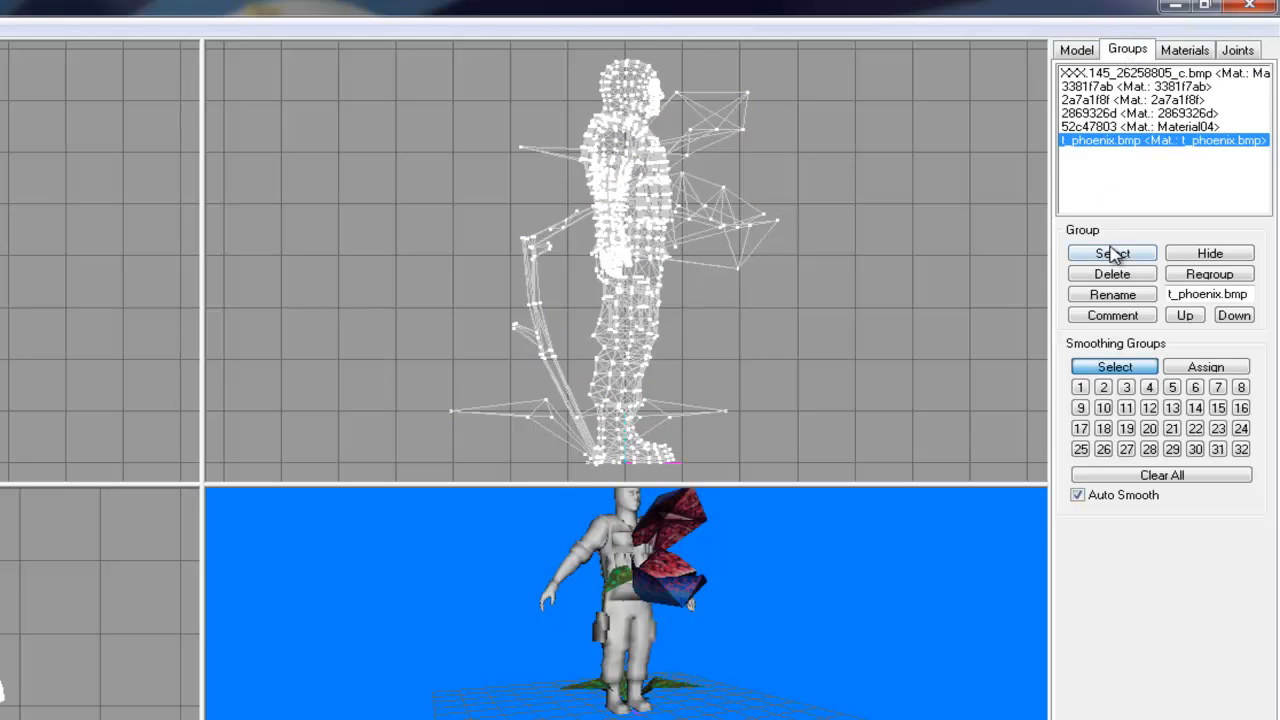
pyautogui.click(1112, 252)
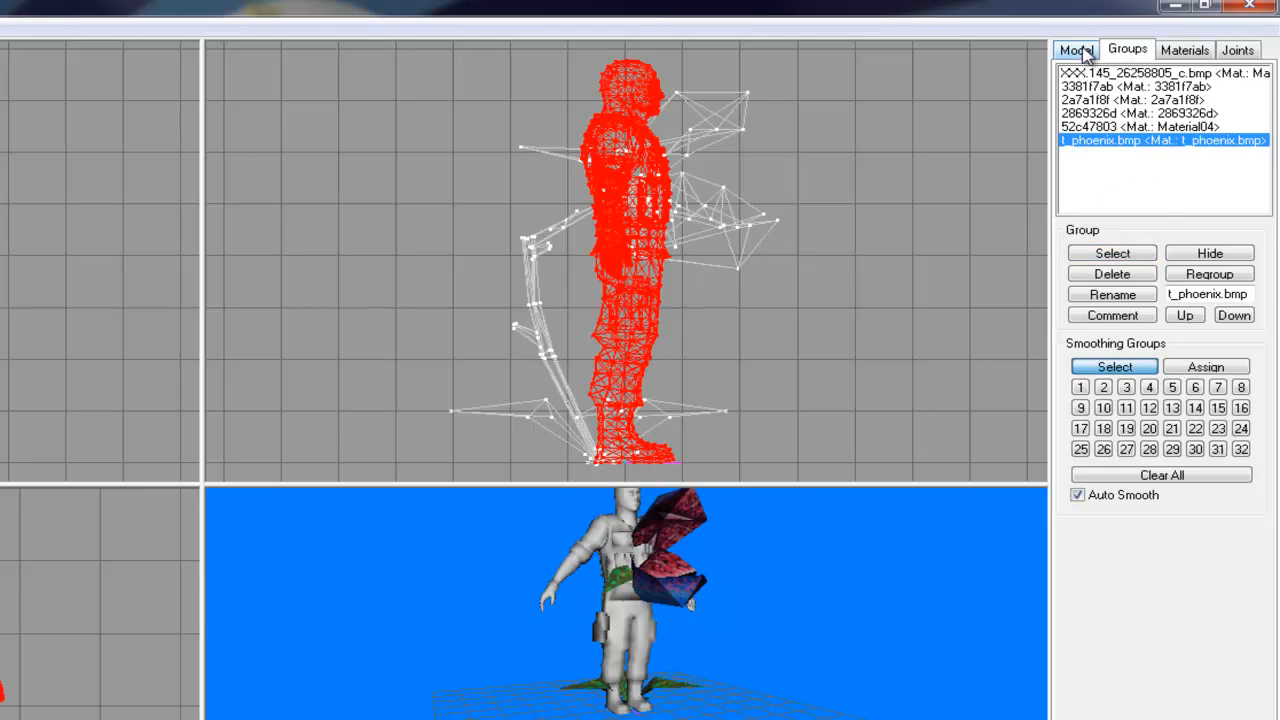
pyautogui.click(1074, 48)
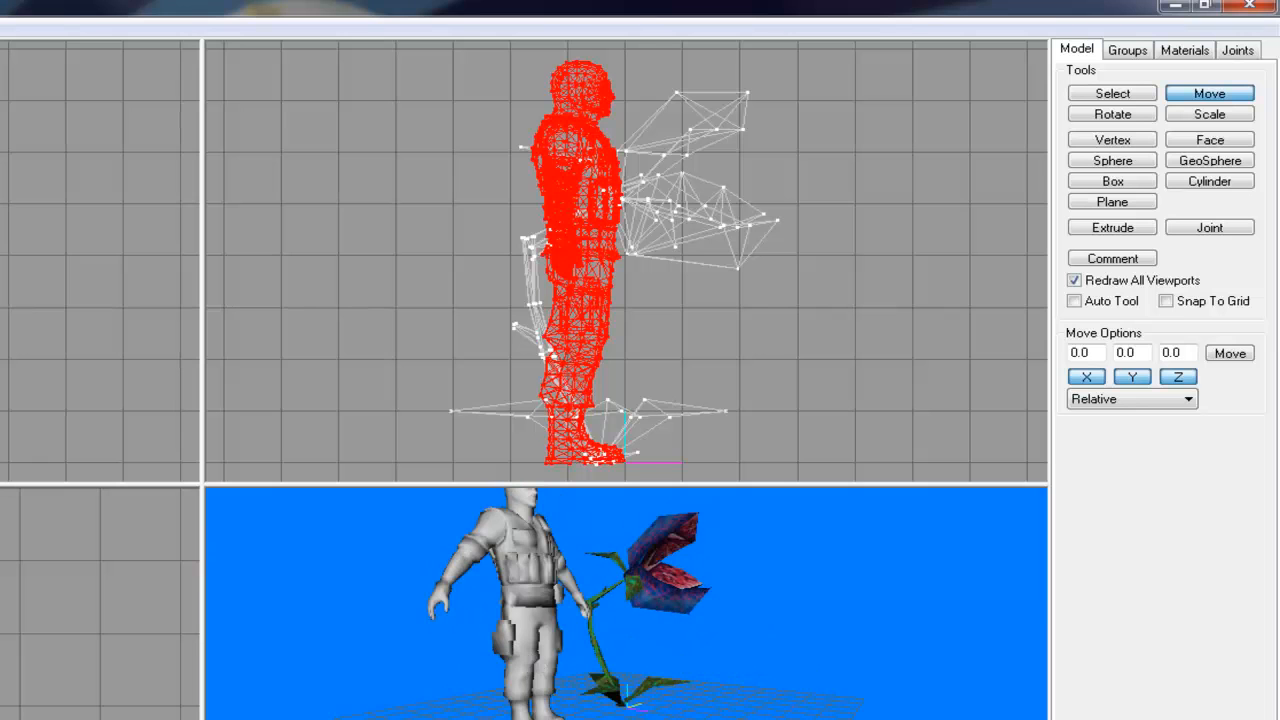
pyautogui.moveTo(752, 260)
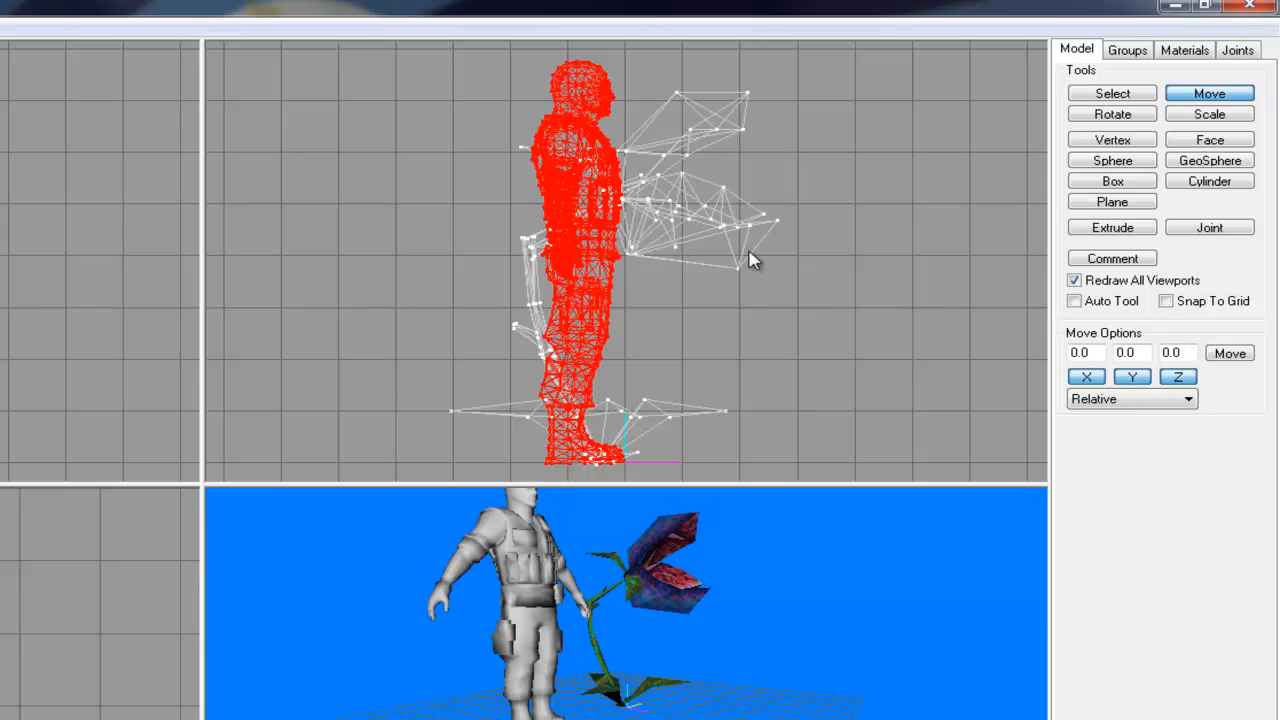